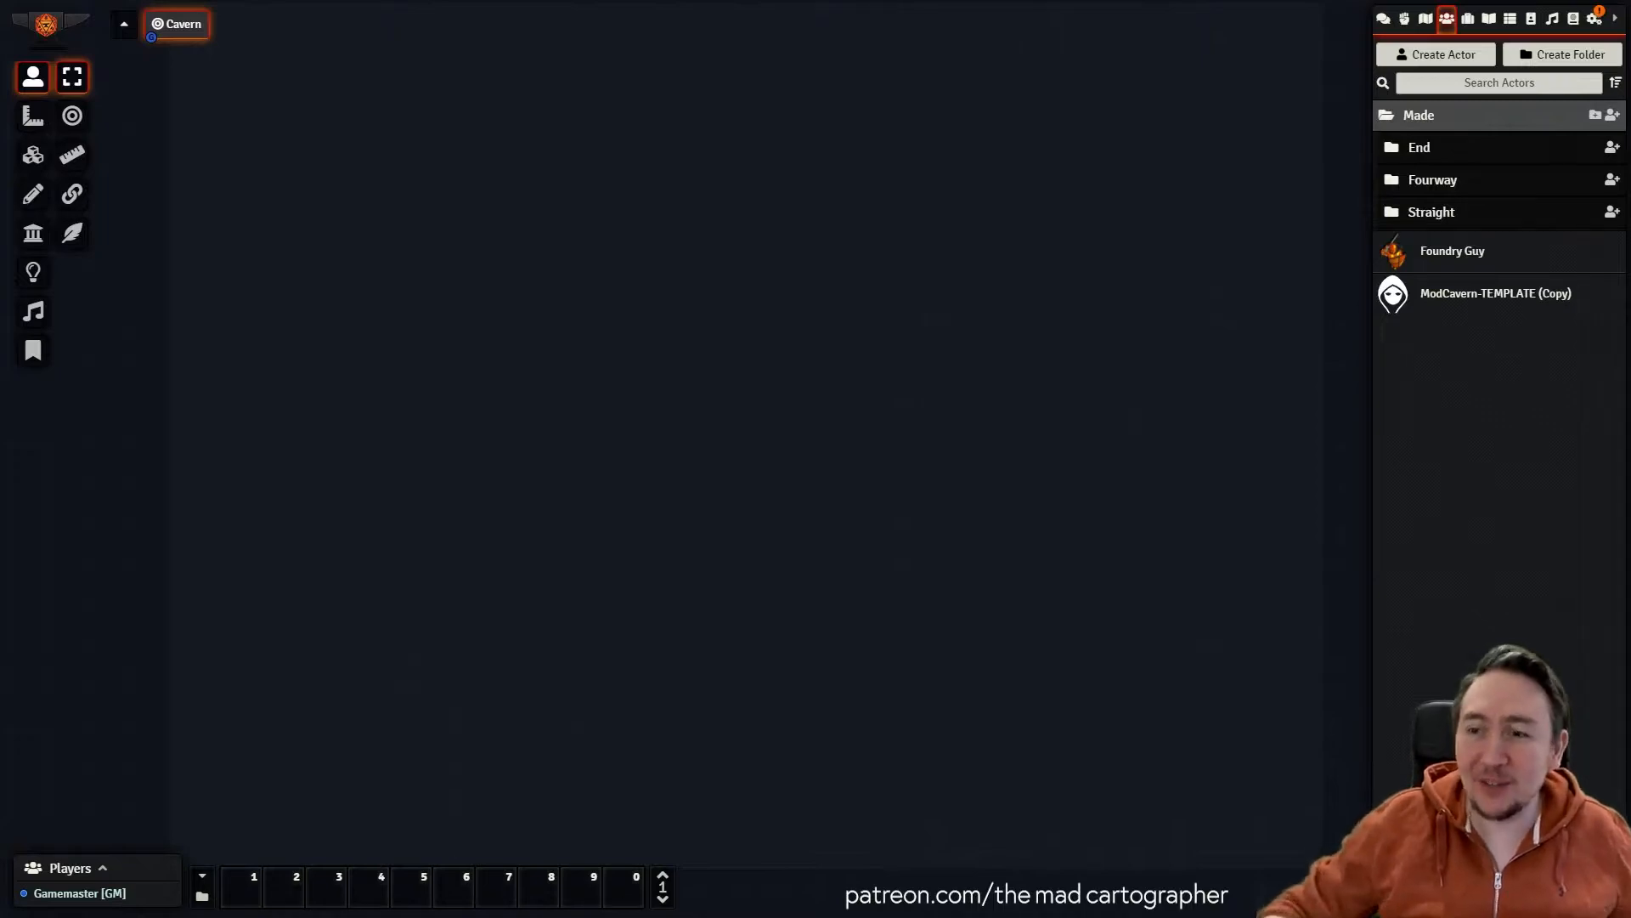
mouse_move(1440, 224)
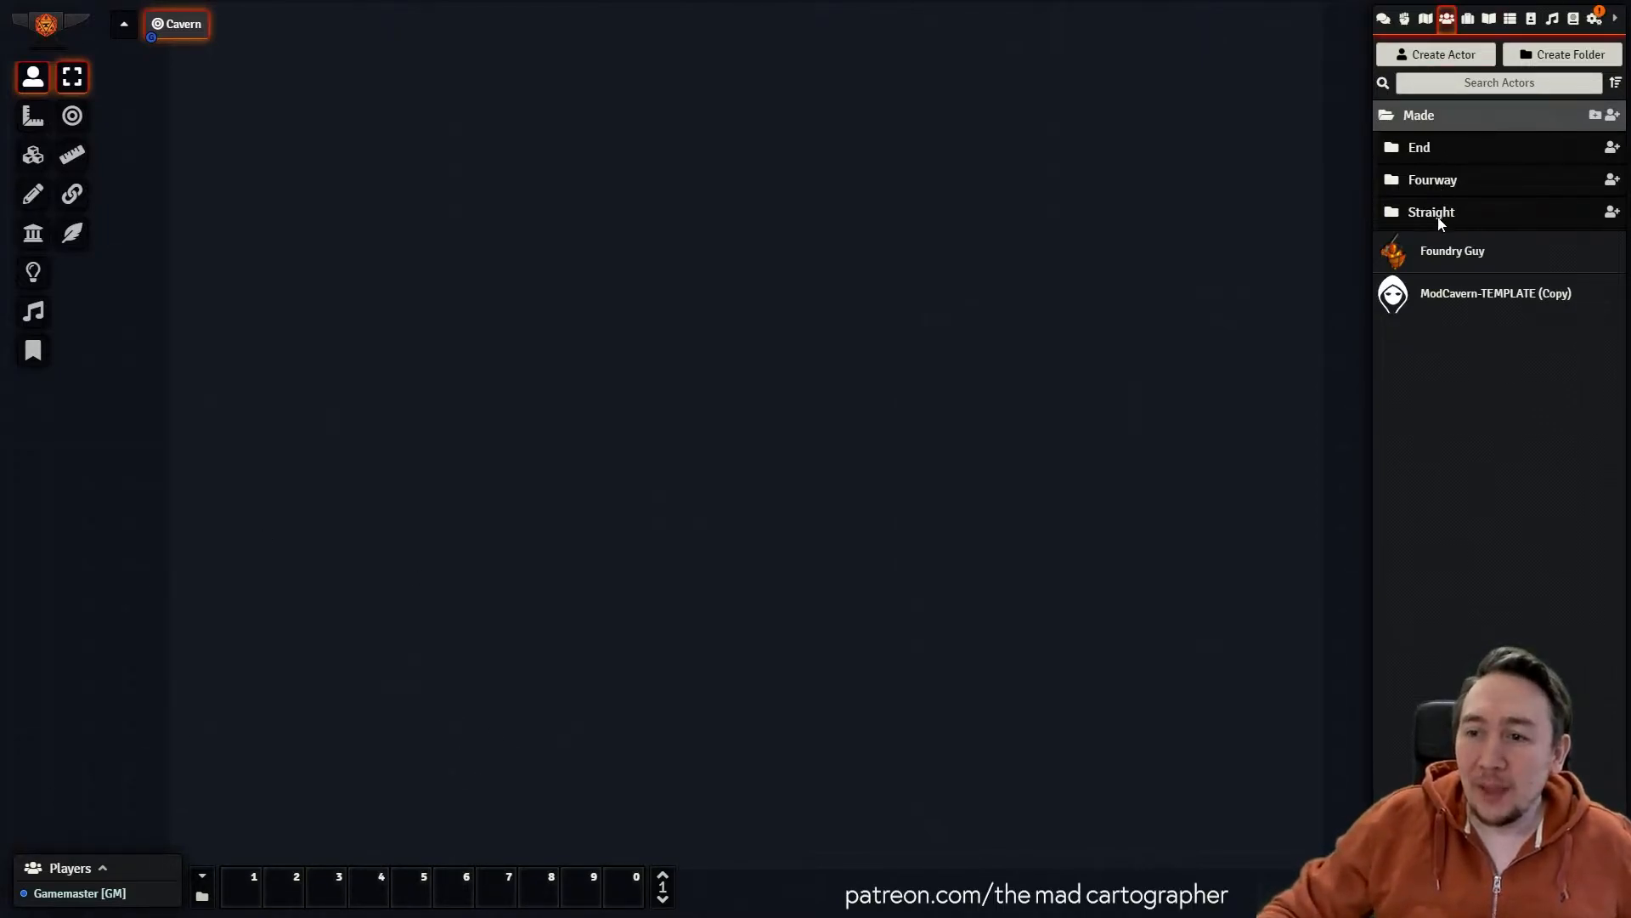
Expand the Fourway and End actor folders to browse the ModCavern junction and end pieces.
click(1432, 179)
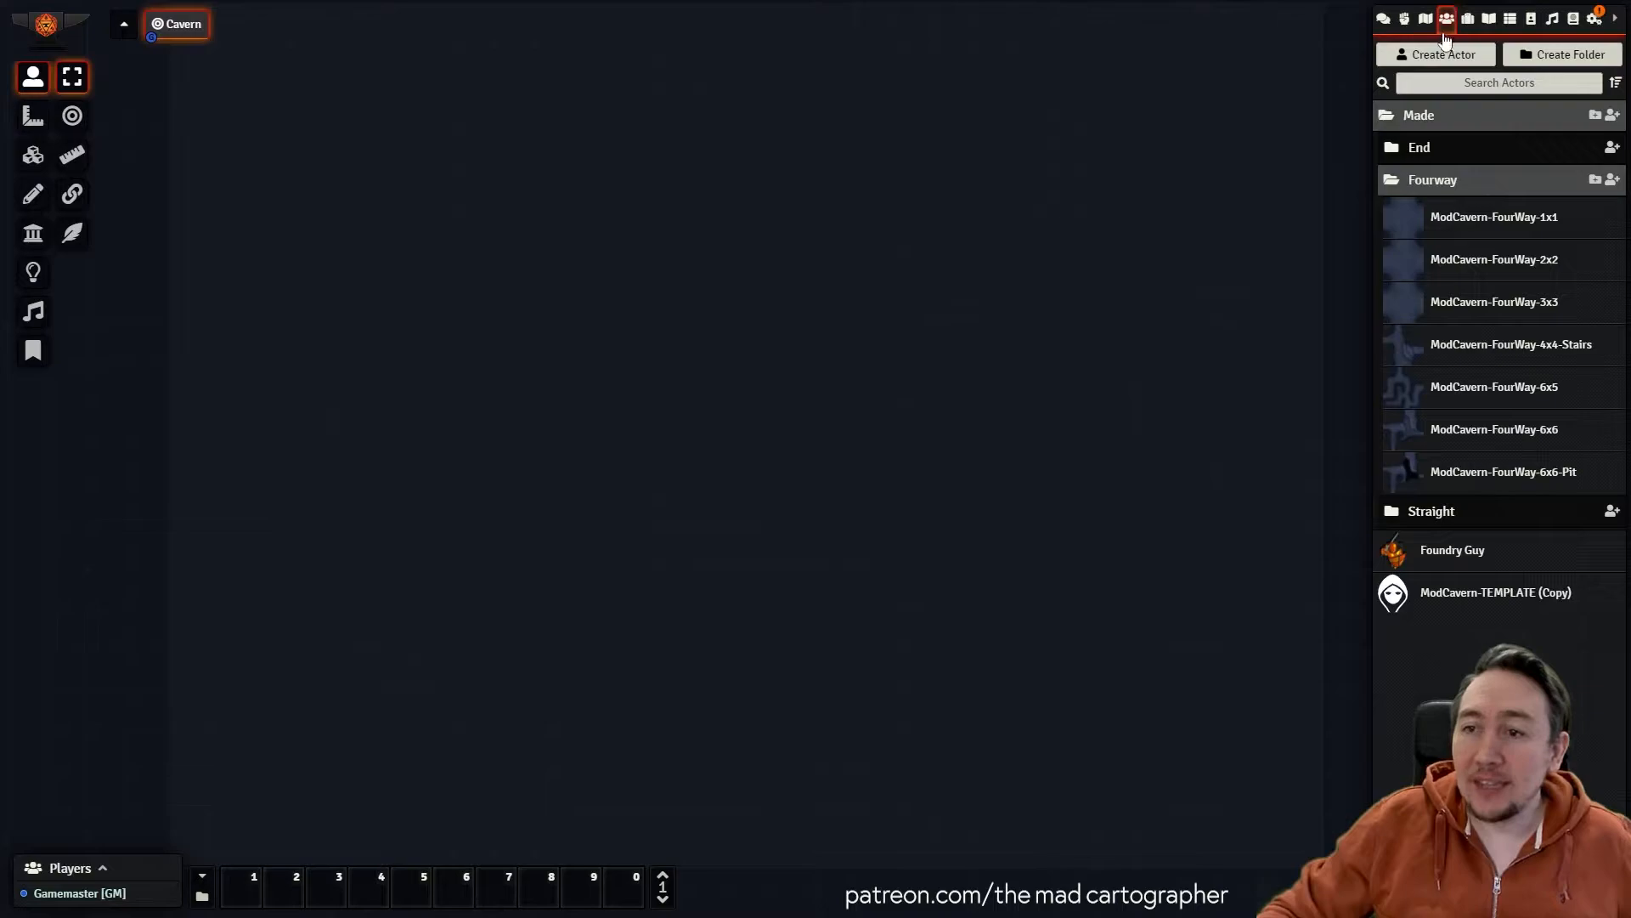
click(1419, 147)
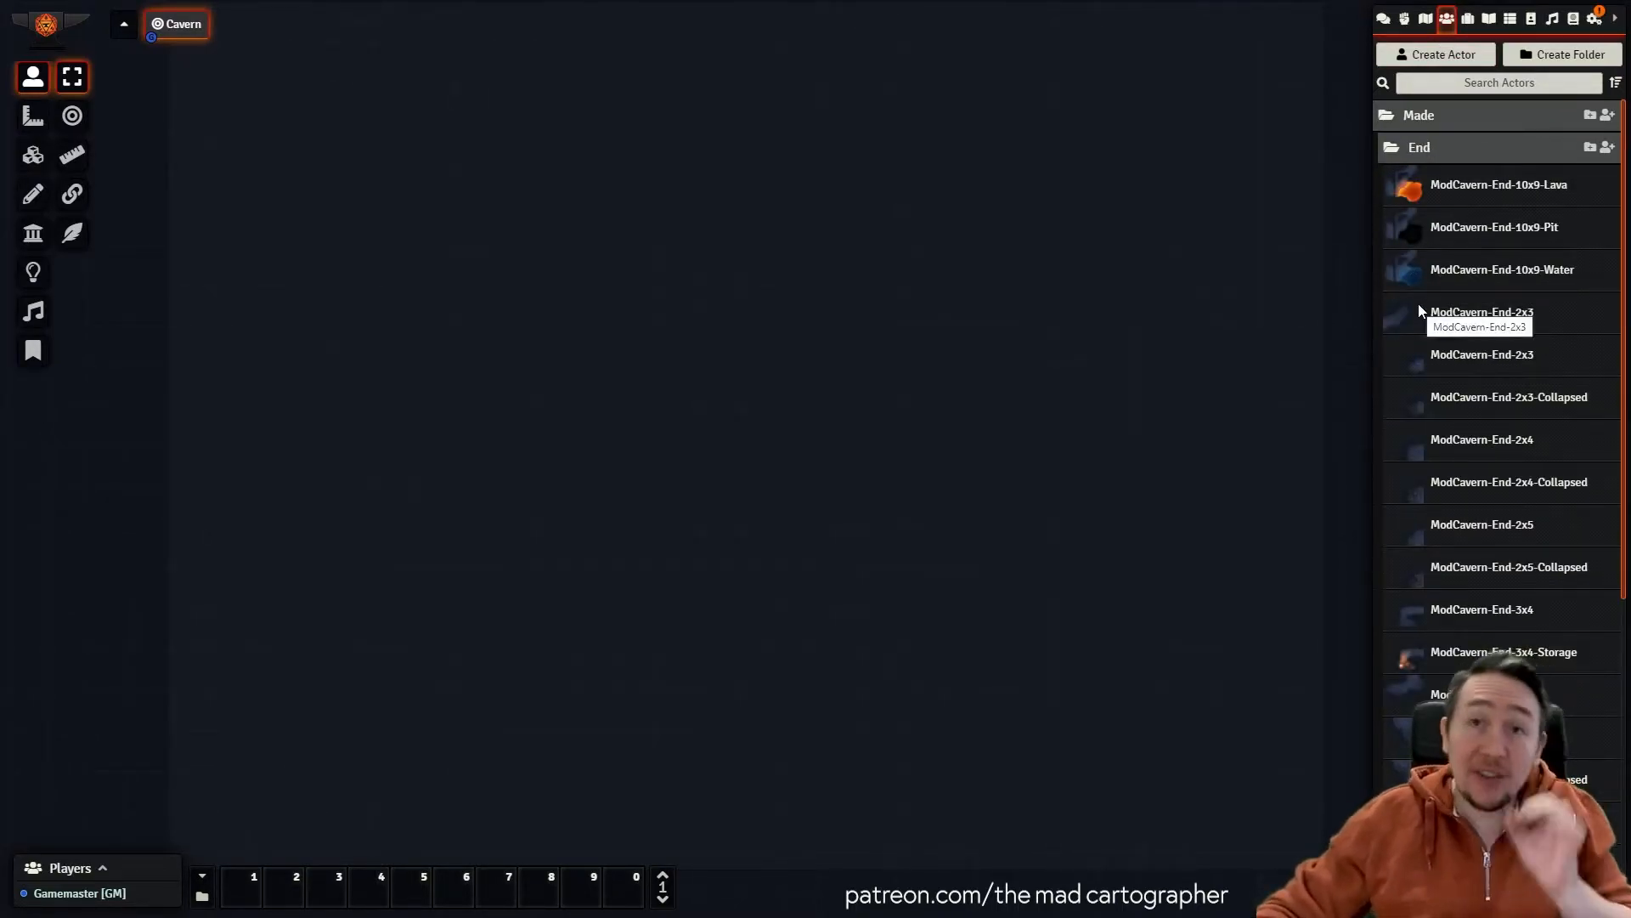
mouse_move(6, 197)
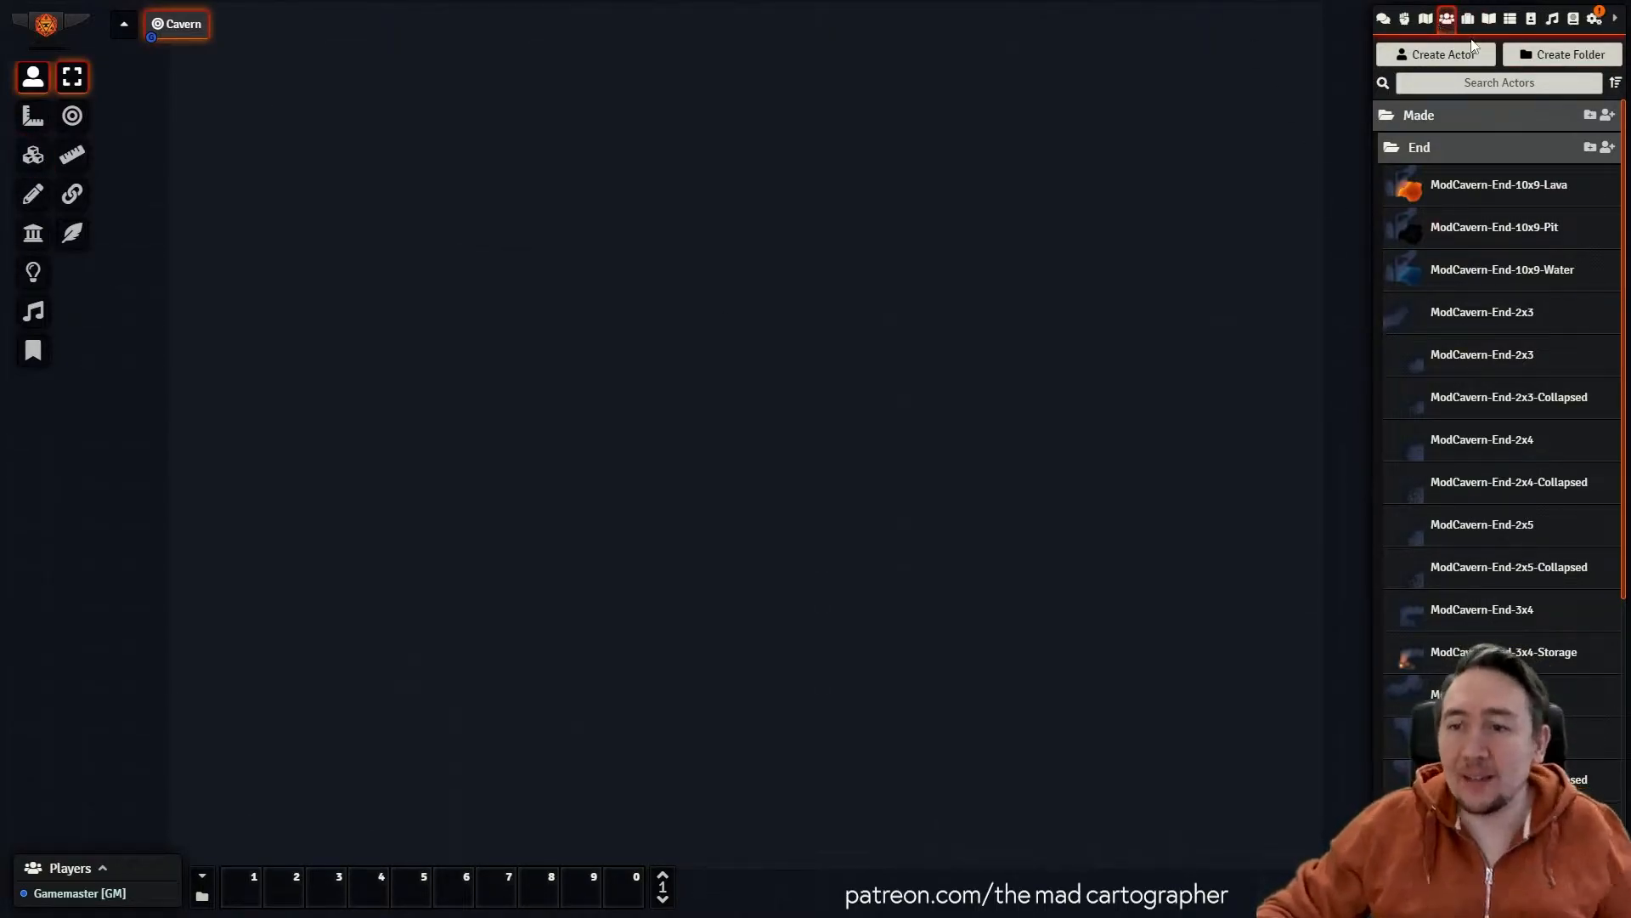
mouse_move(1503, 198)
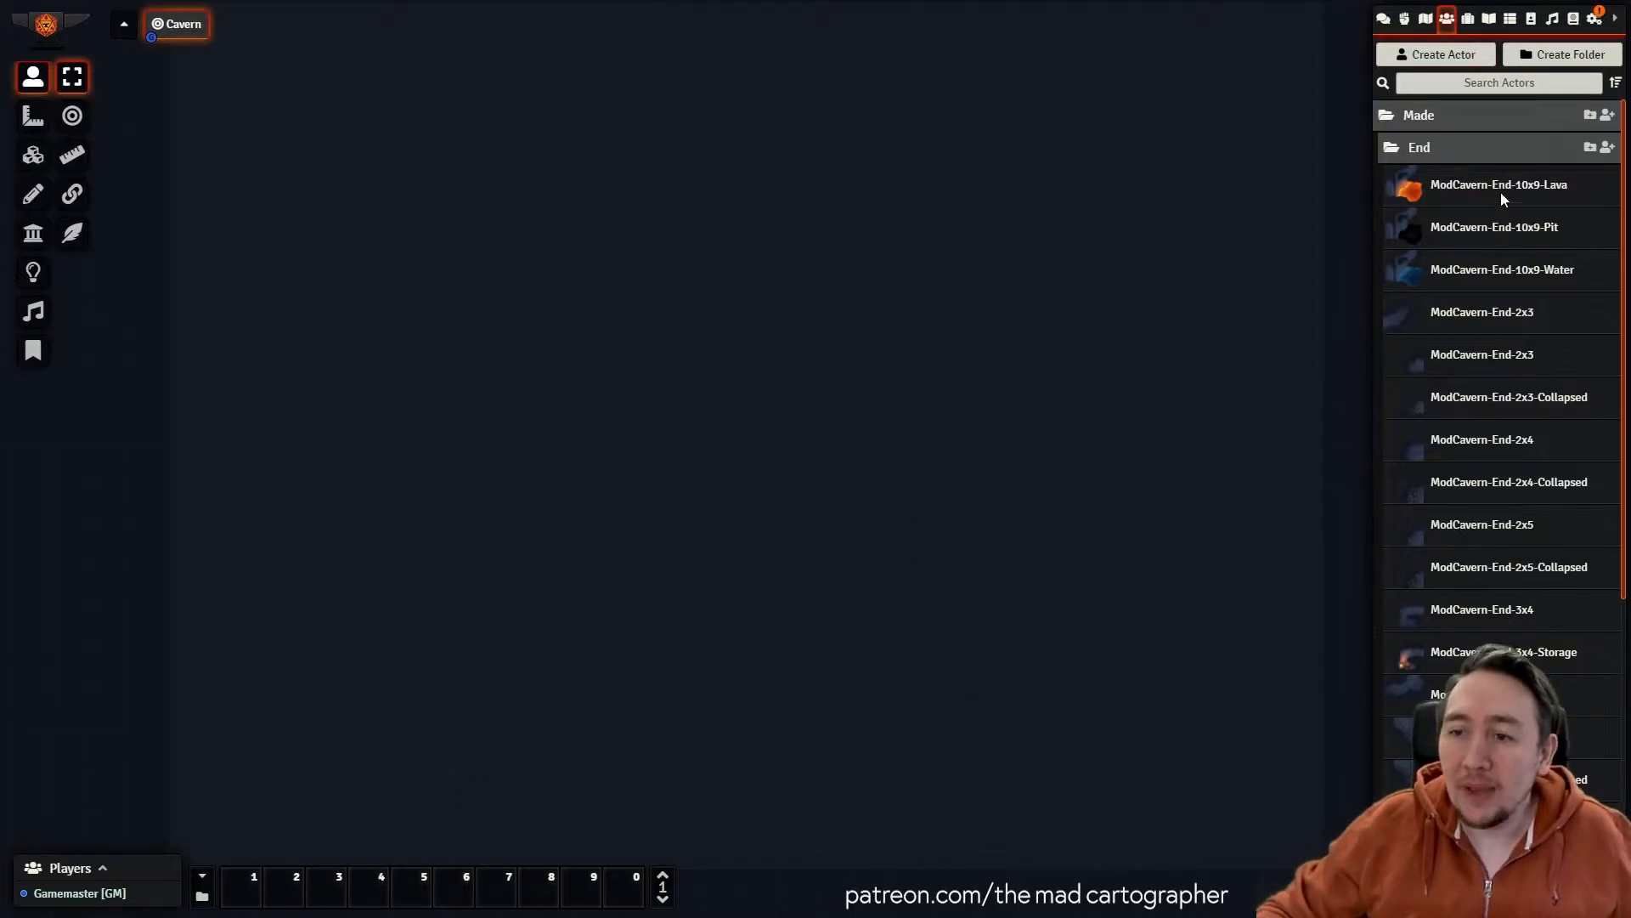
scroll(down, 3)
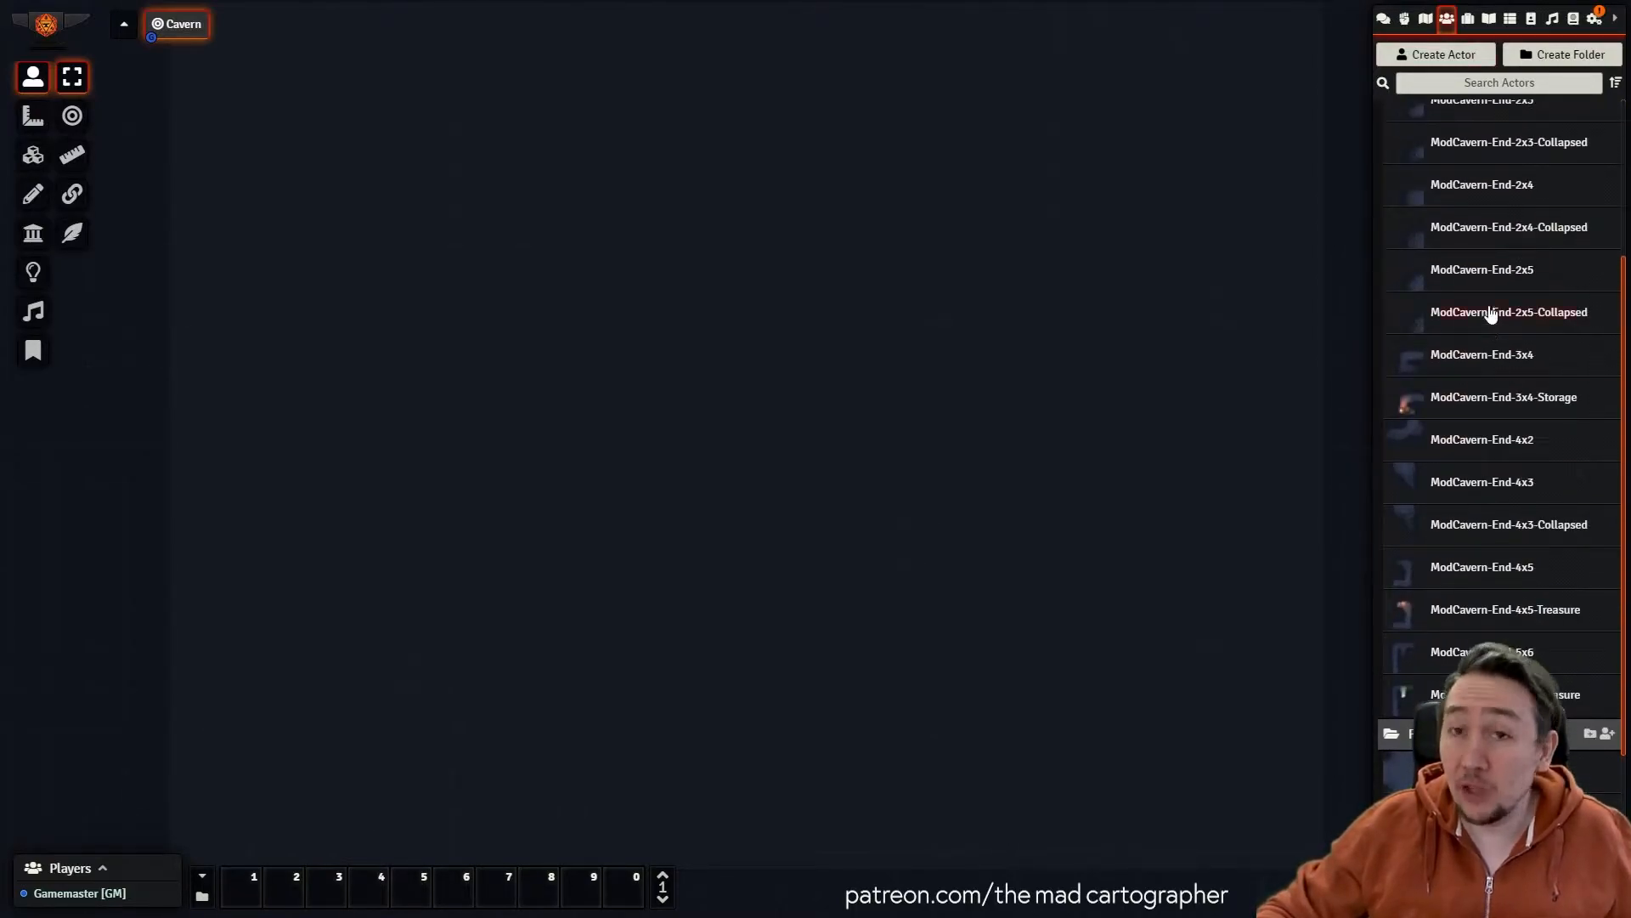
mouse_move(1489, 326)
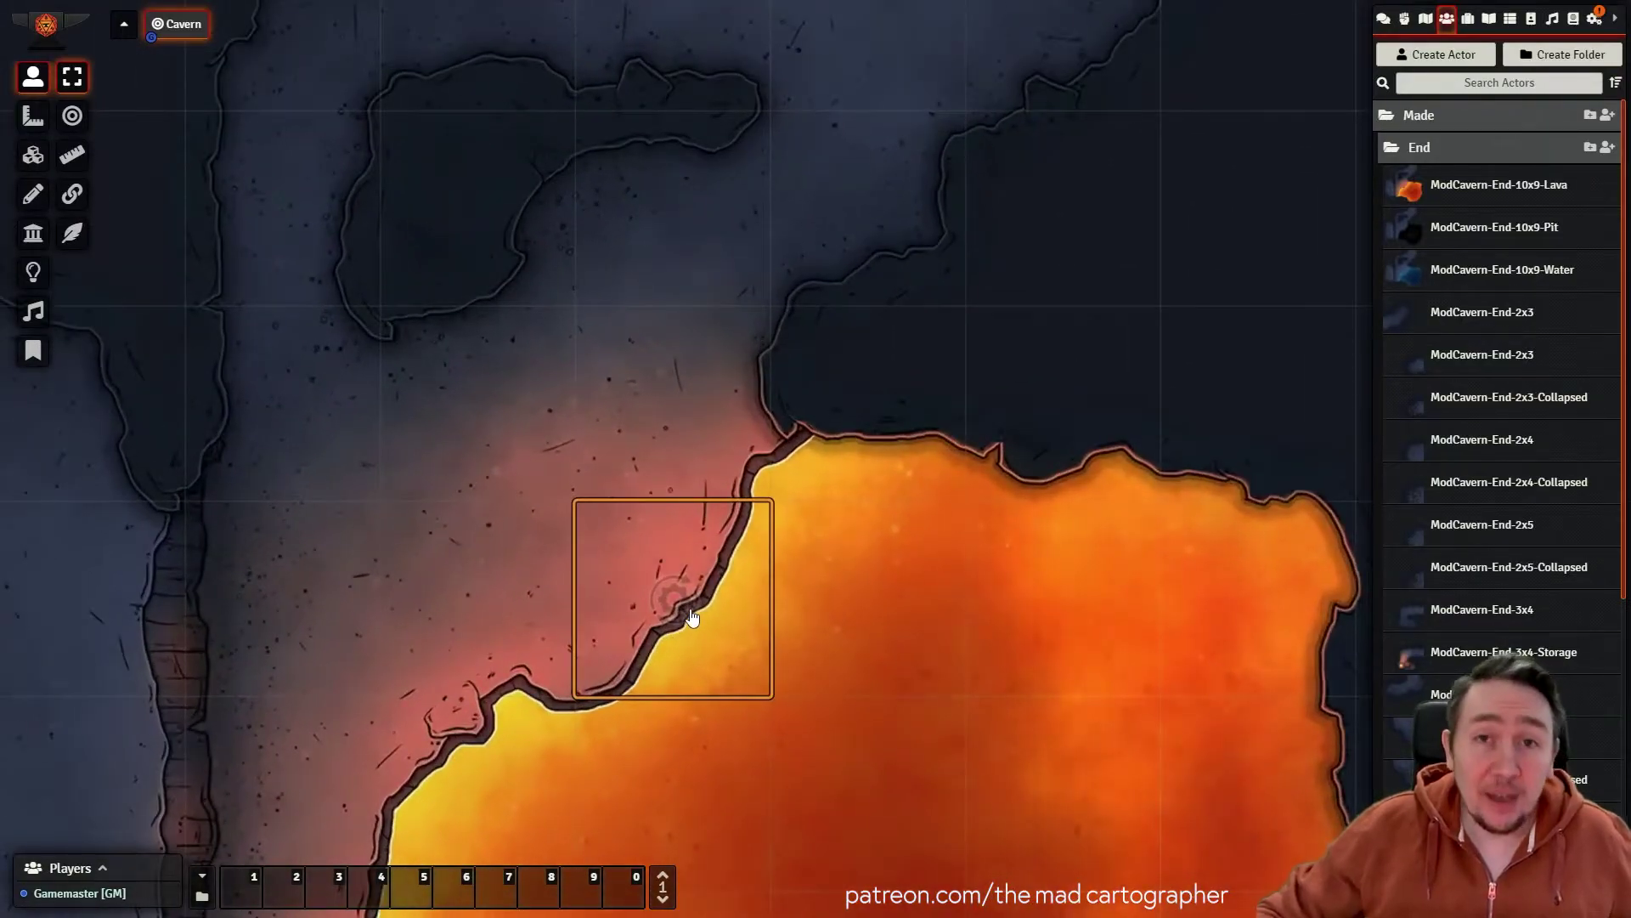
mouse_move(705, 592)
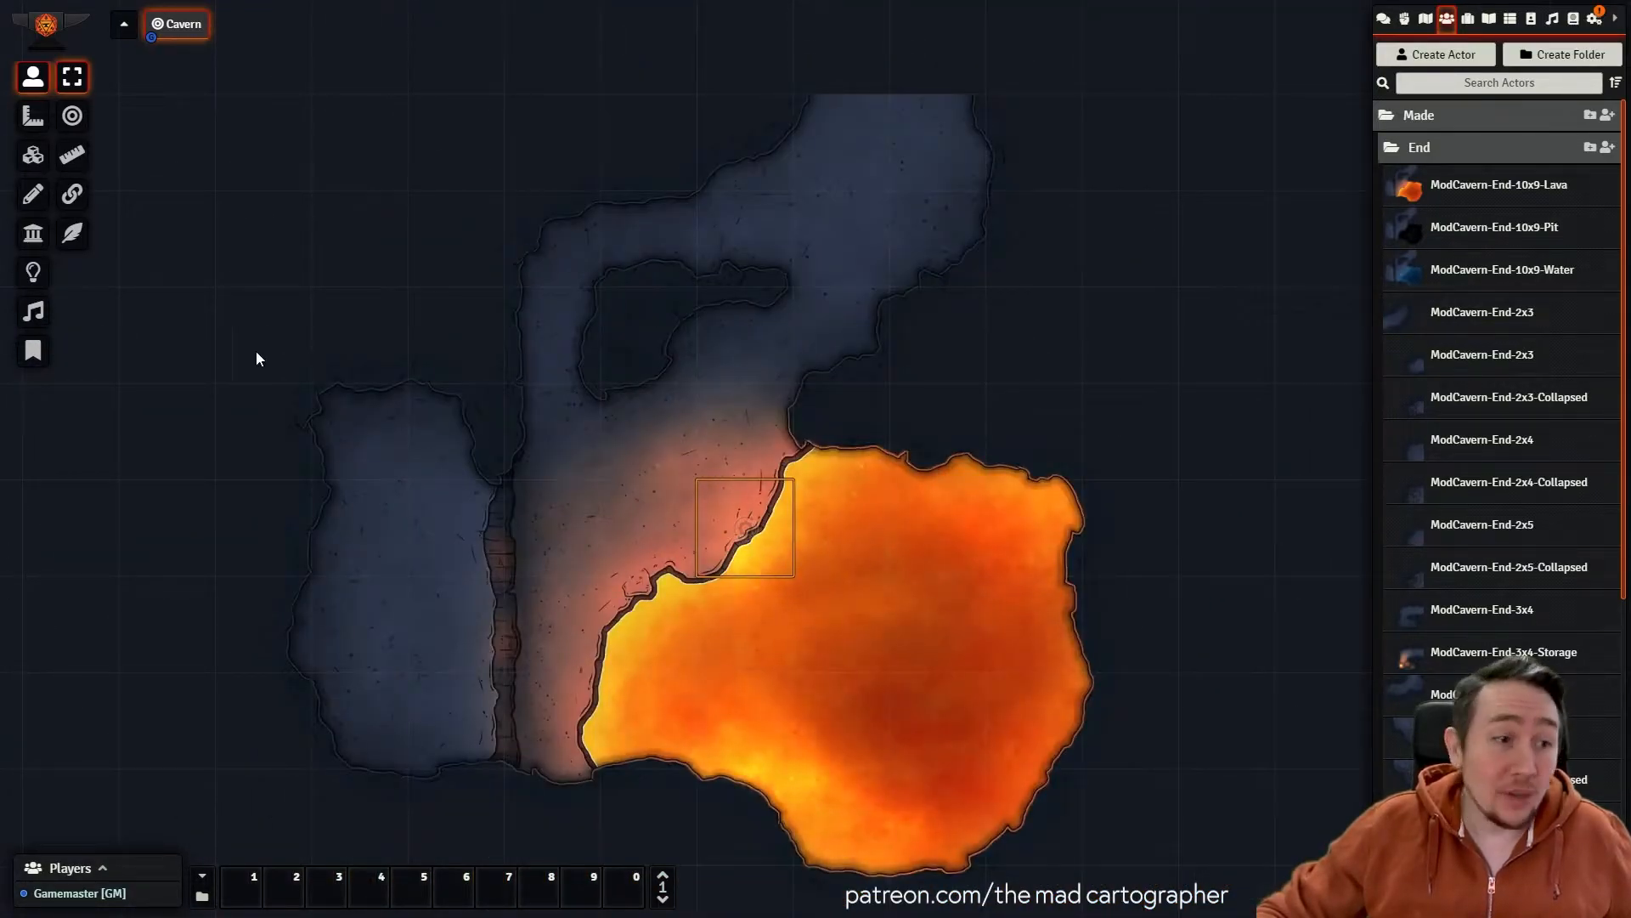
click(33, 234)
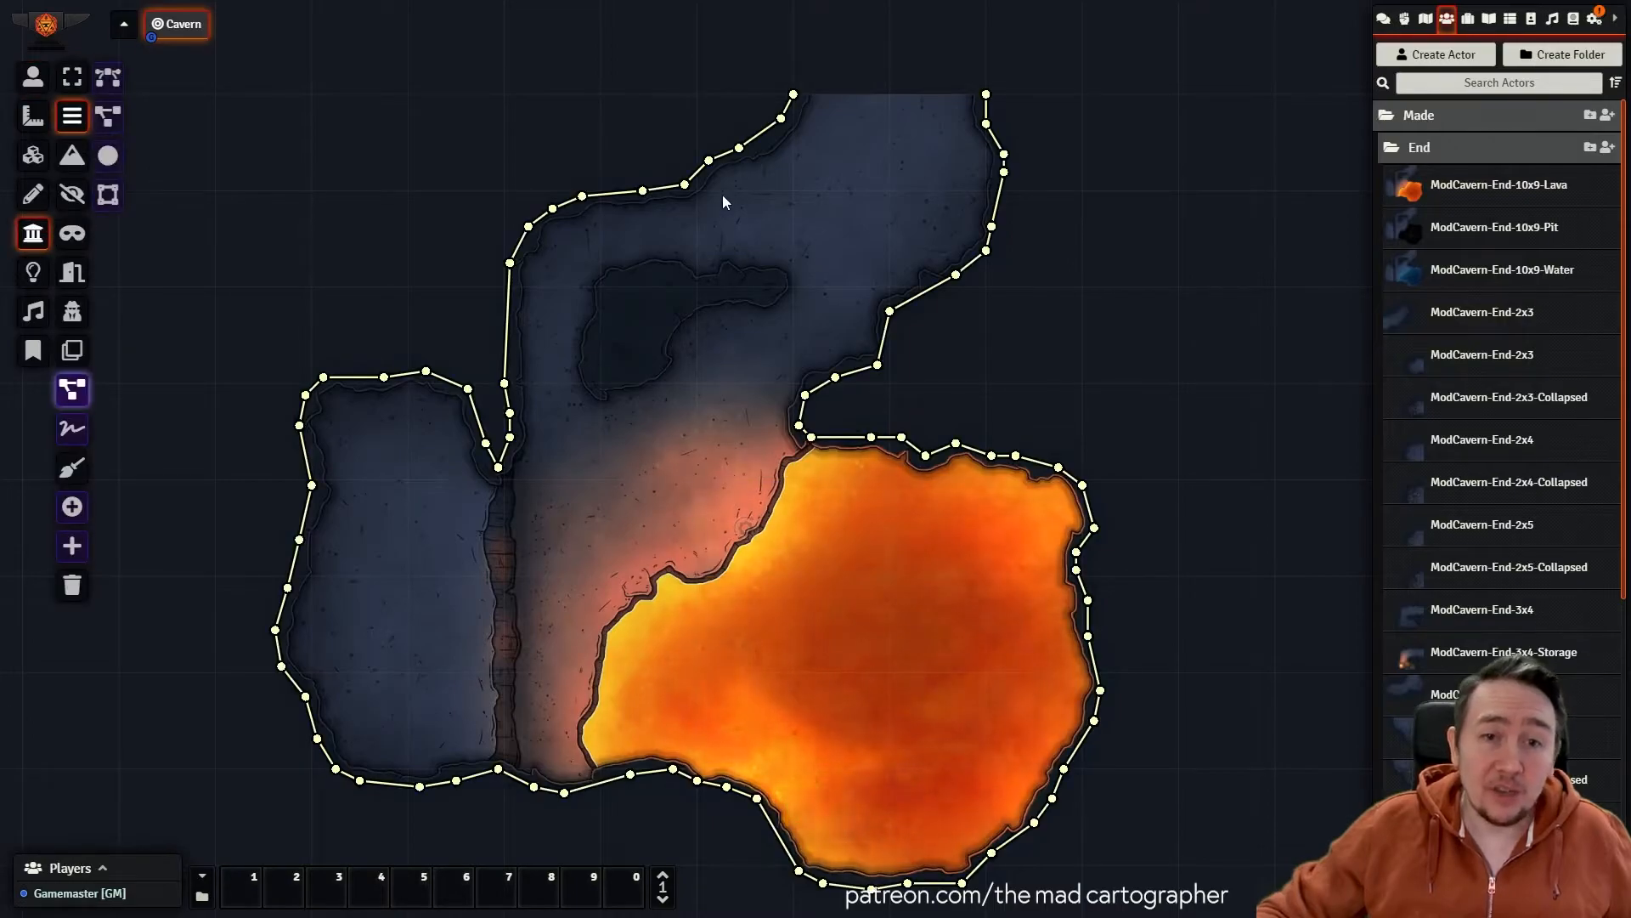
mouse_move(738, 396)
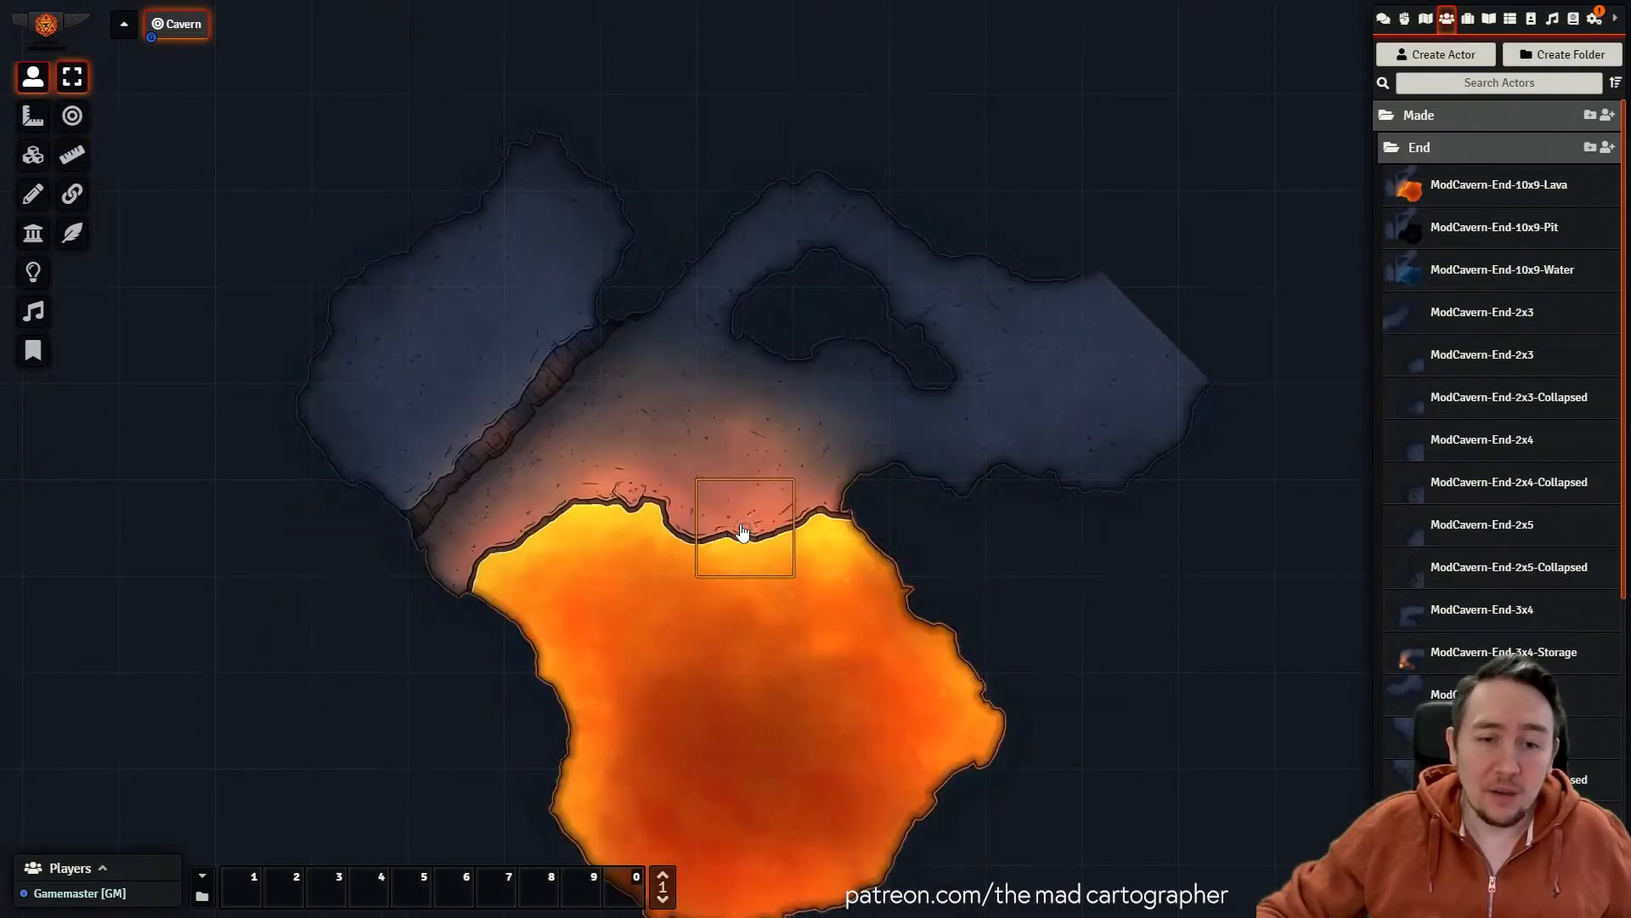
click(32, 233)
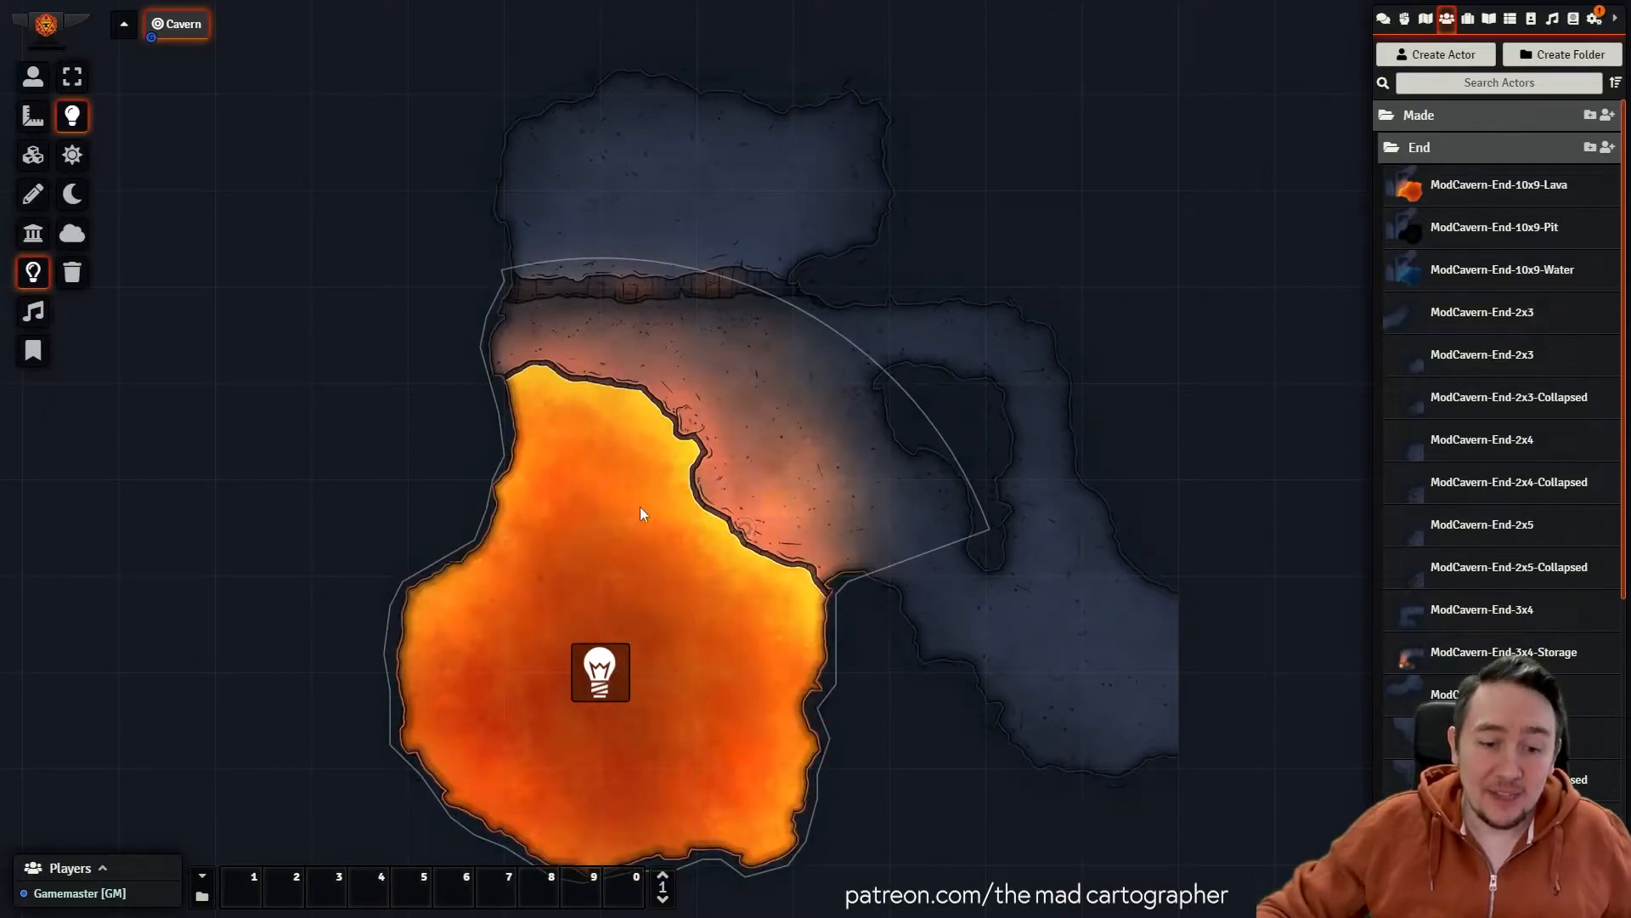
mouse_move(408, 485)
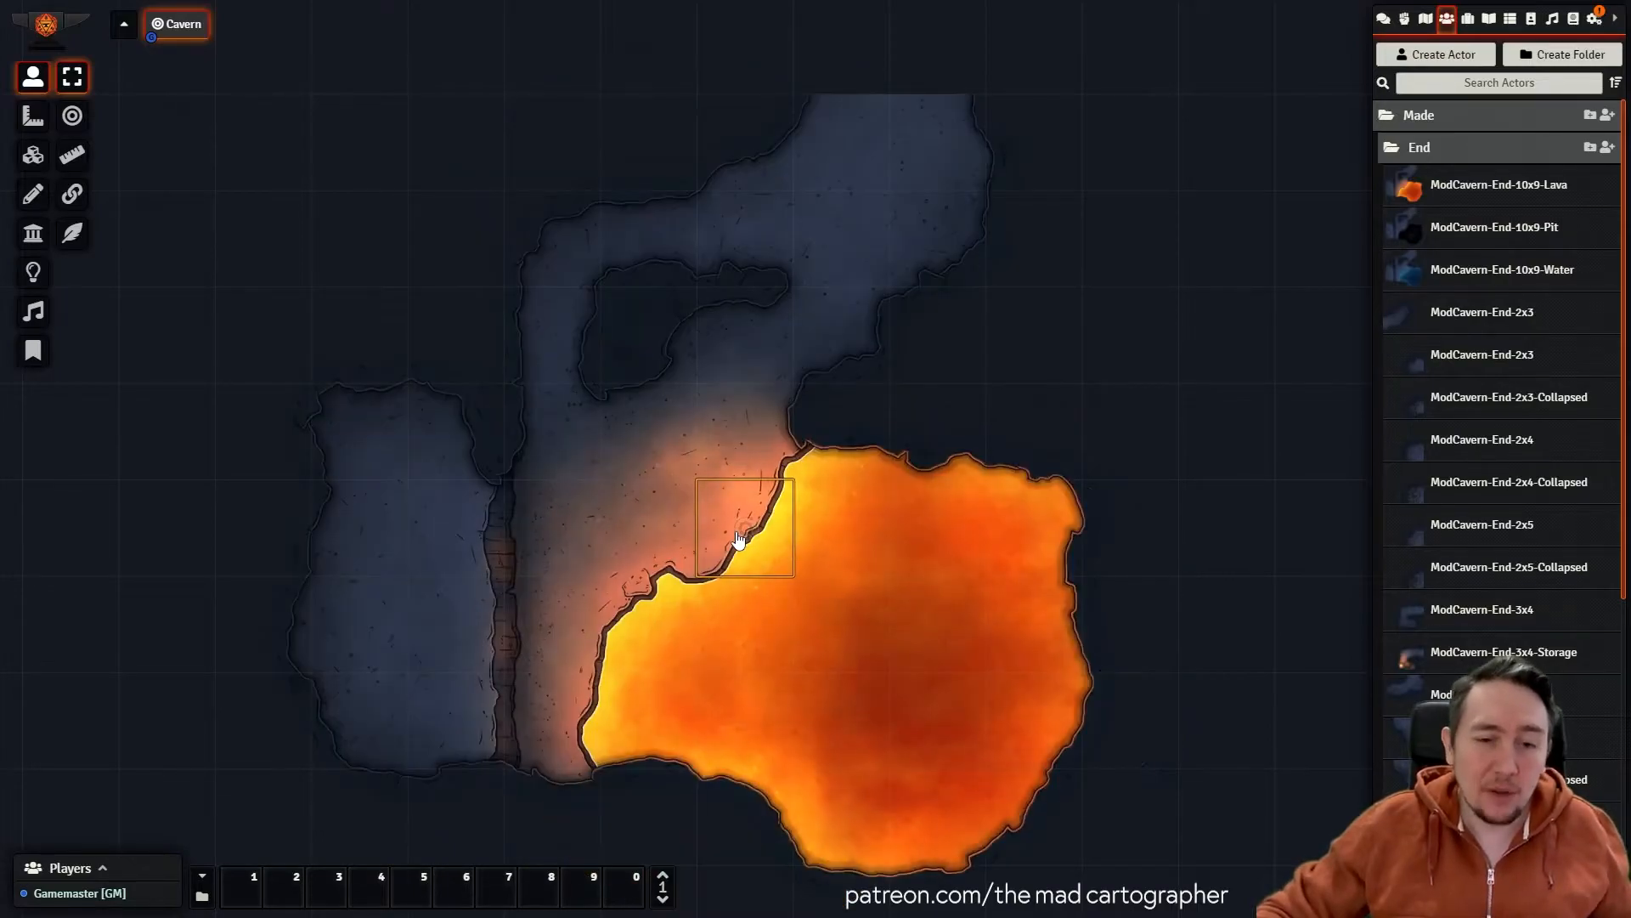
scroll(down, 3)
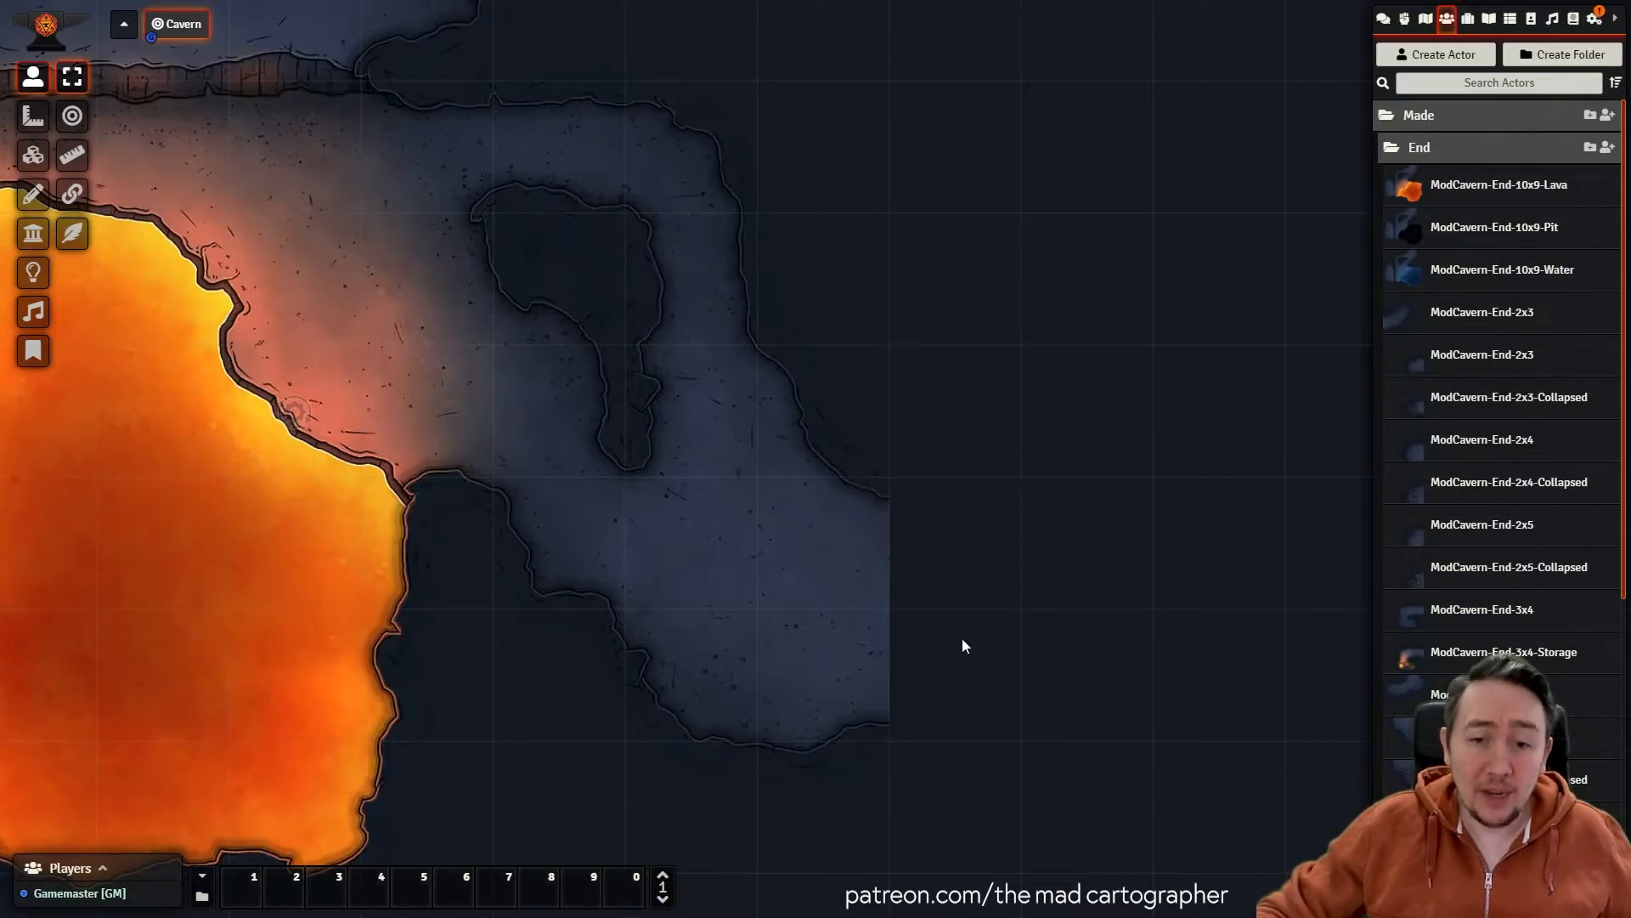
mouse_move(890, 525)
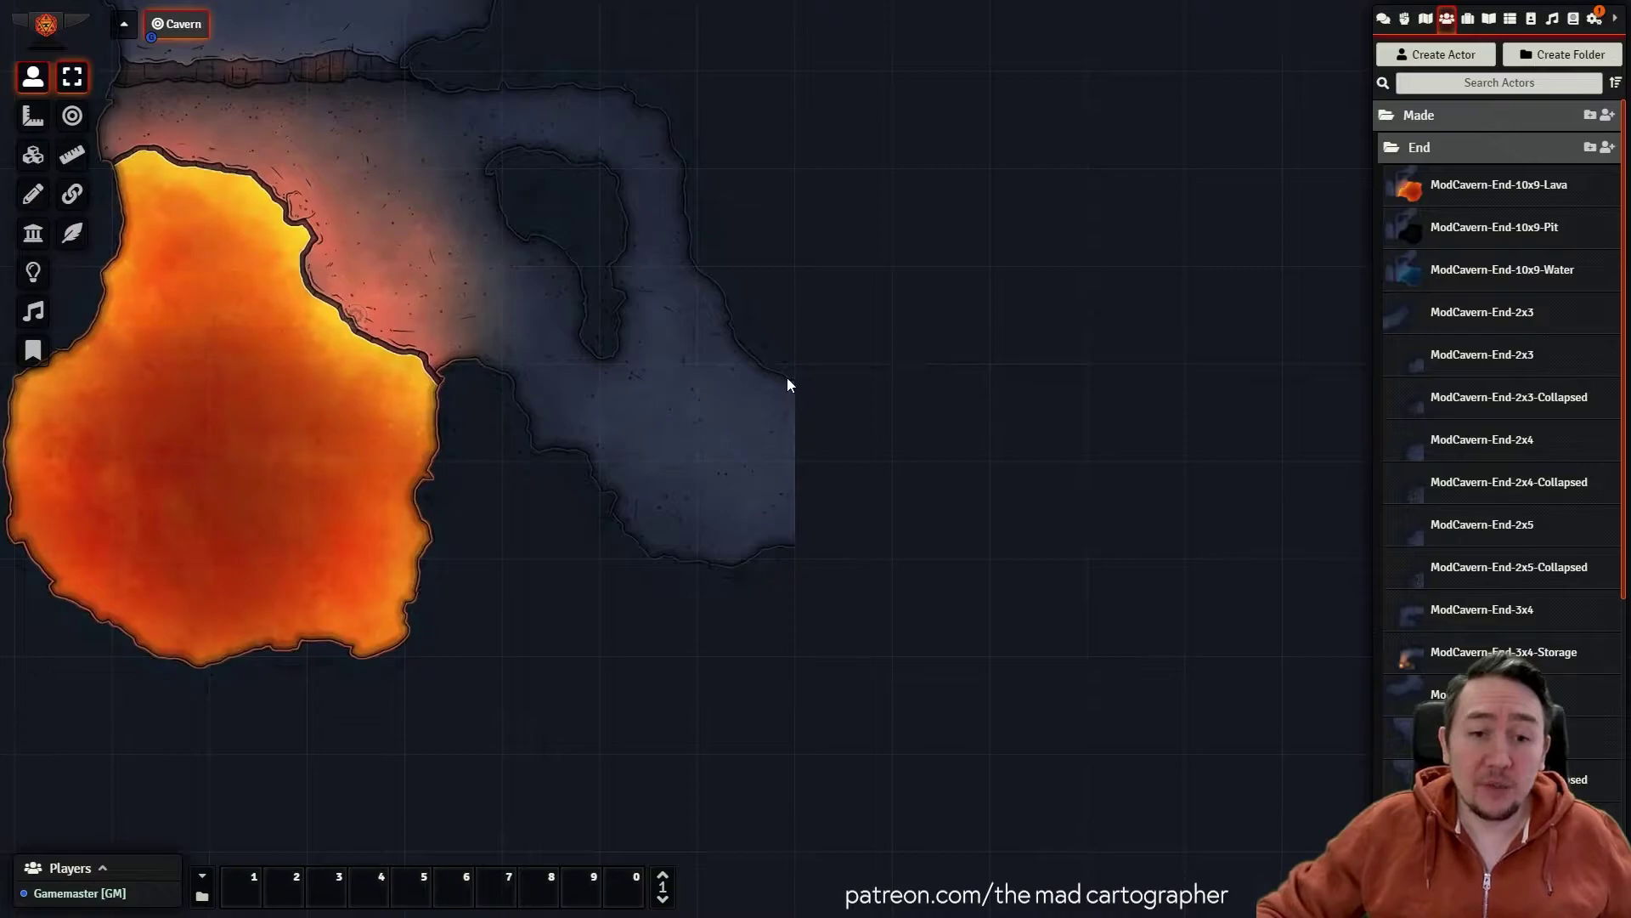
mouse_move(784, 418)
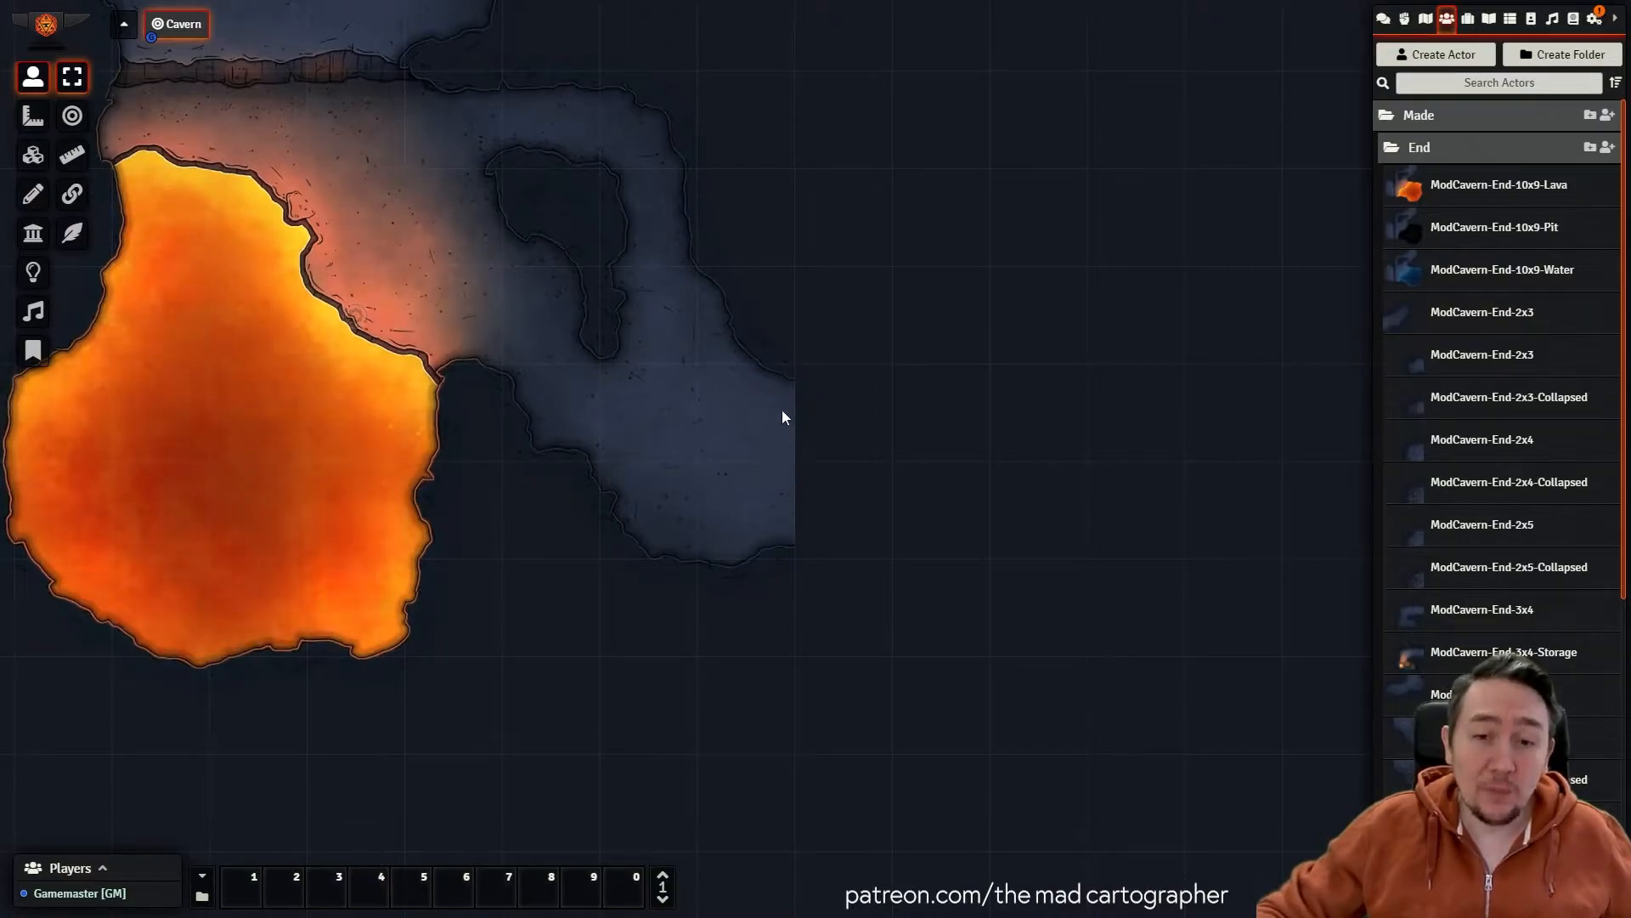
mouse_move(836, 584)
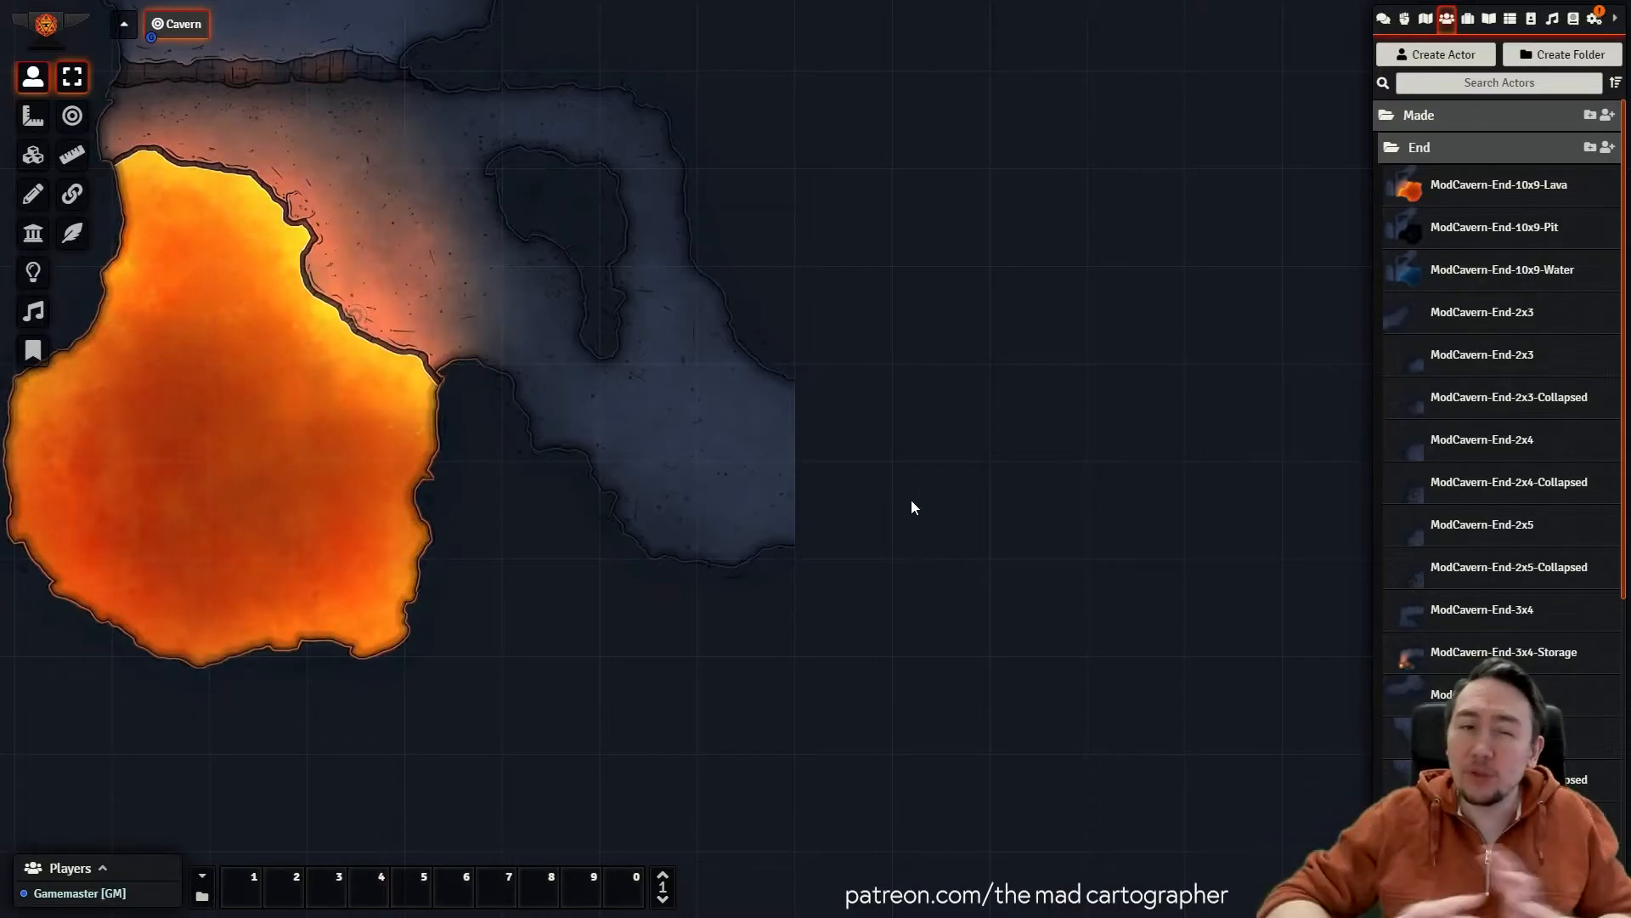
mouse_move(932, 445)
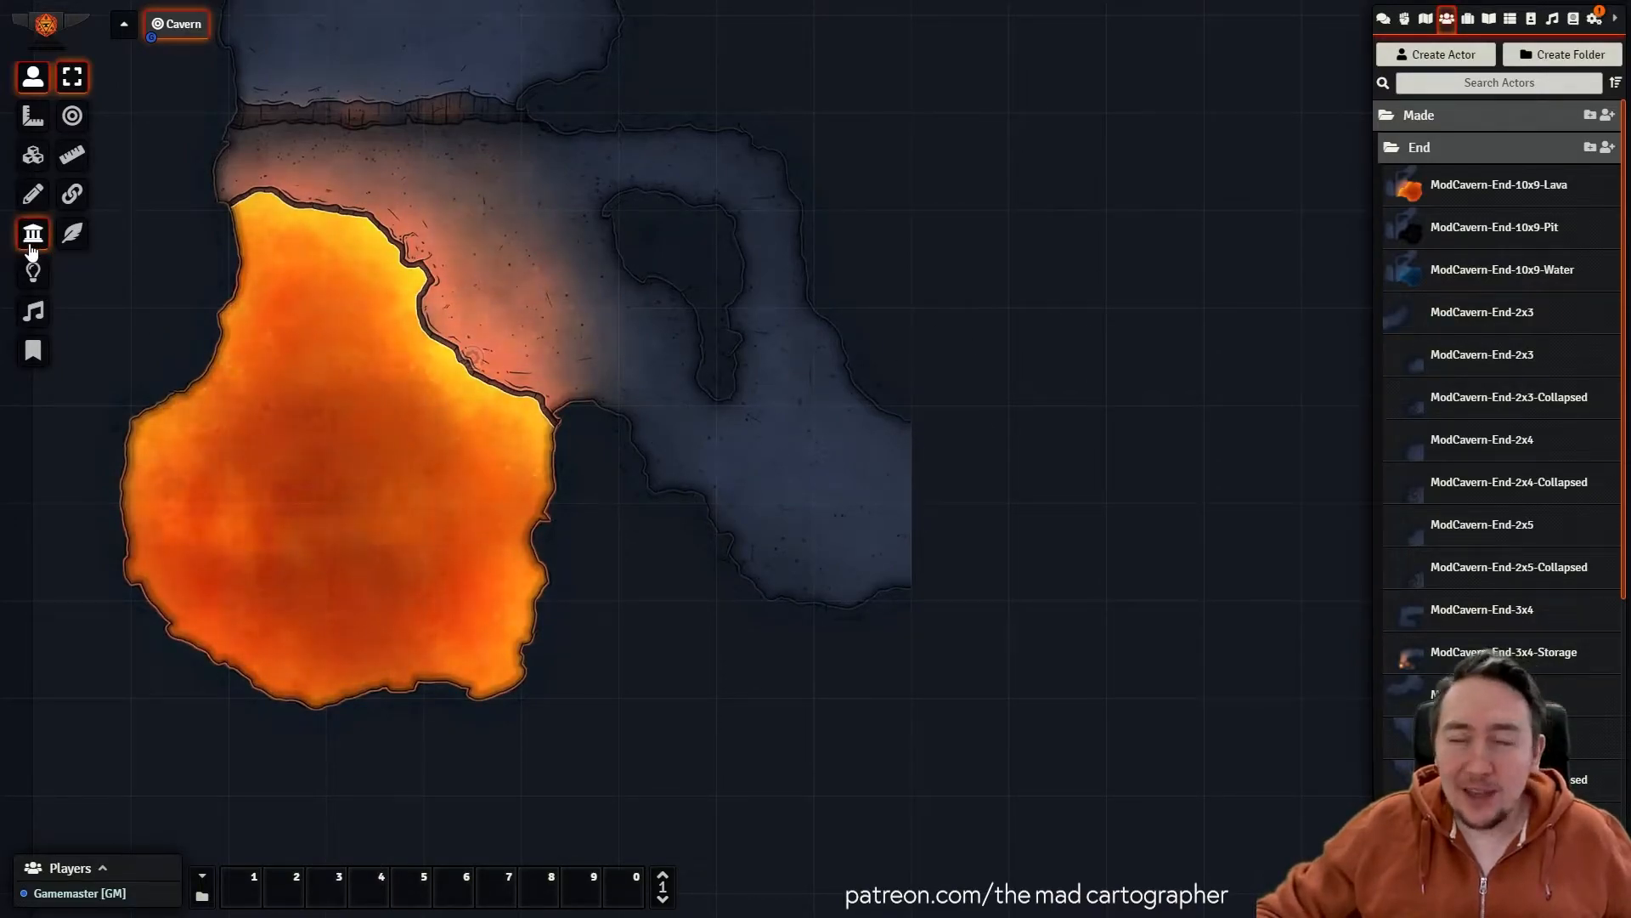
Rotate the lava cavern end piece so its corridor points right.
click(32, 232)
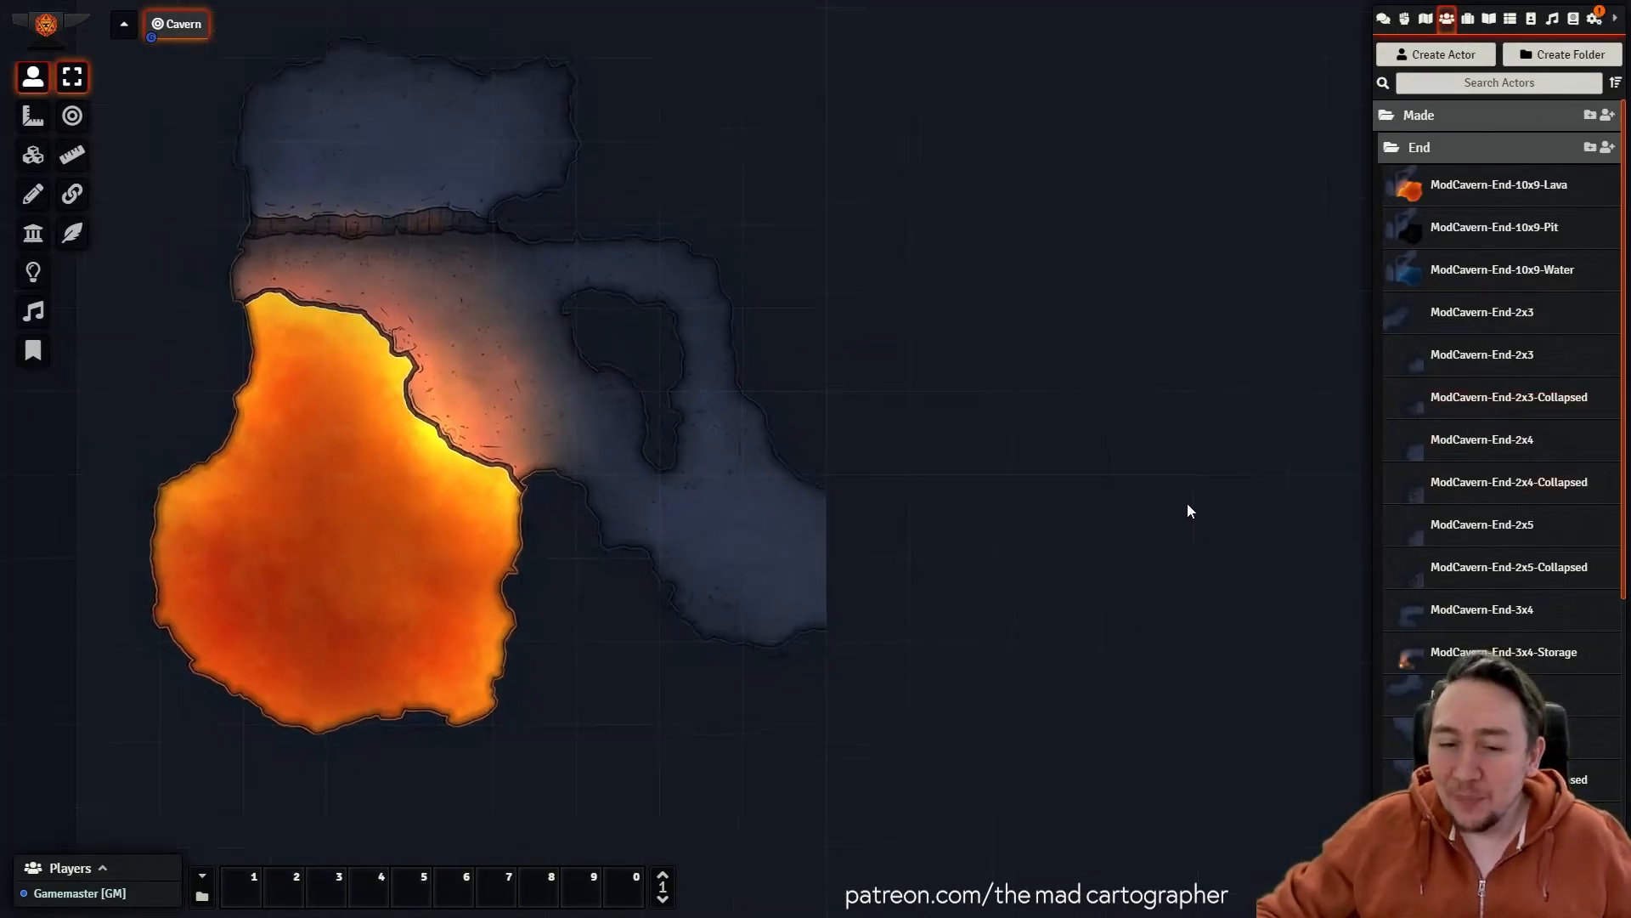
scroll(down, 3)
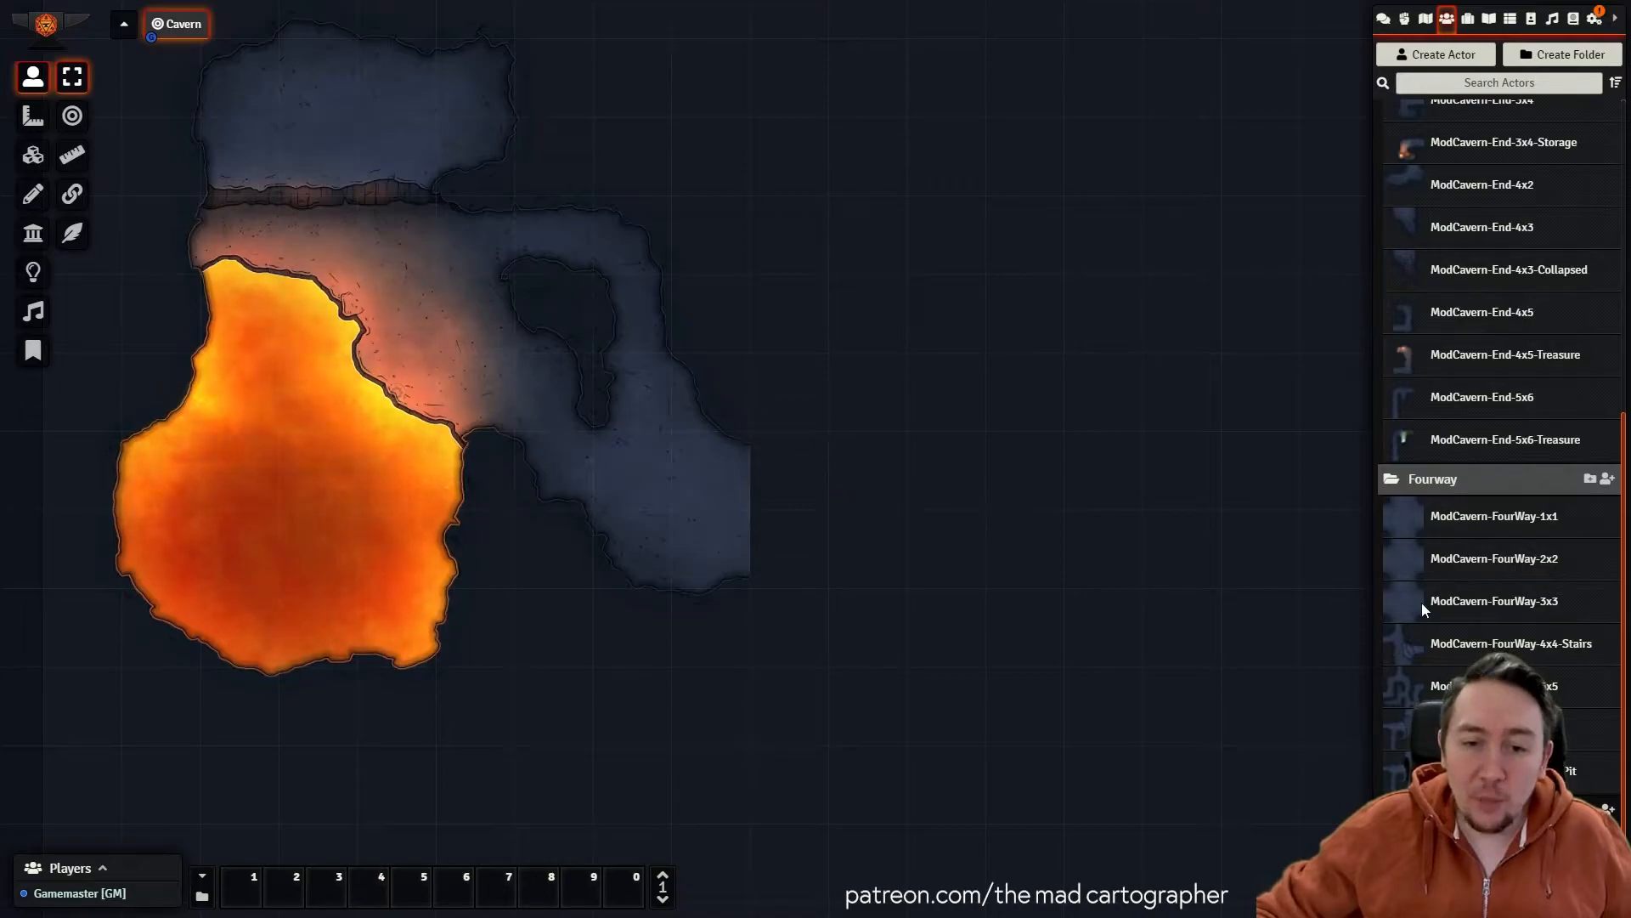
mouse_move(770, 477)
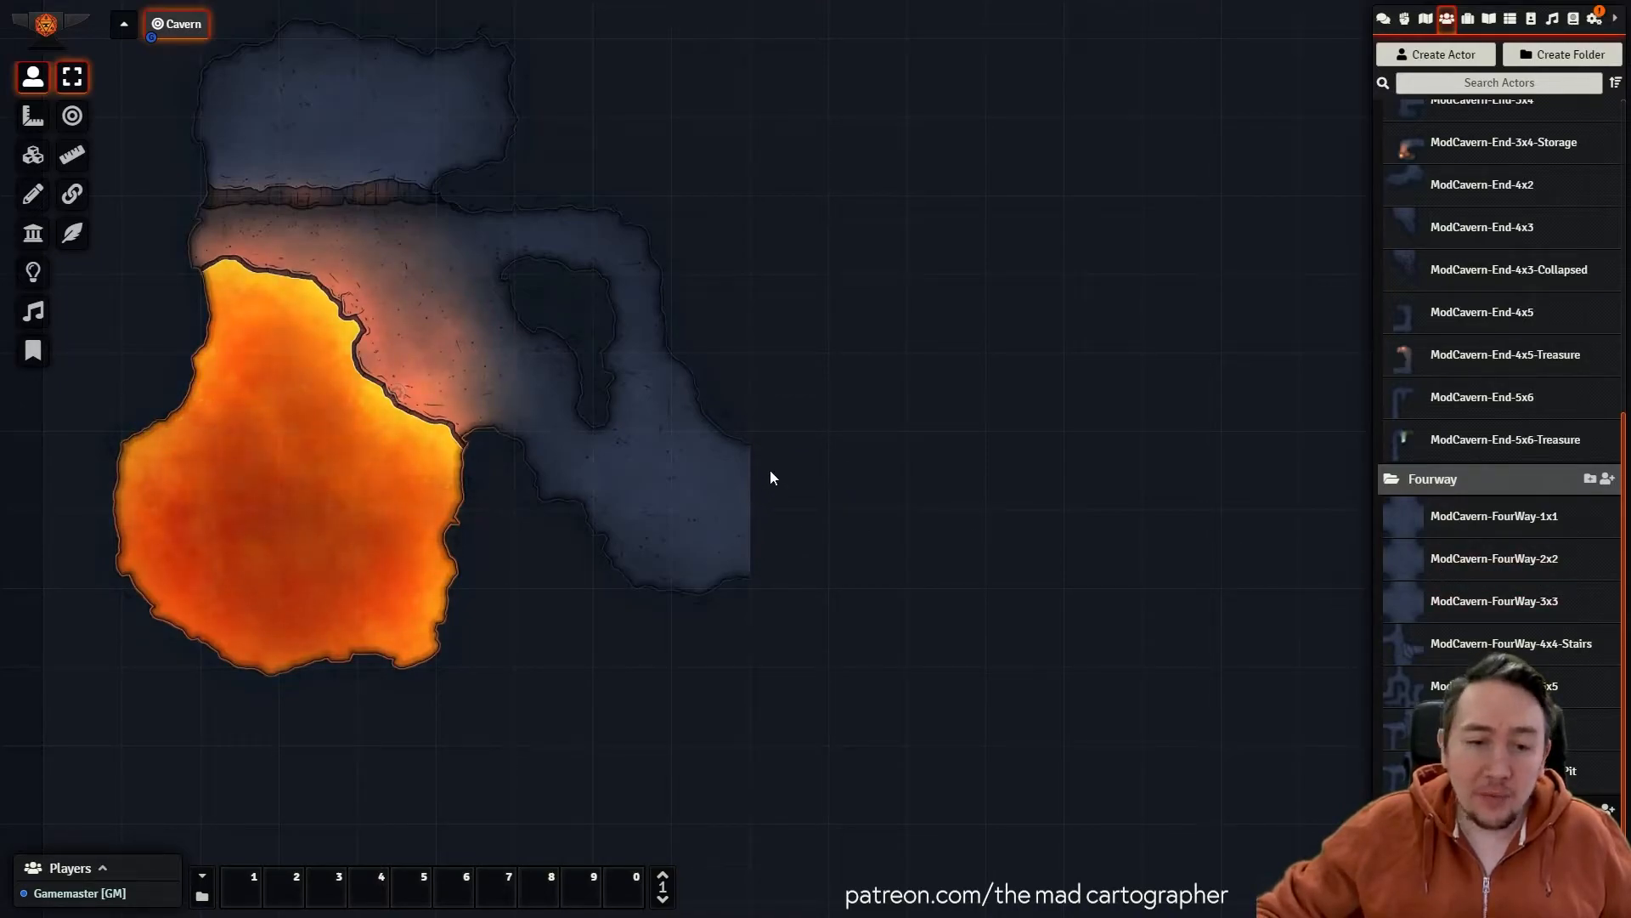
mouse_move(1513, 559)
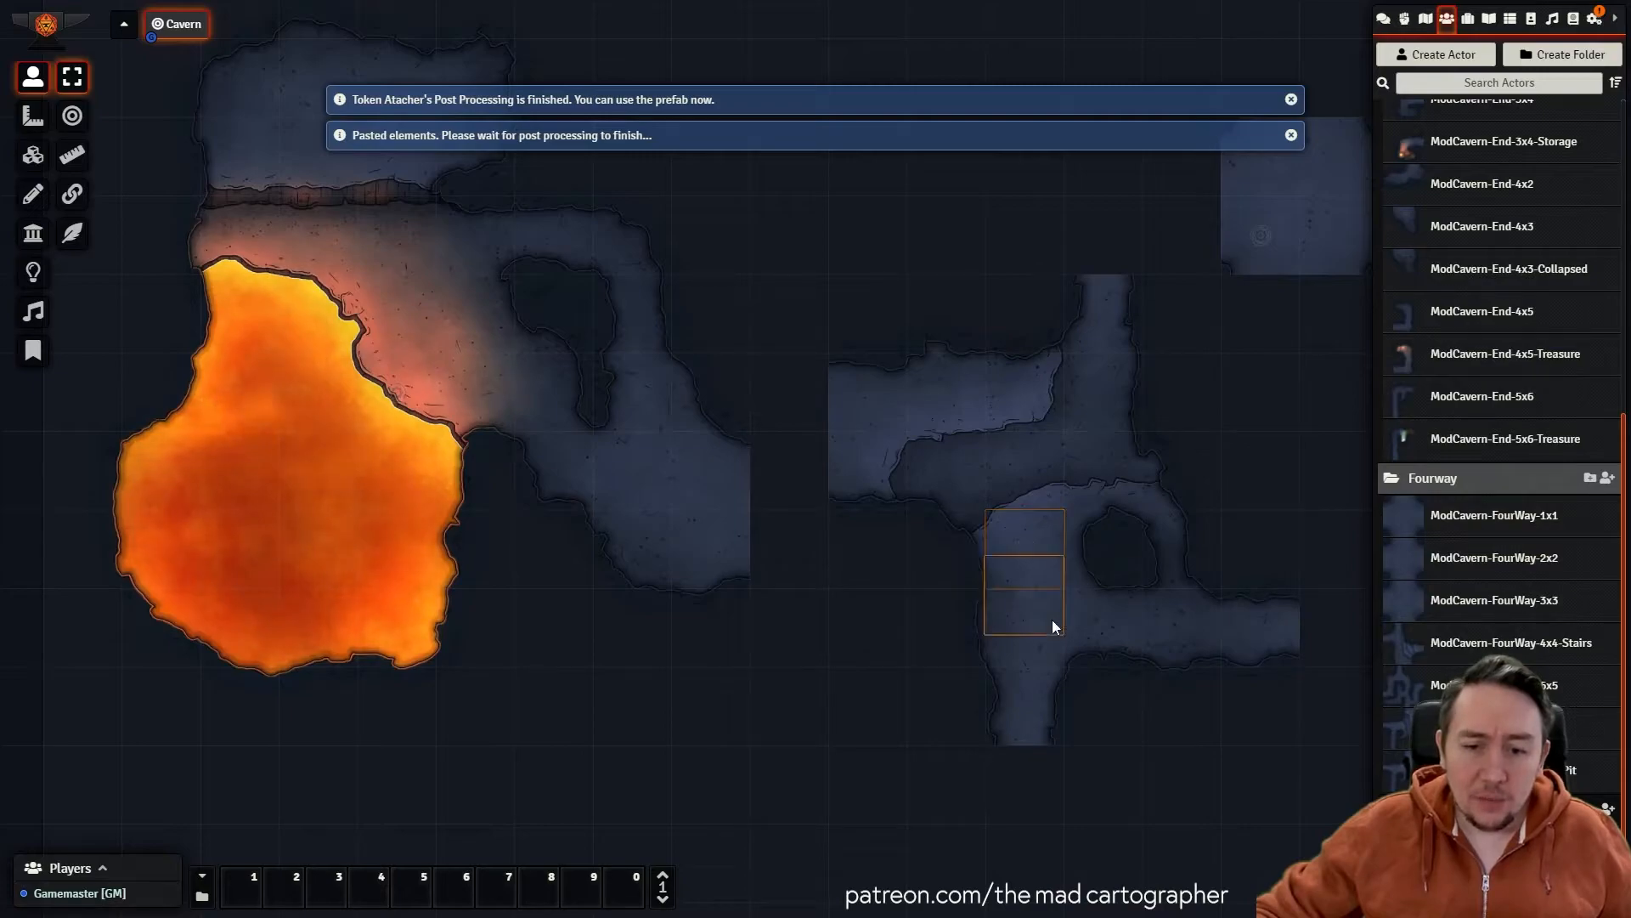
Place a ModCavern-FourWay junction beside the lava cave's corridor, extending the cavern rightward.
click(31, 235)
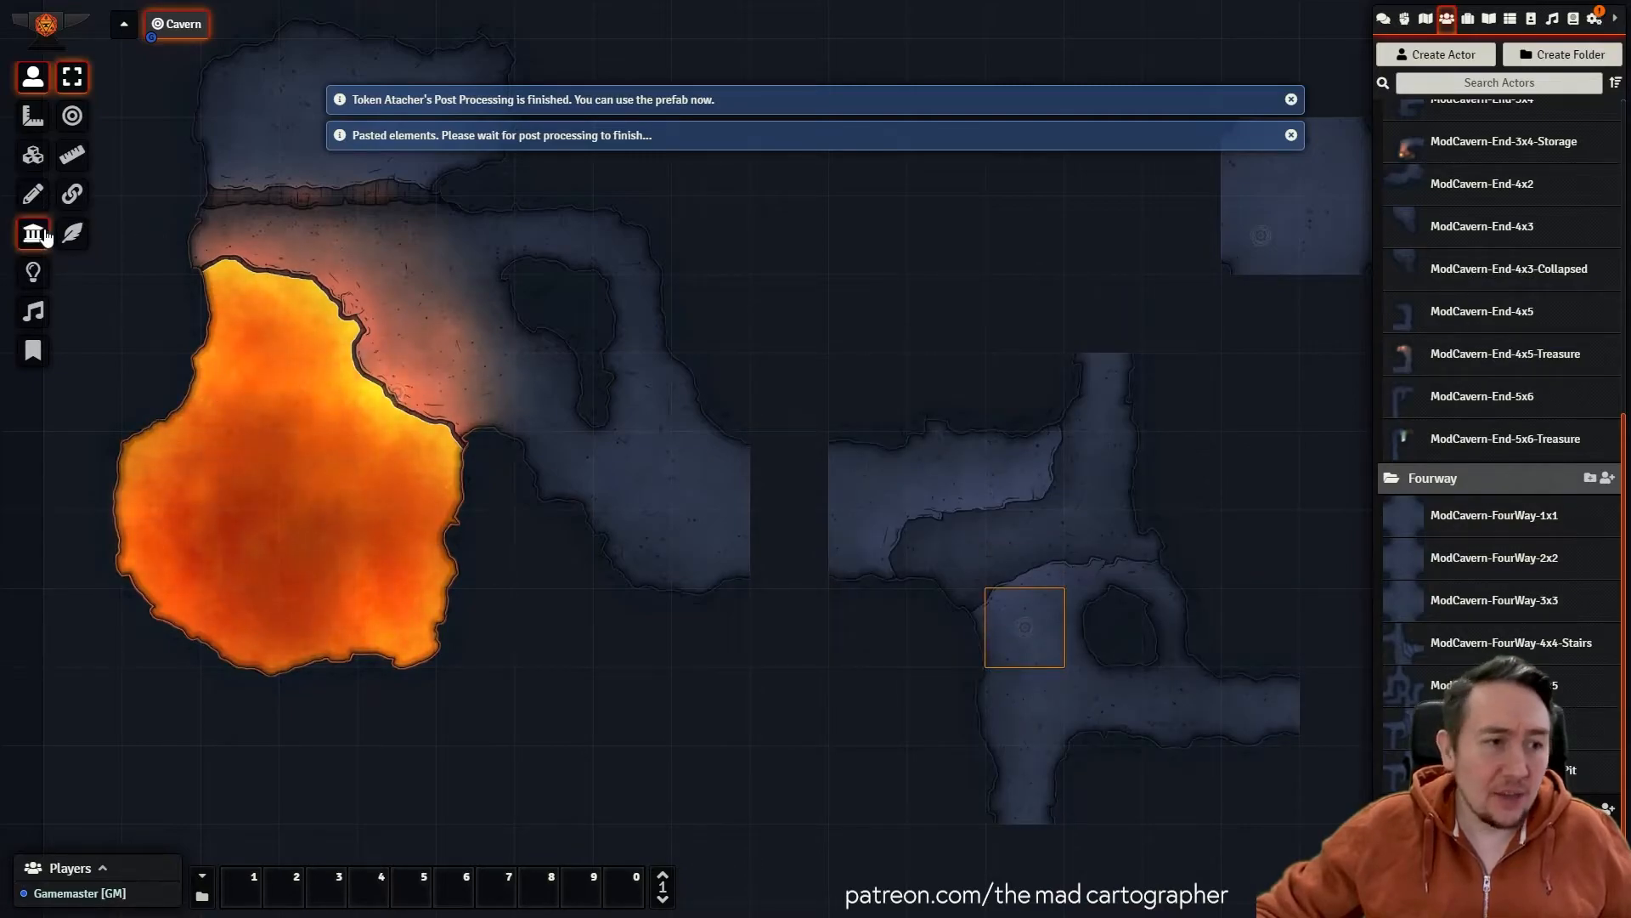
click(32, 233)
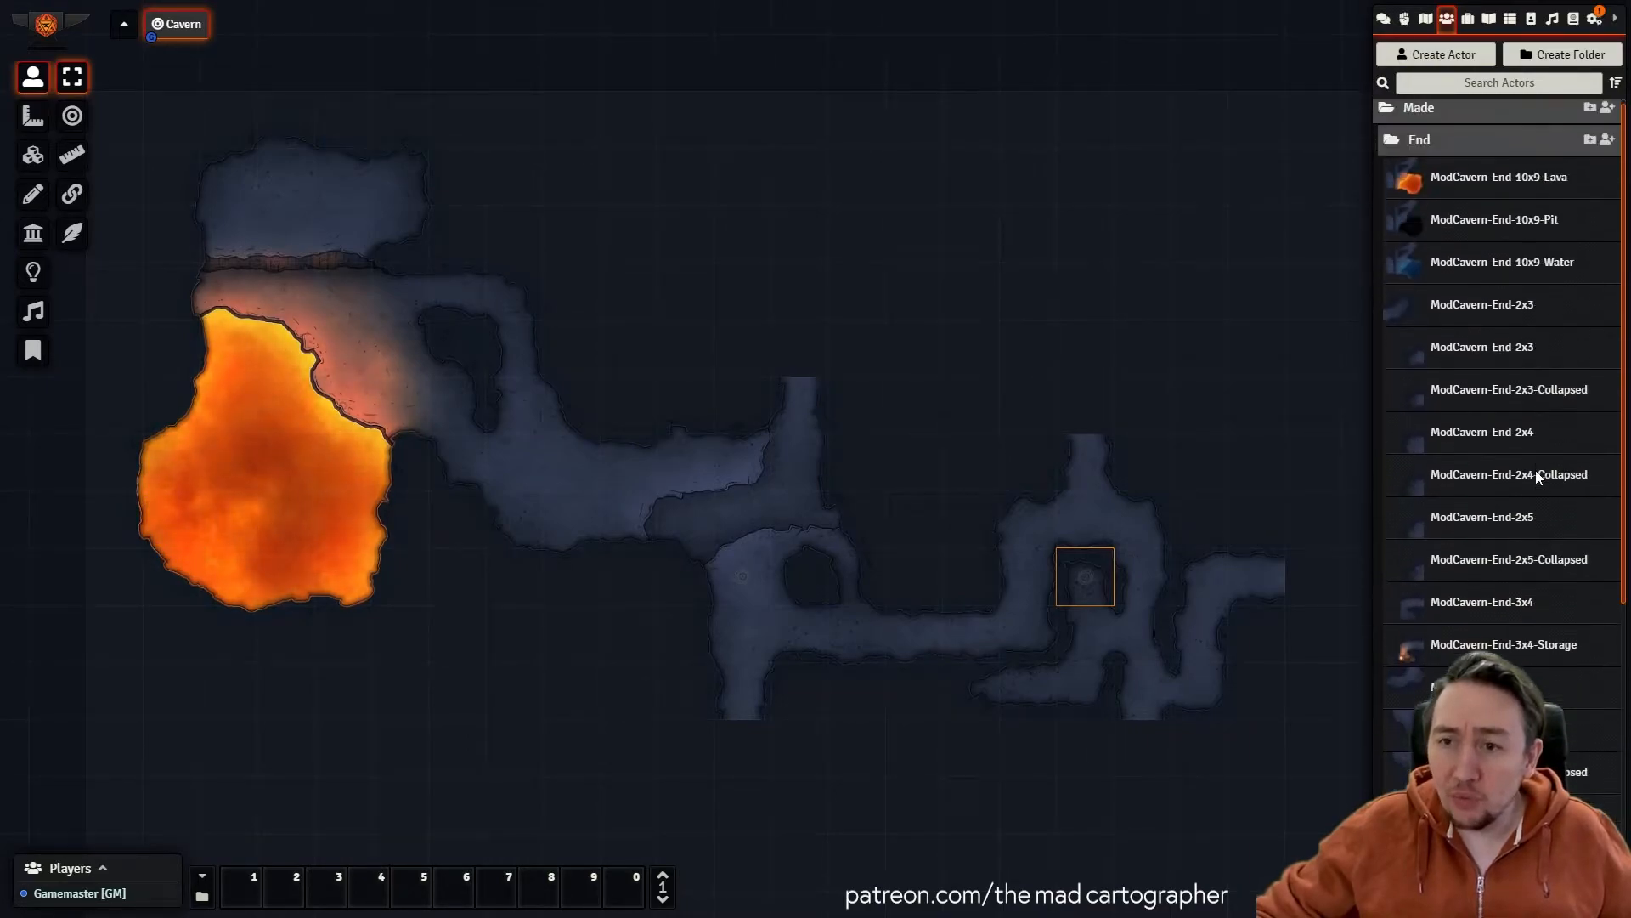
Link the upper chamber to the middle passage with a ModCavern-Straight tunnel section.
scroll(down, 3)
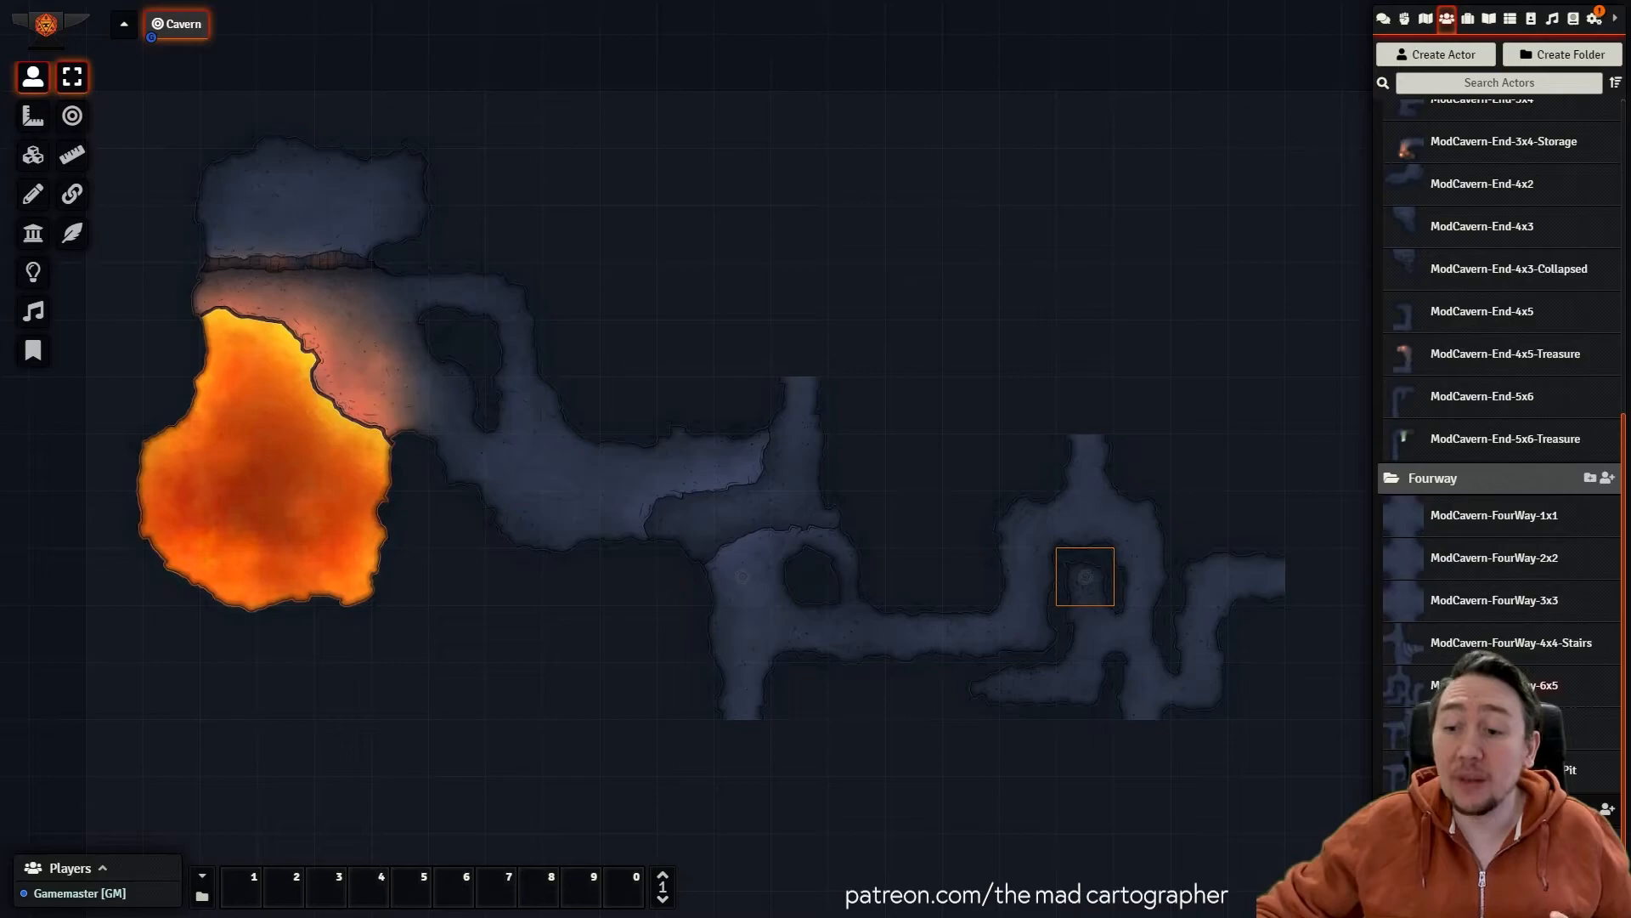
scroll(down, 3)
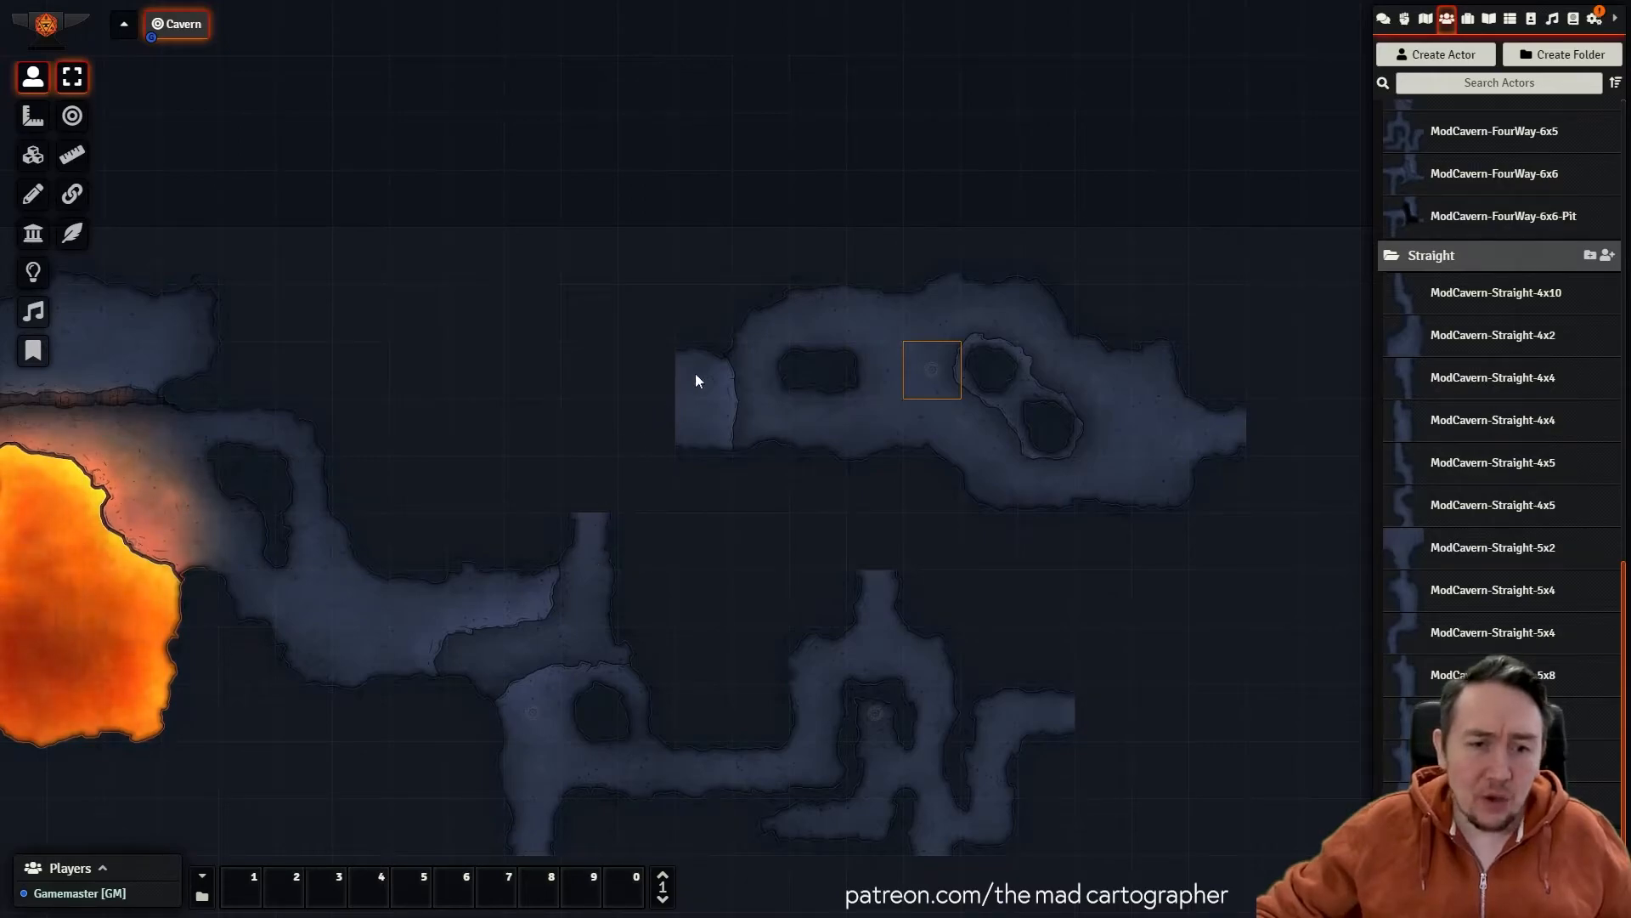
mouse_move(1460, 534)
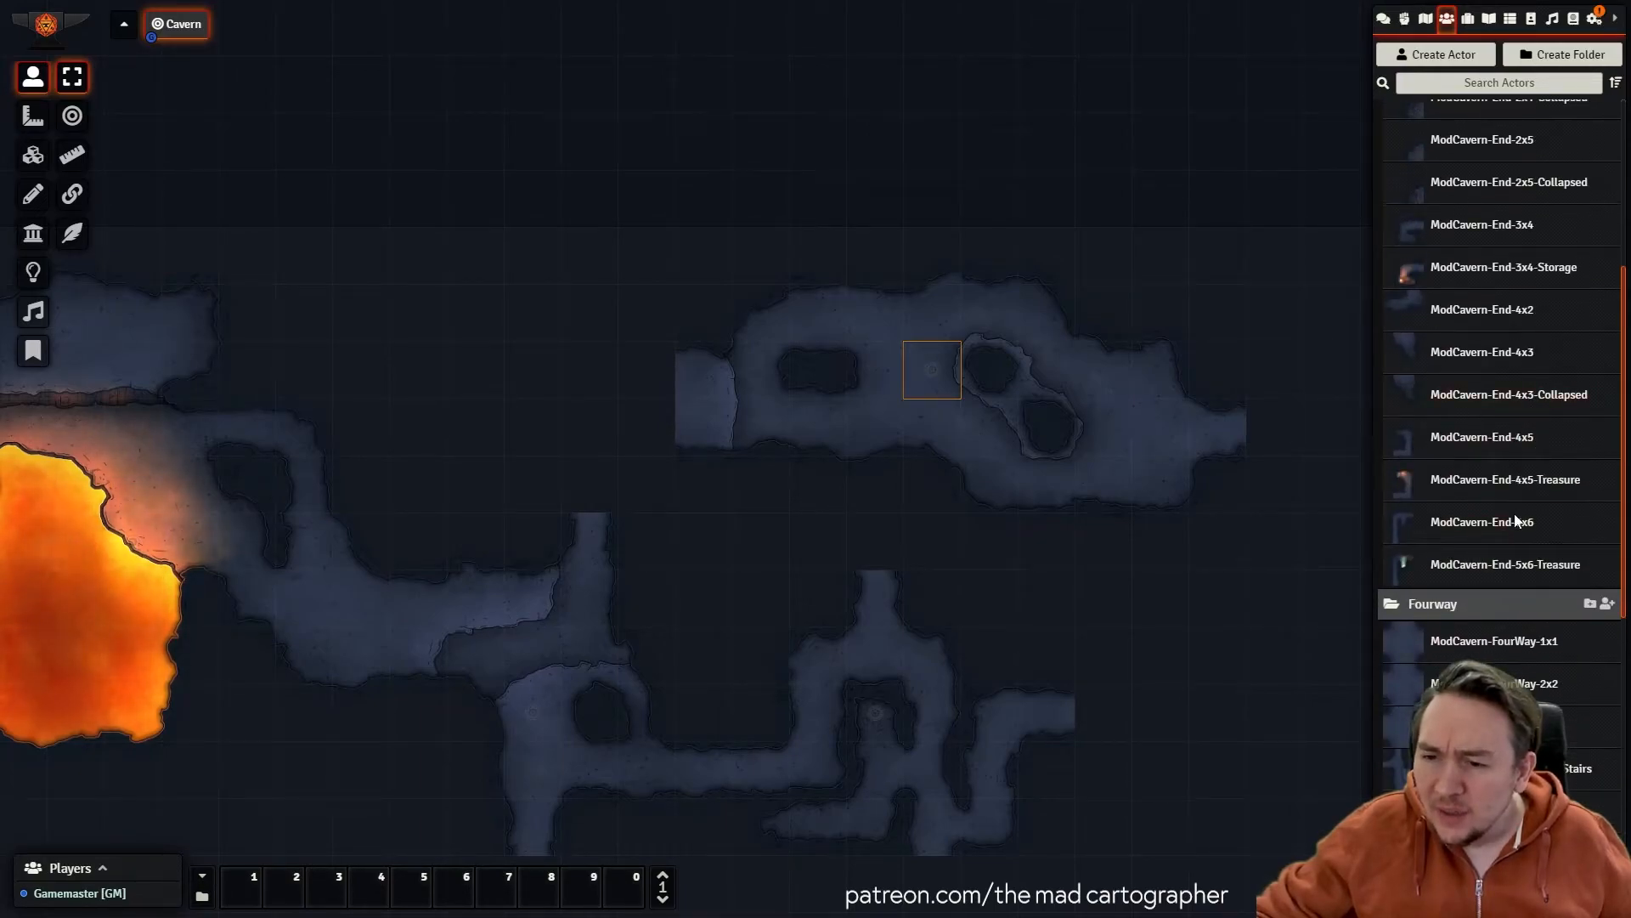
scroll(down, 3)
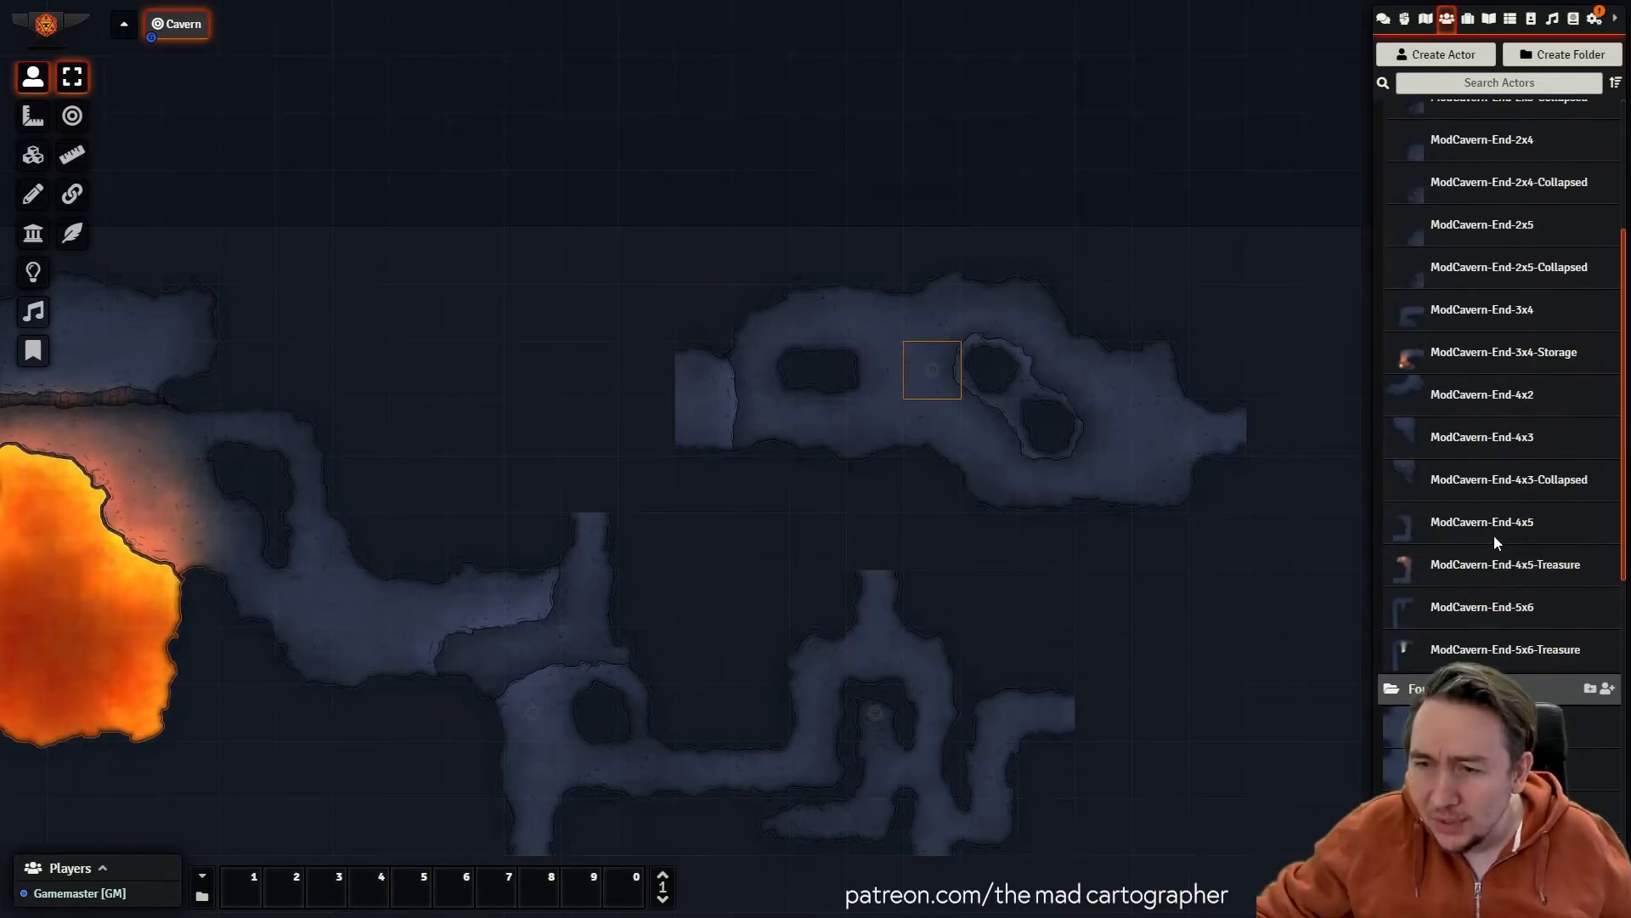
scroll(down, 3)
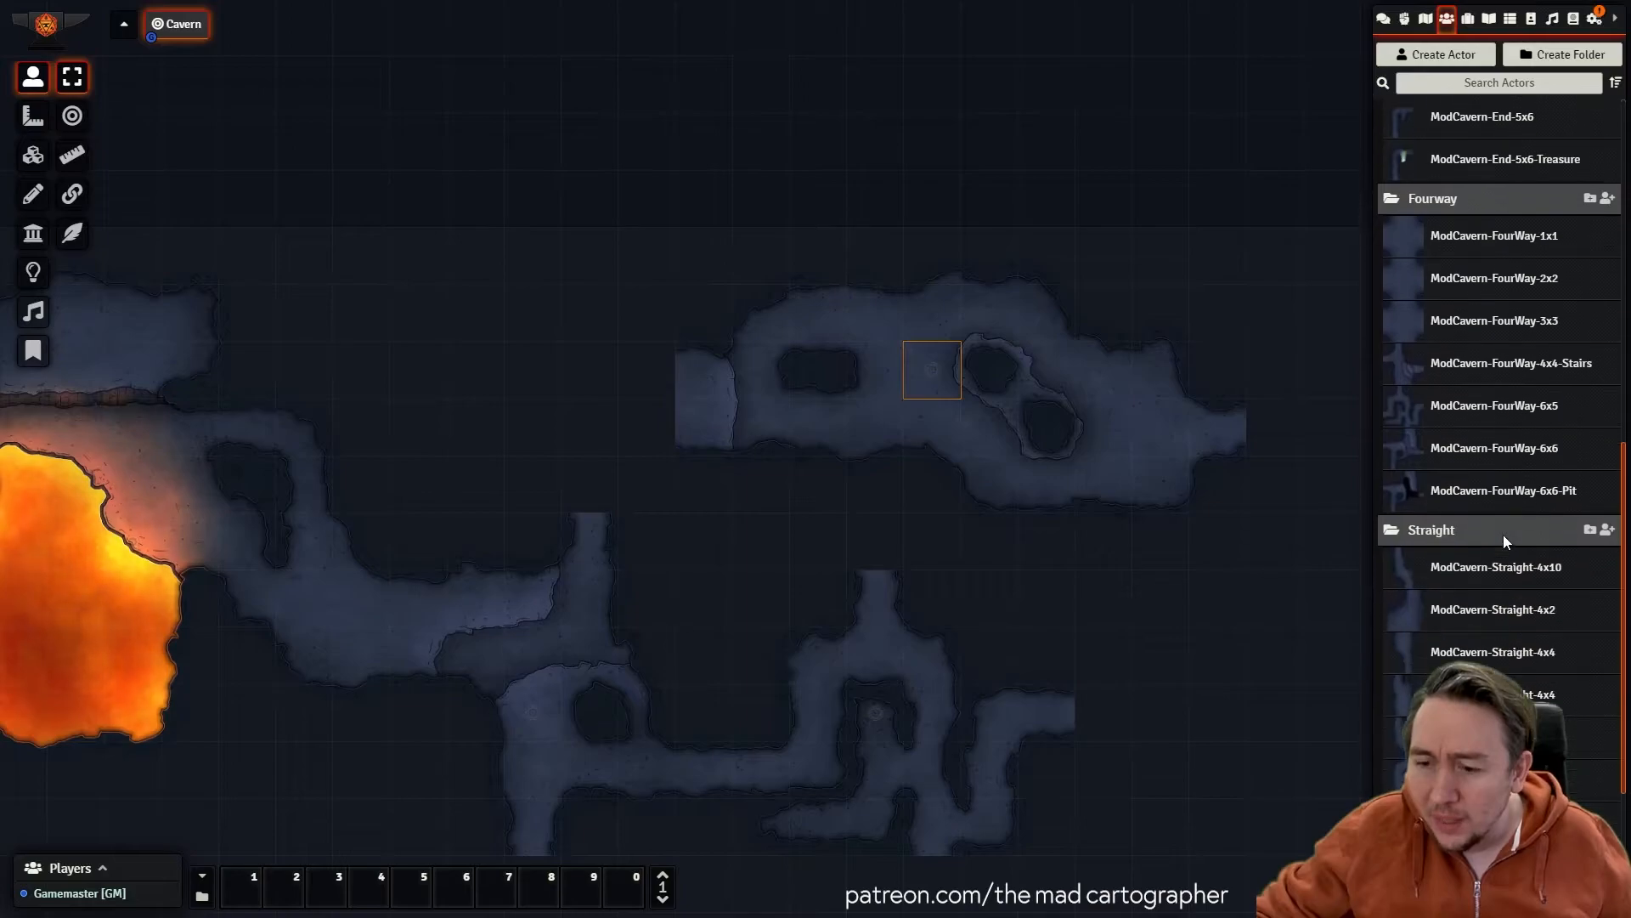
scroll(down, 3)
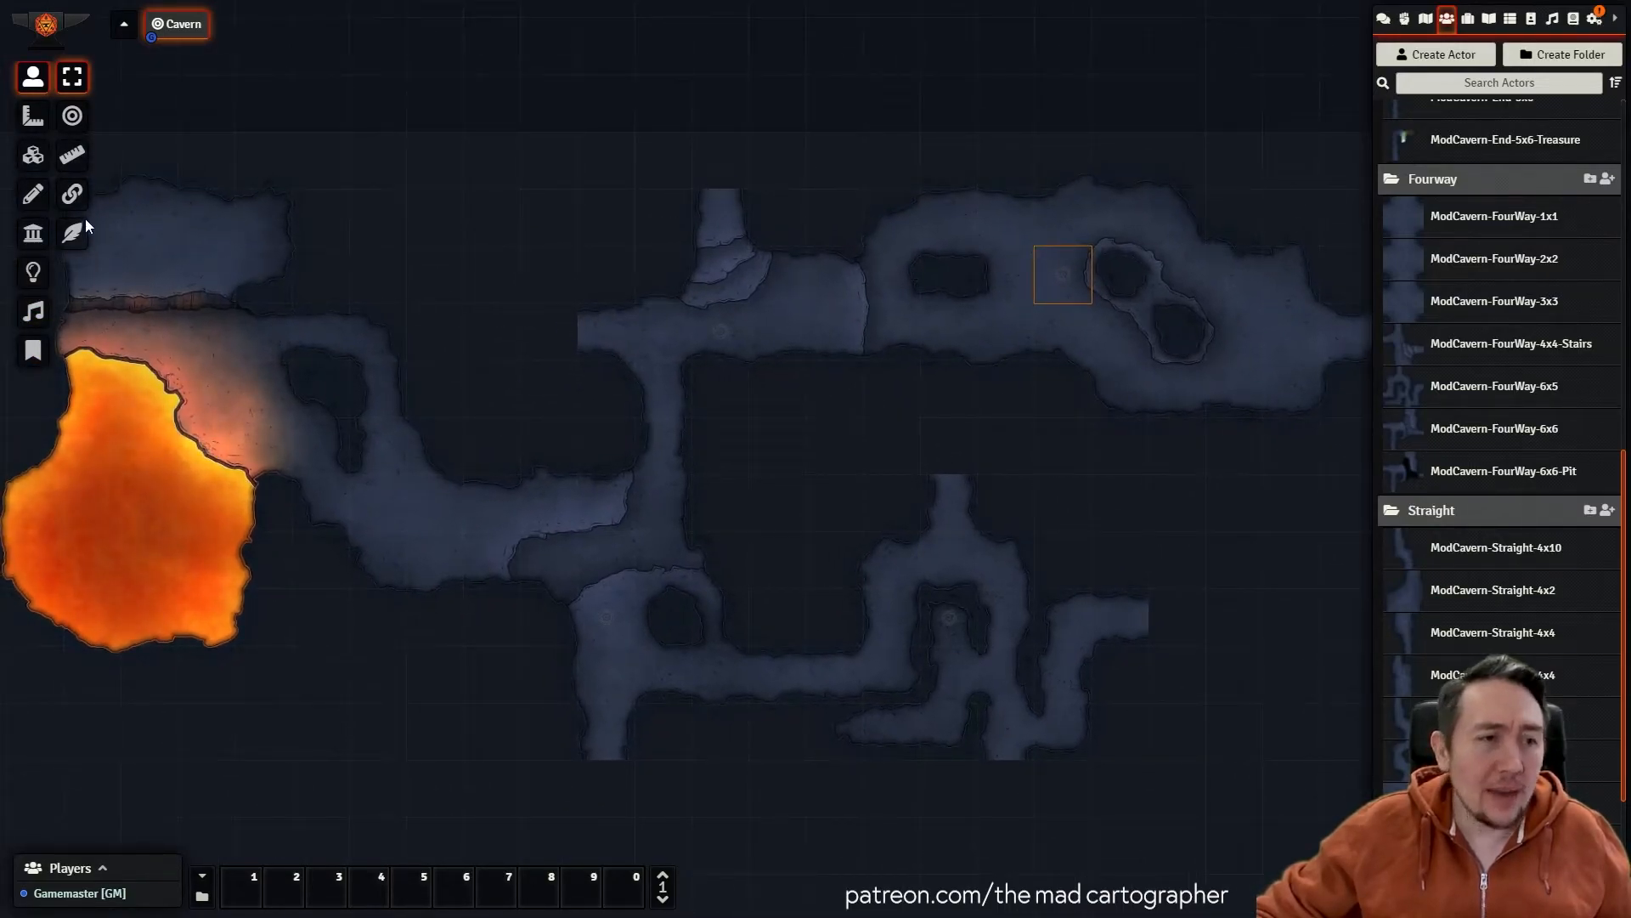
Show the wall outlines around the connected cavern pieces on the Walls layer.
click(31, 236)
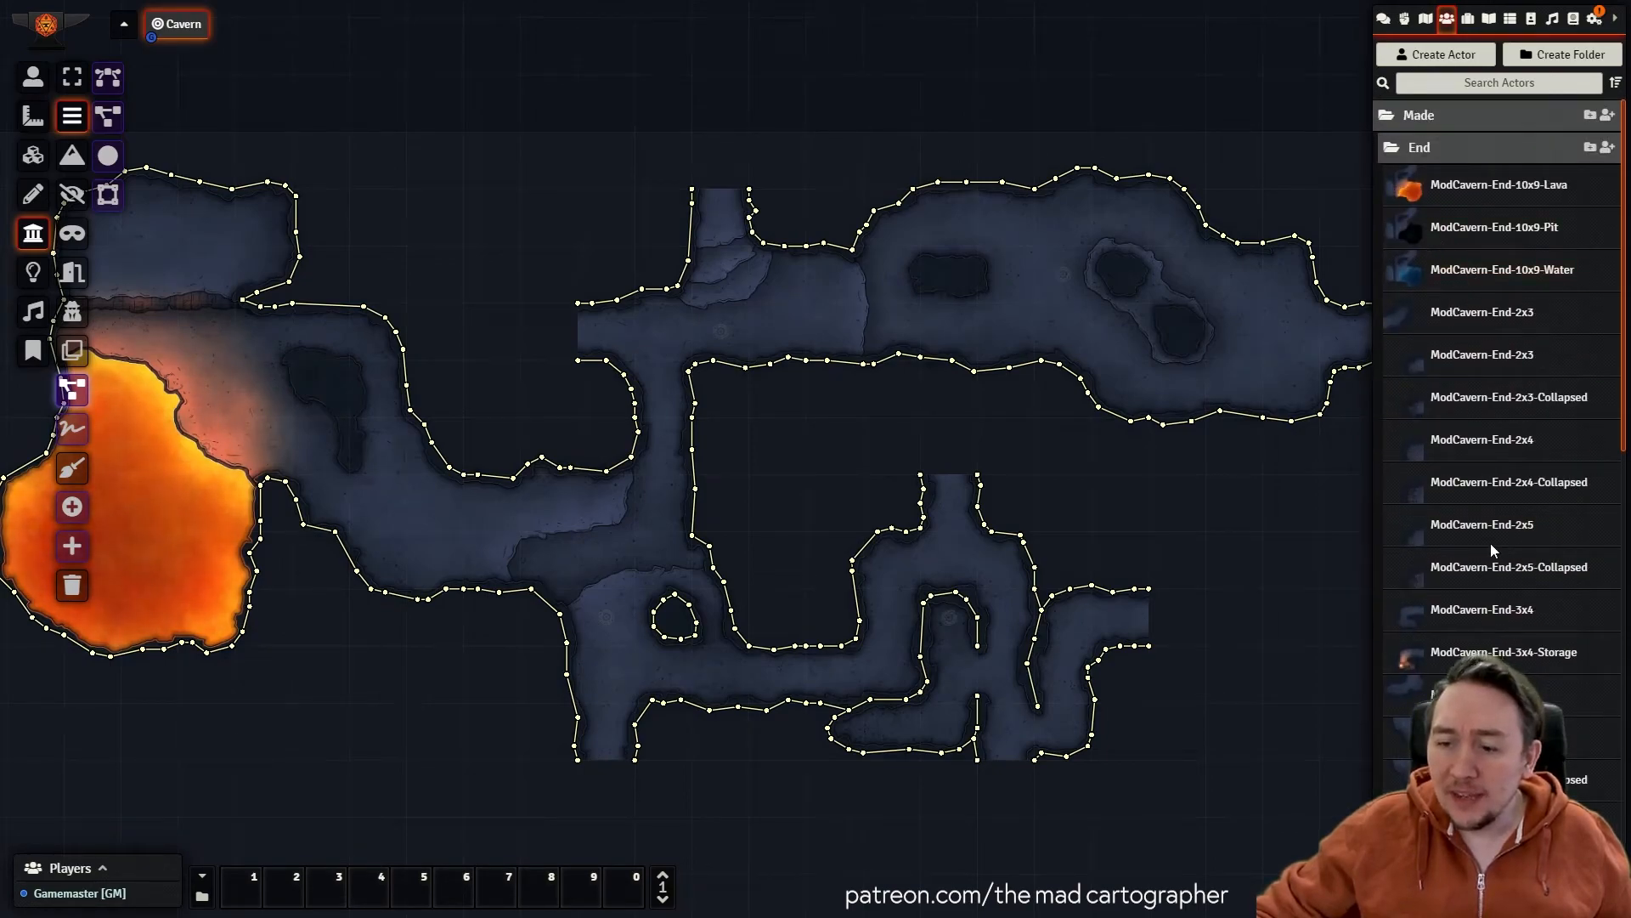
mouse_move(1470, 431)
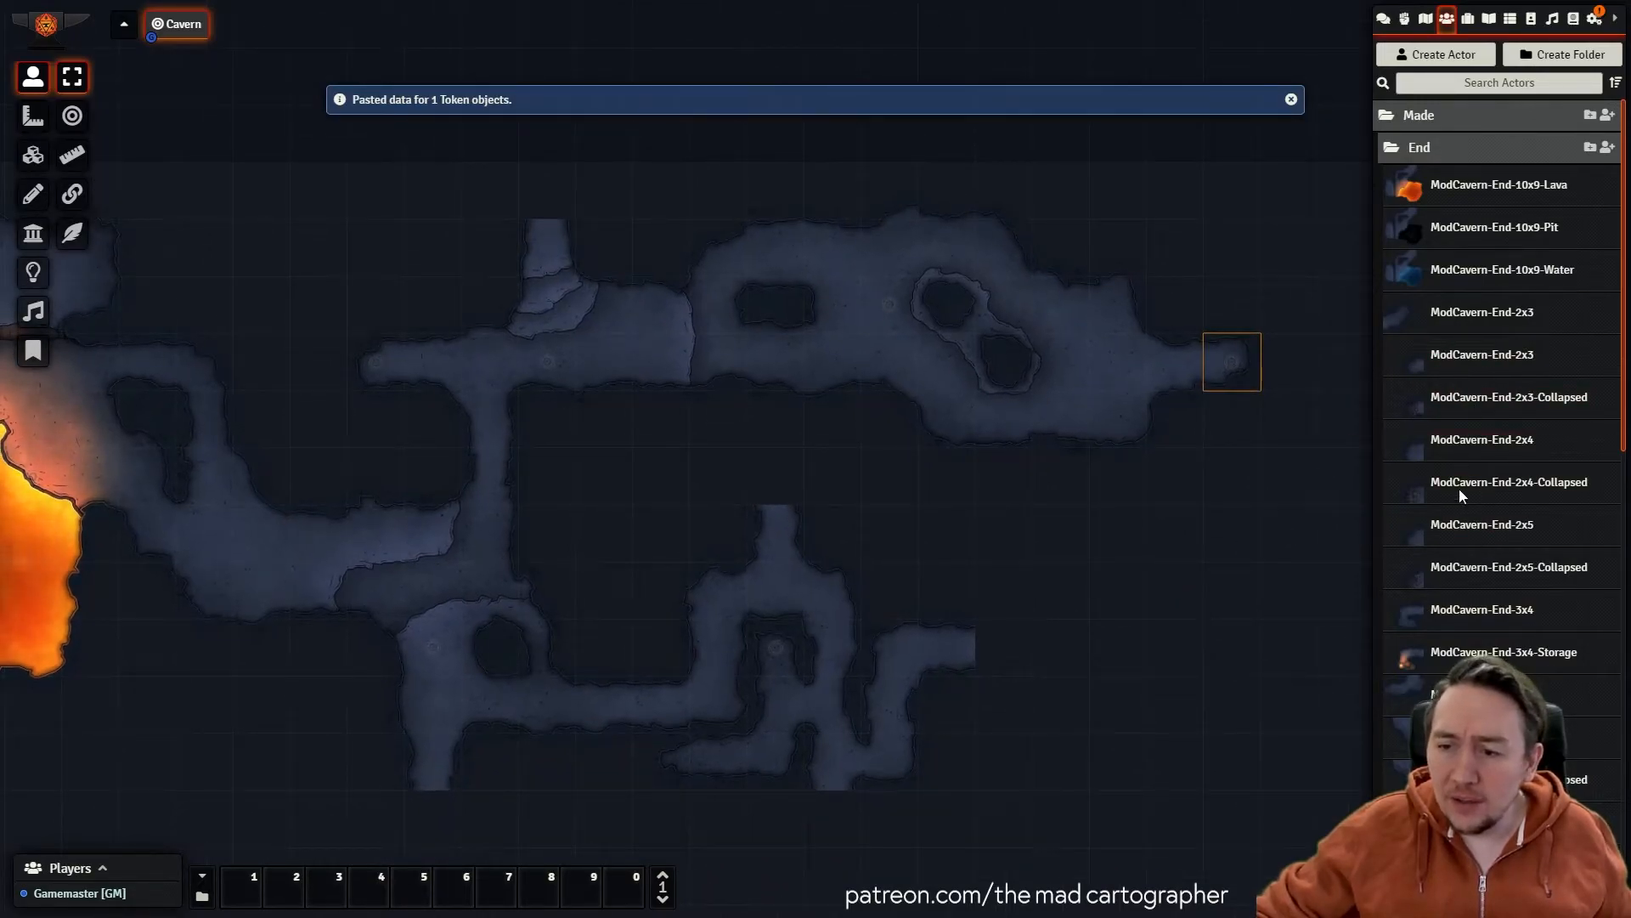
Move the barrel storage dead-end onto the right corridor's end and add lit treasure ends.
click(1290, 99)
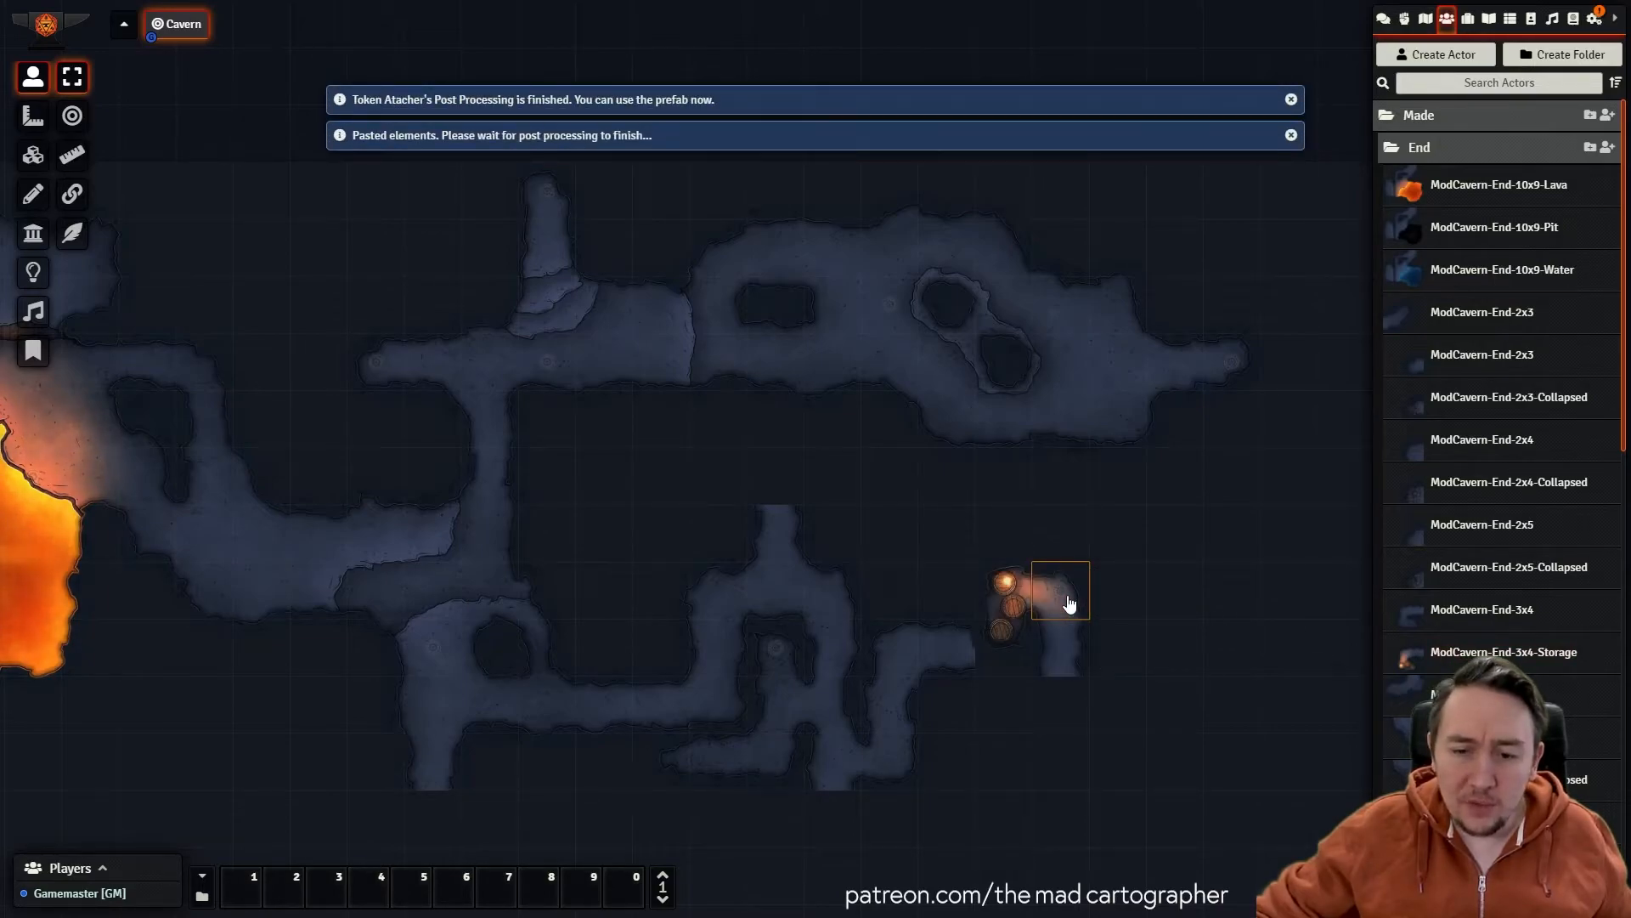
drag(1060, 590, 1060, 648)
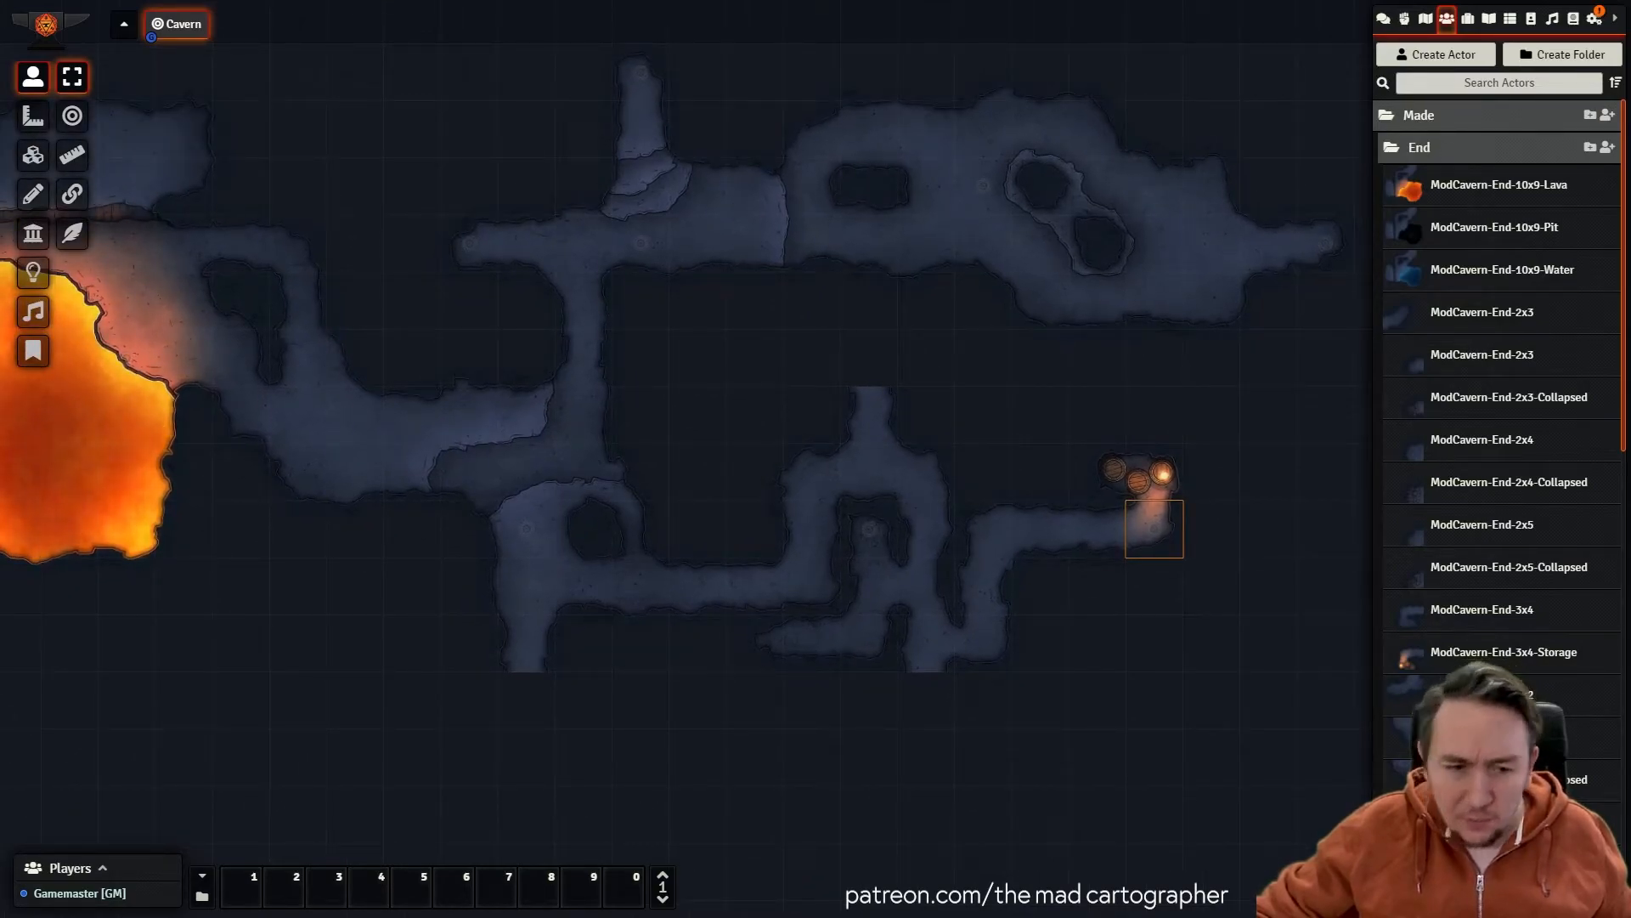
scroll(down, 3)
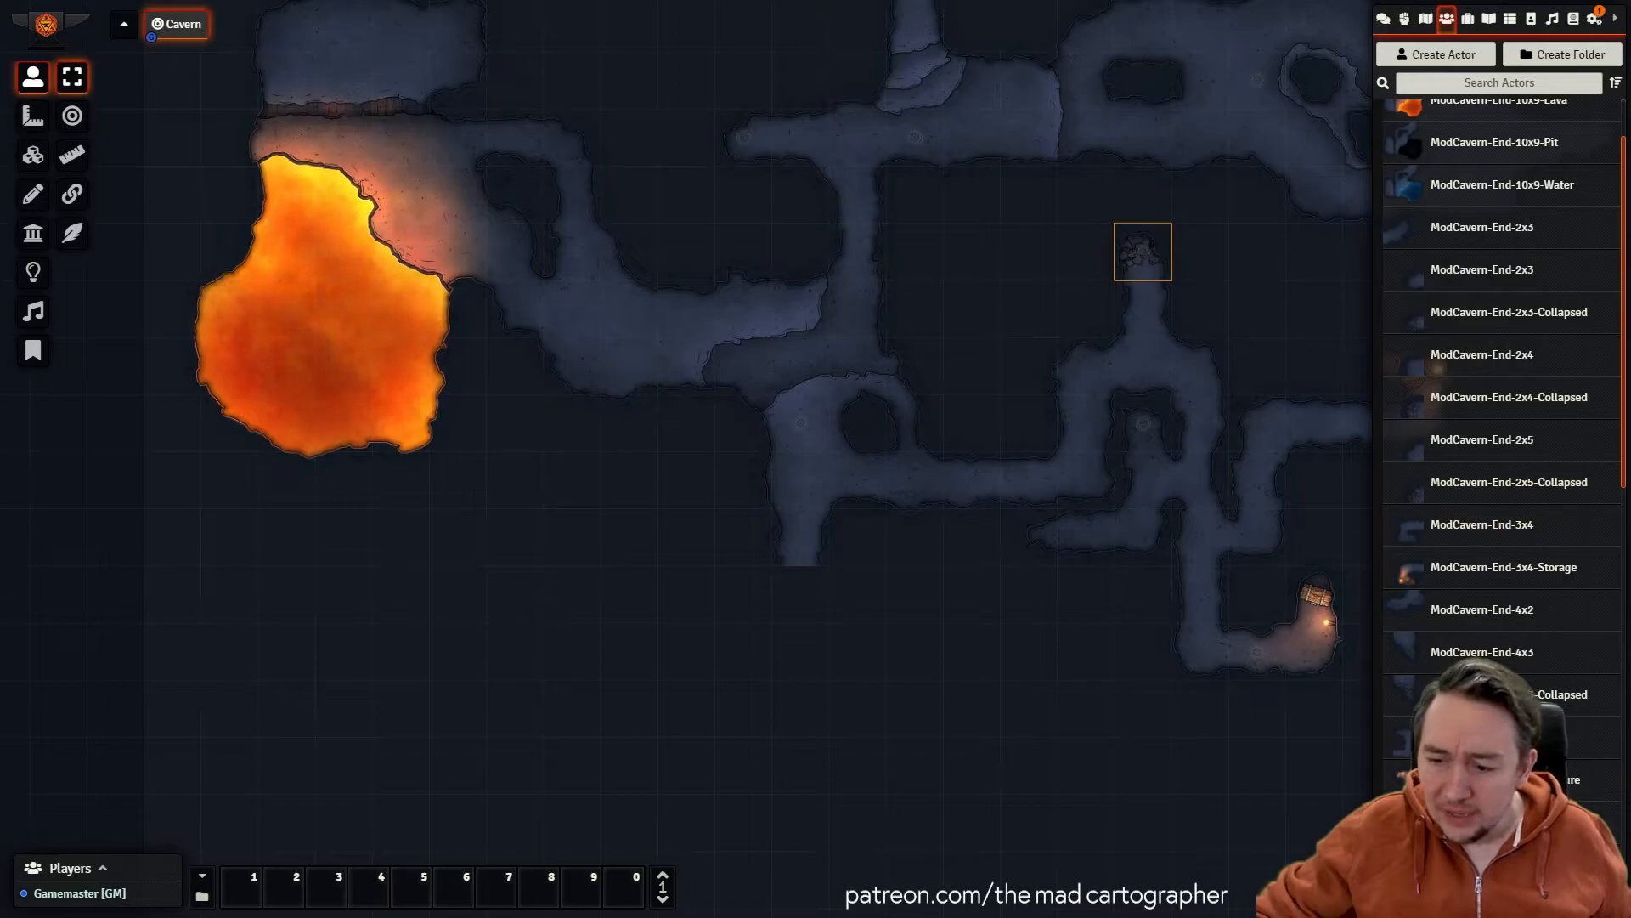
scroll(down, 3)
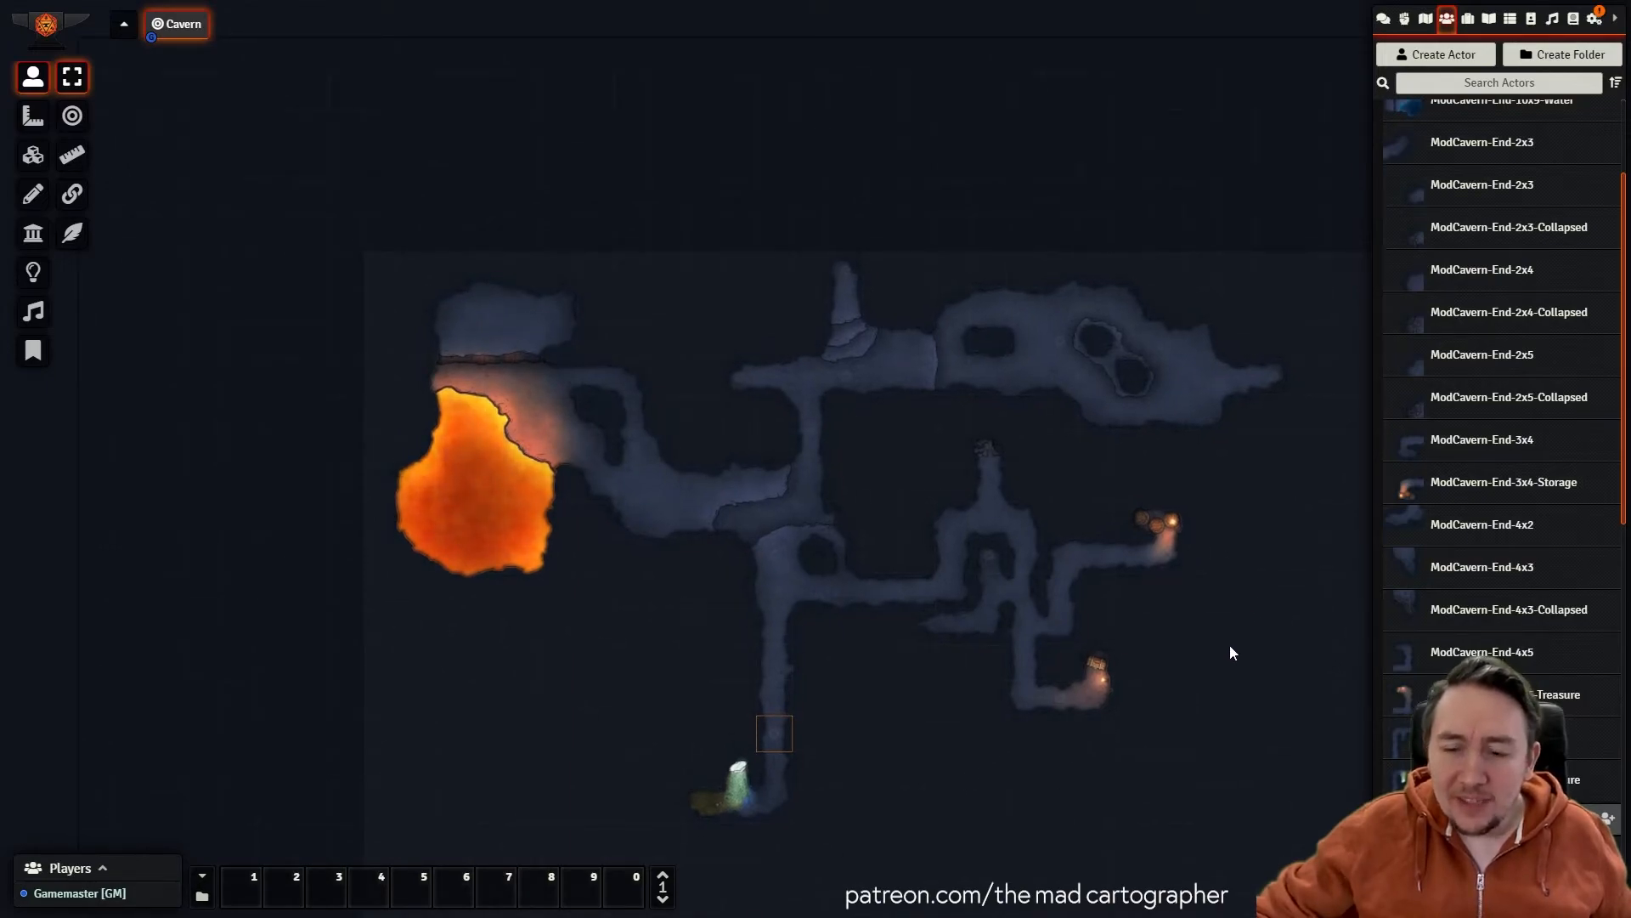
mouse_move(956, 754)
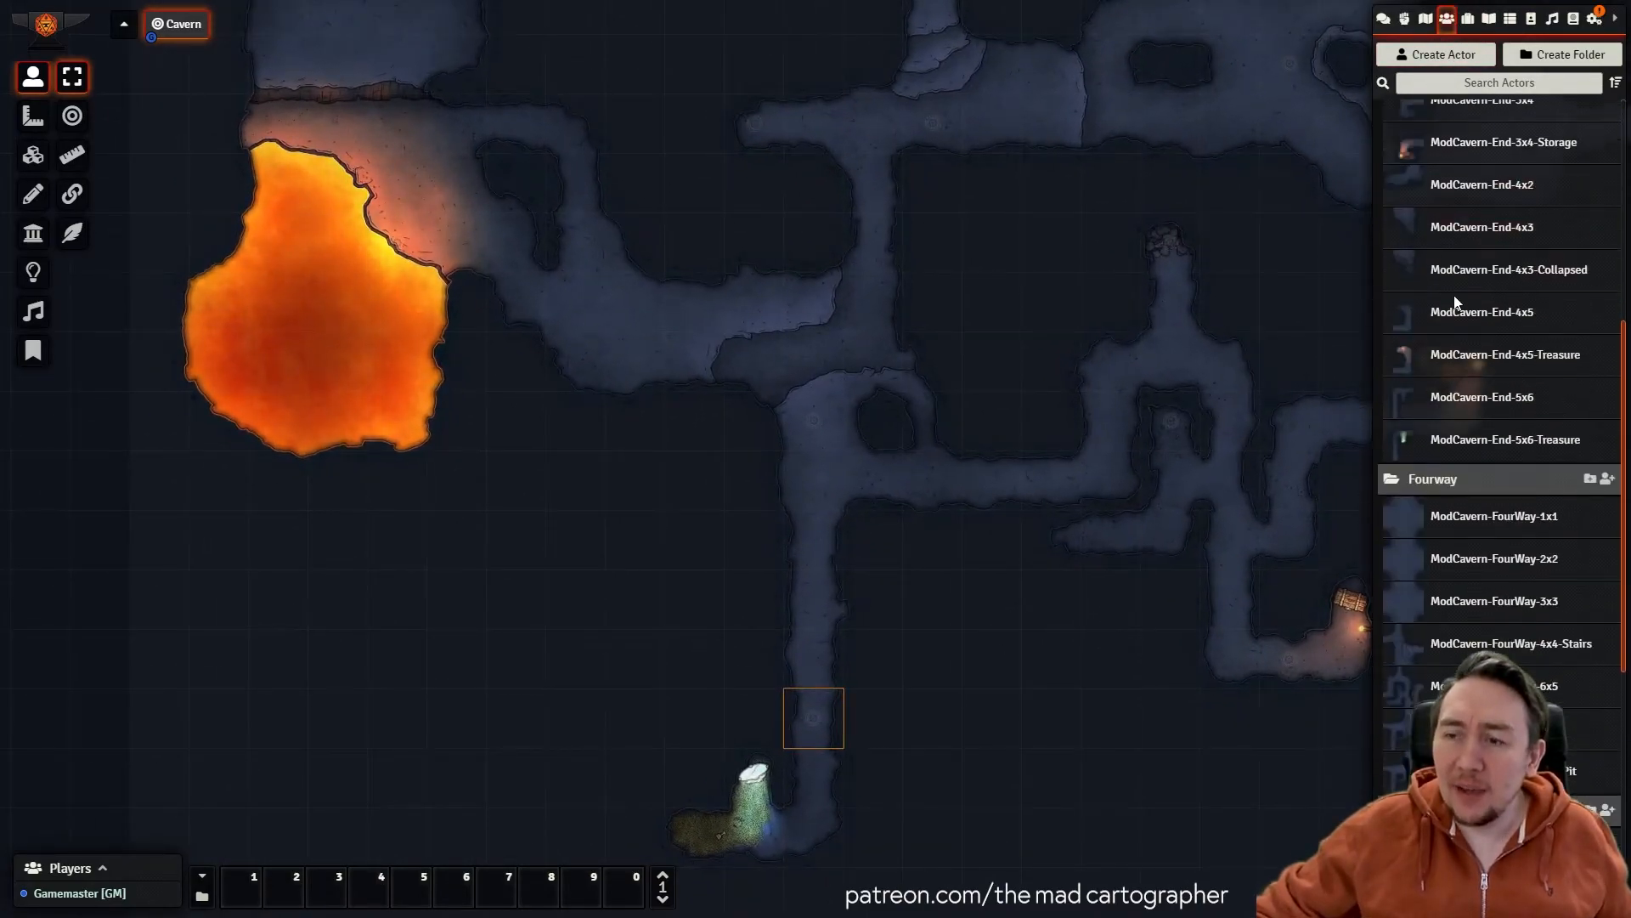
Reset fog of war and walk the player token from the lava edge through chamber and tunnels.
scroll(down, 3)
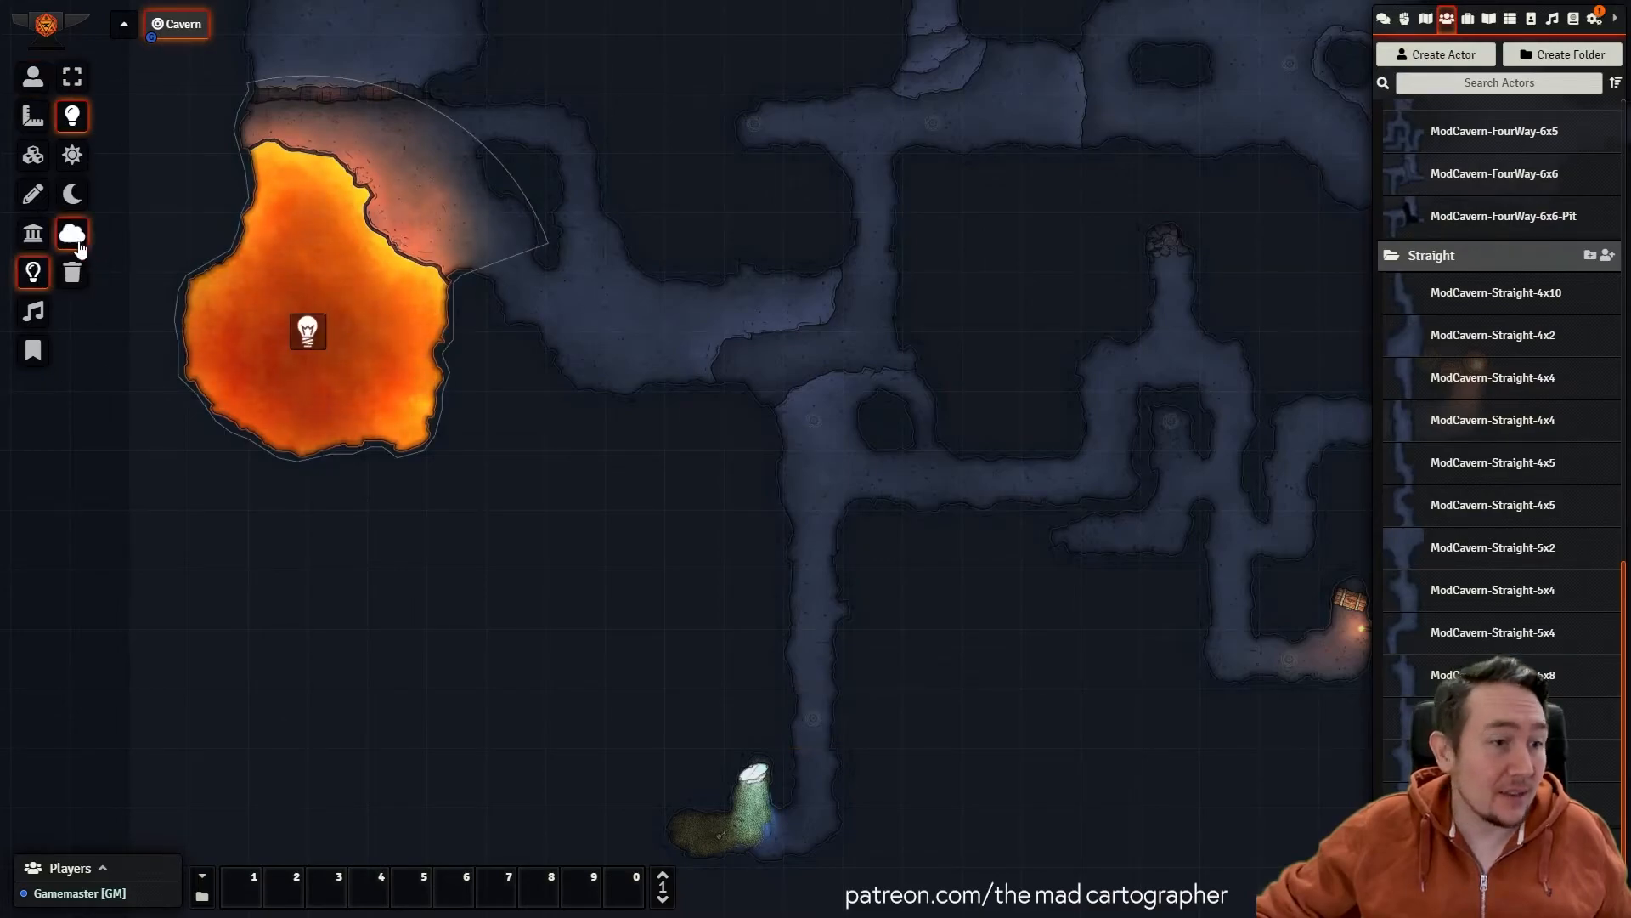
click(72, 233)
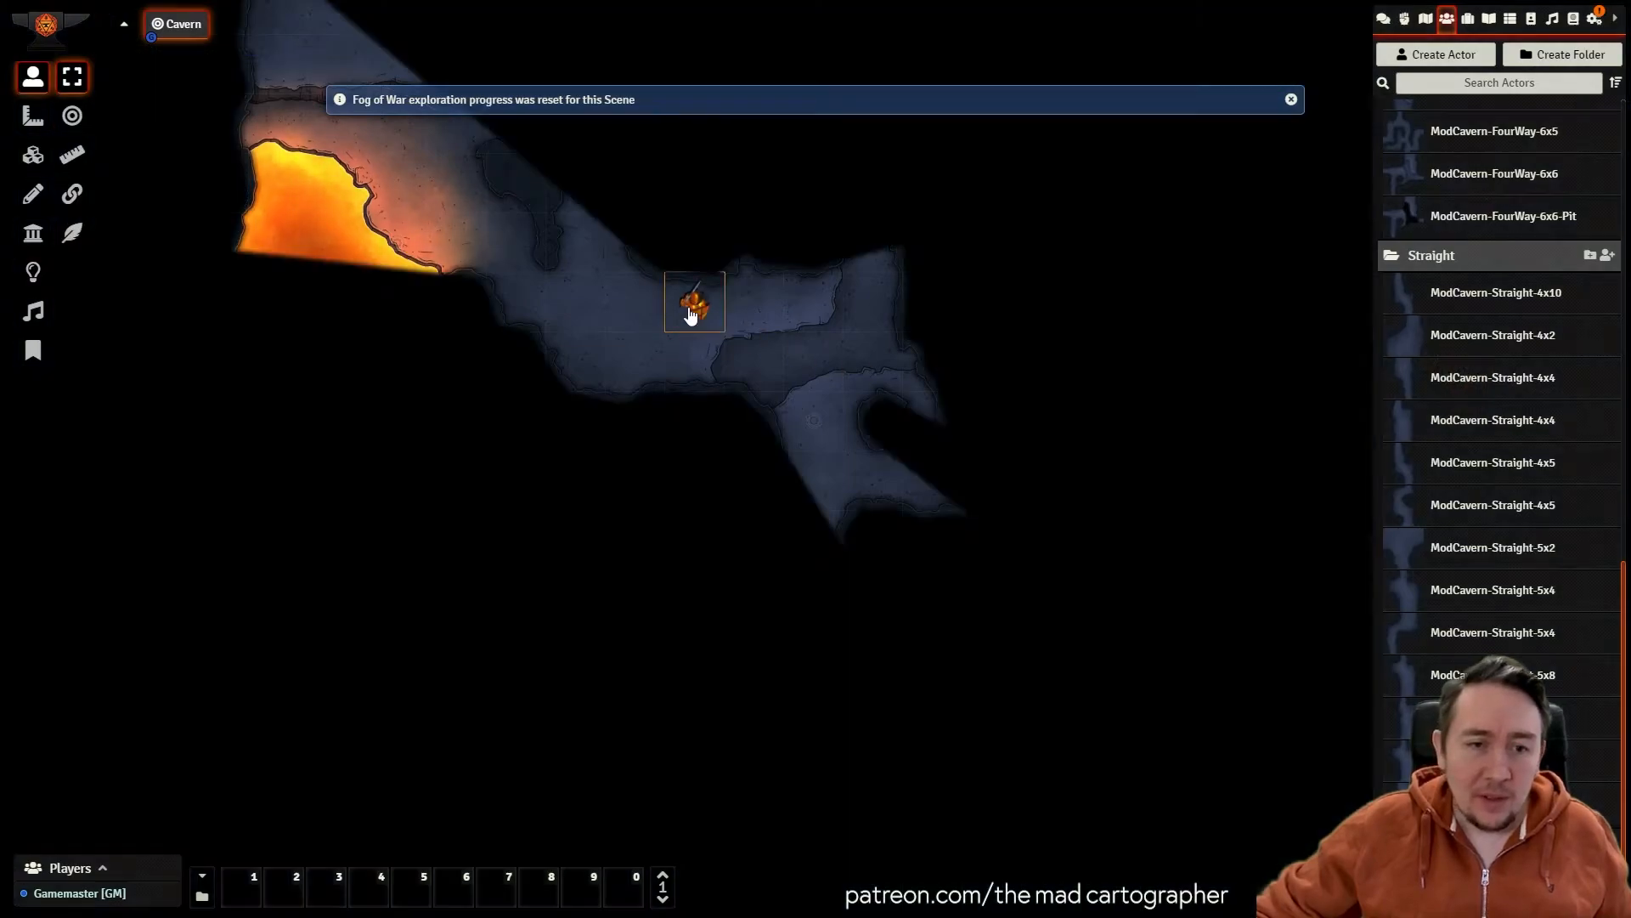
drag(691, 301, 575, 302)
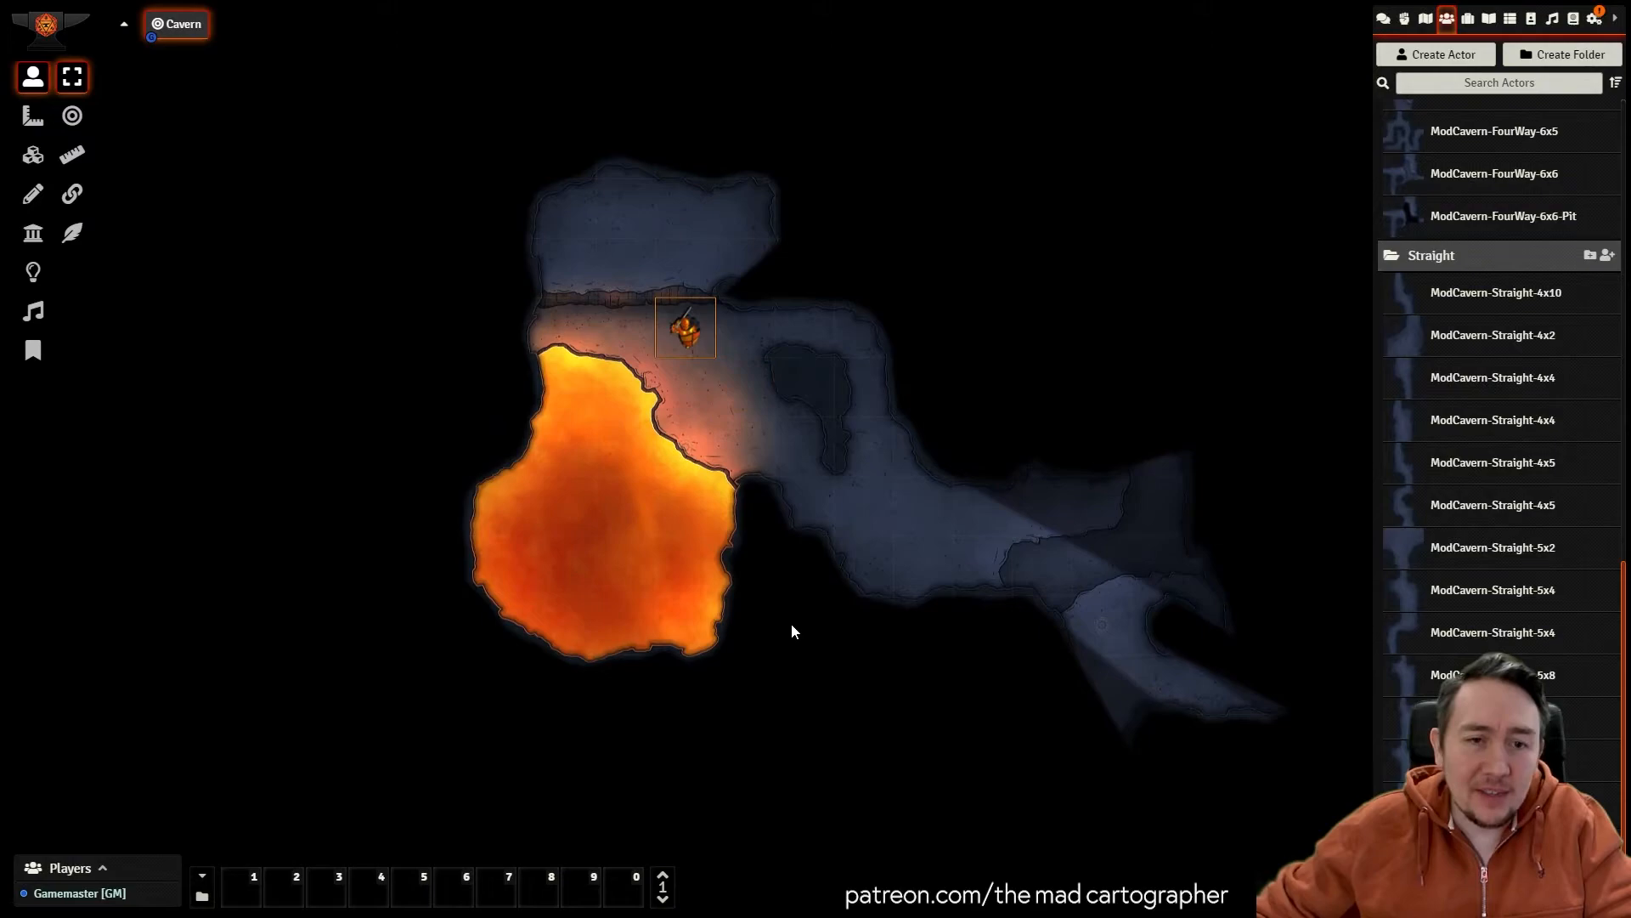
drag(685, 326, 1040, 565)
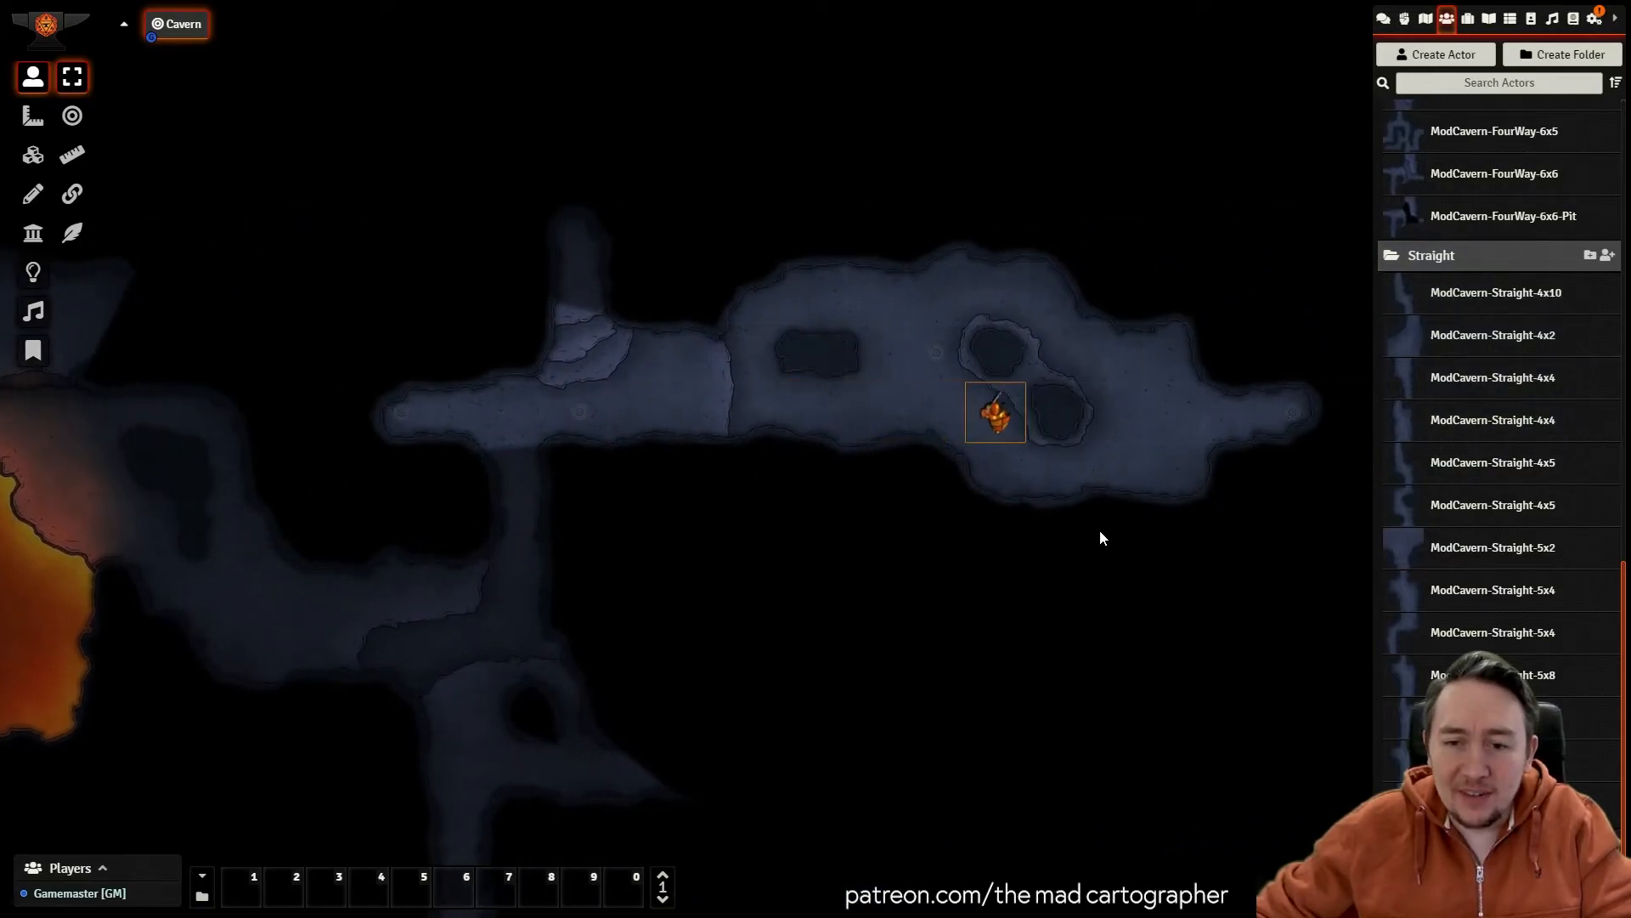
drag(995, 412, 798, 353)
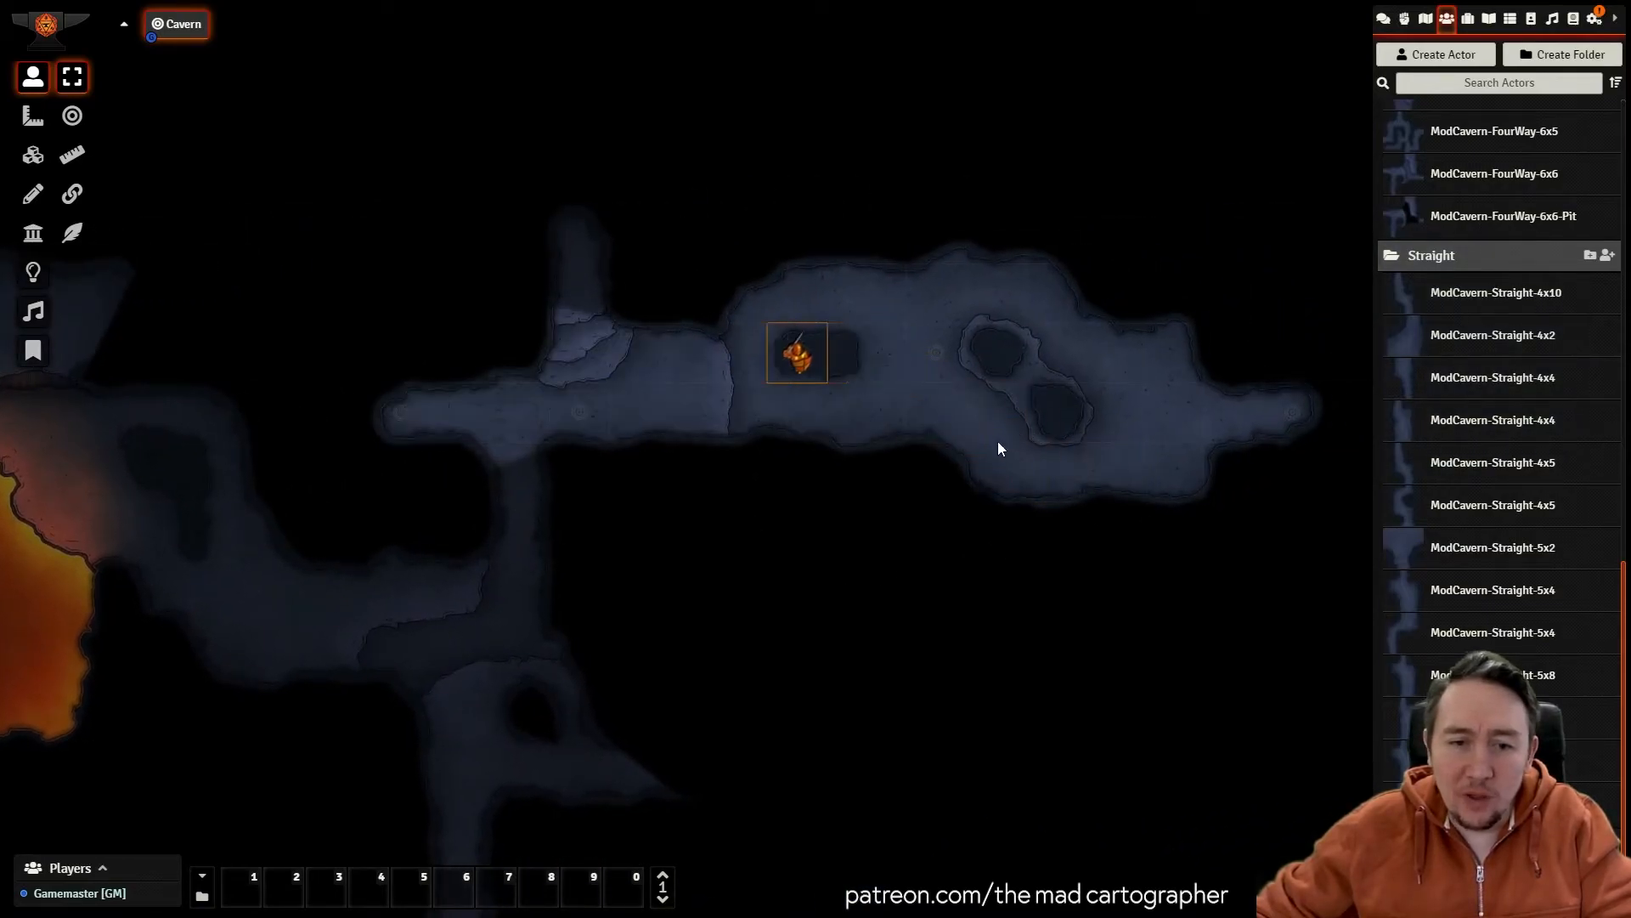
drag(796, 352, 518, 648)
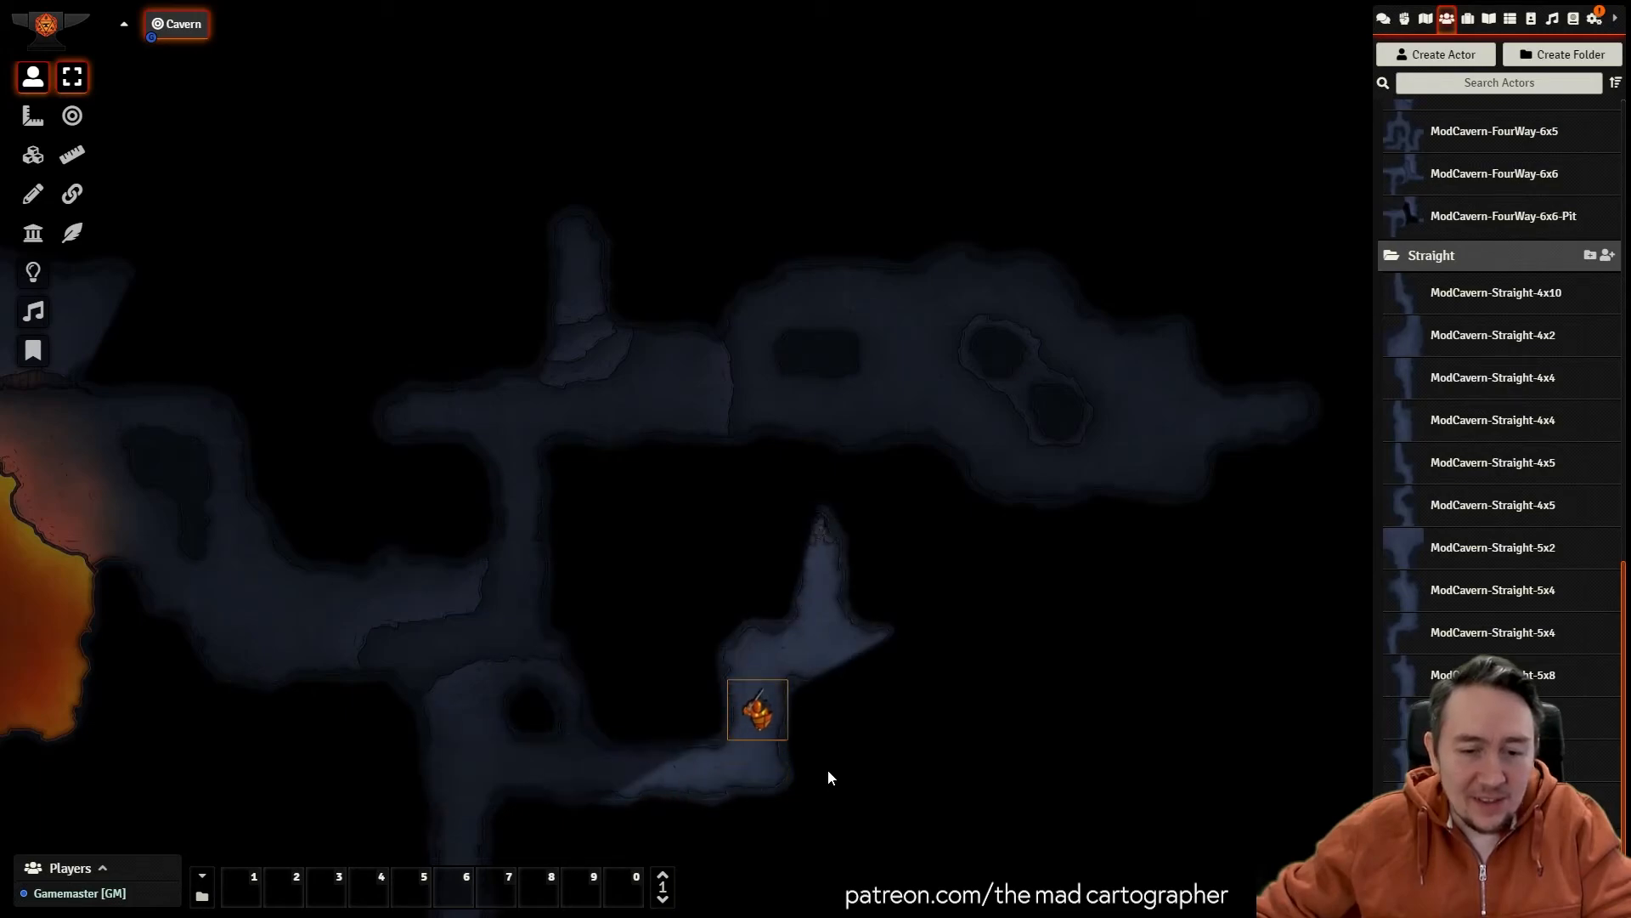
drag(757, 709, 876, 649)
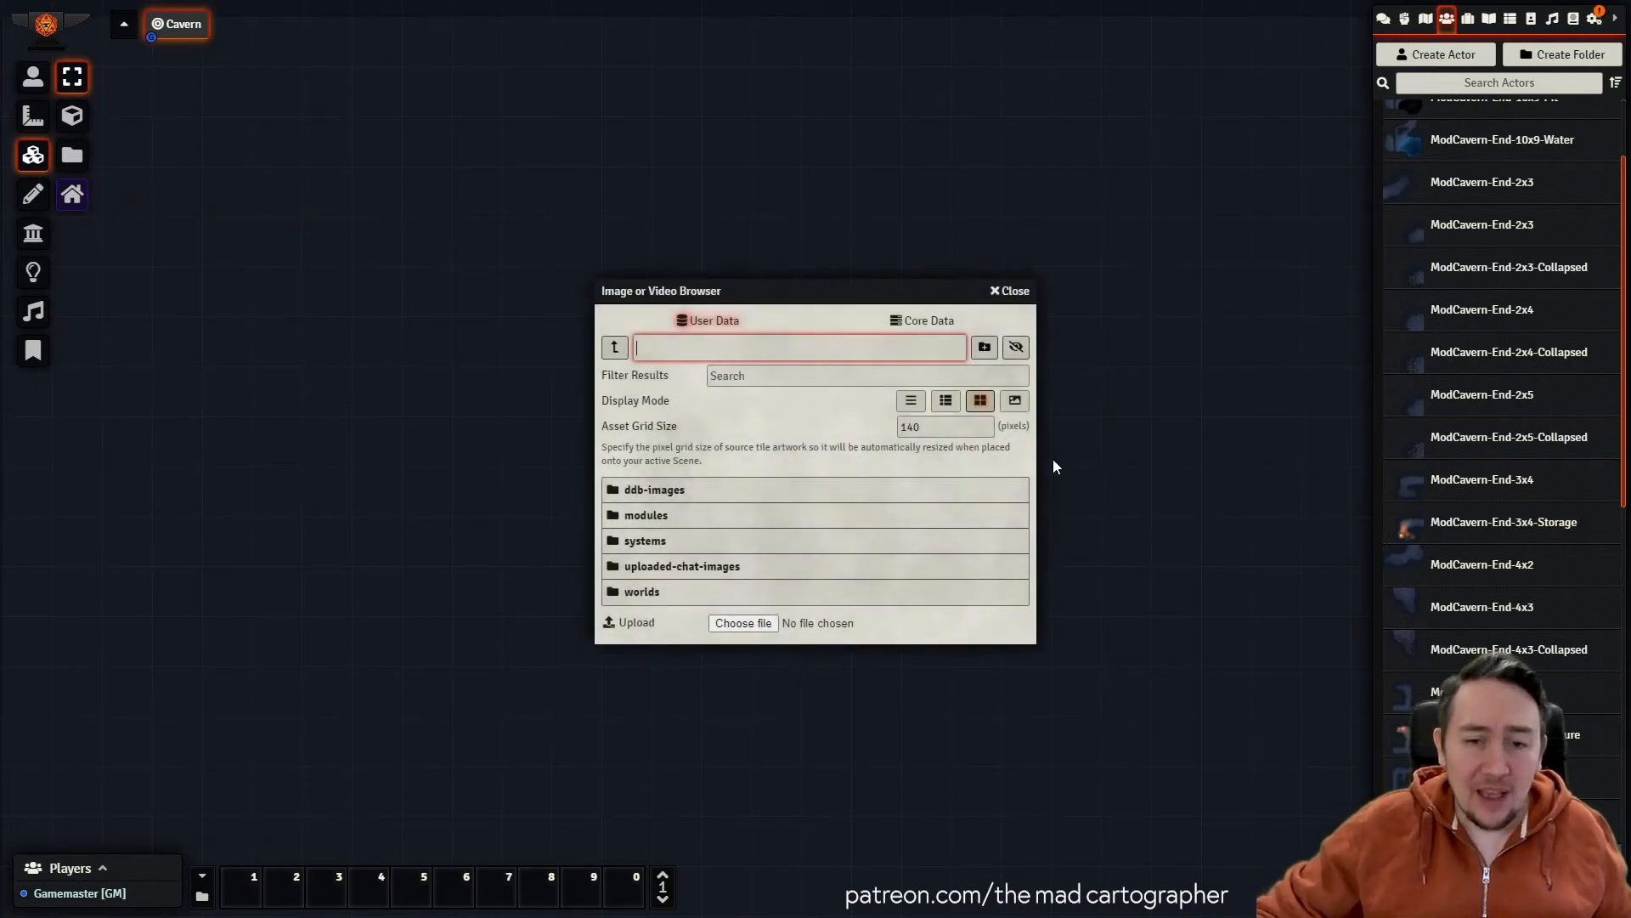
Browse tile images to modules/mad-modcaverns/images/tiles/Modular_Tiles.
click(646, 515)
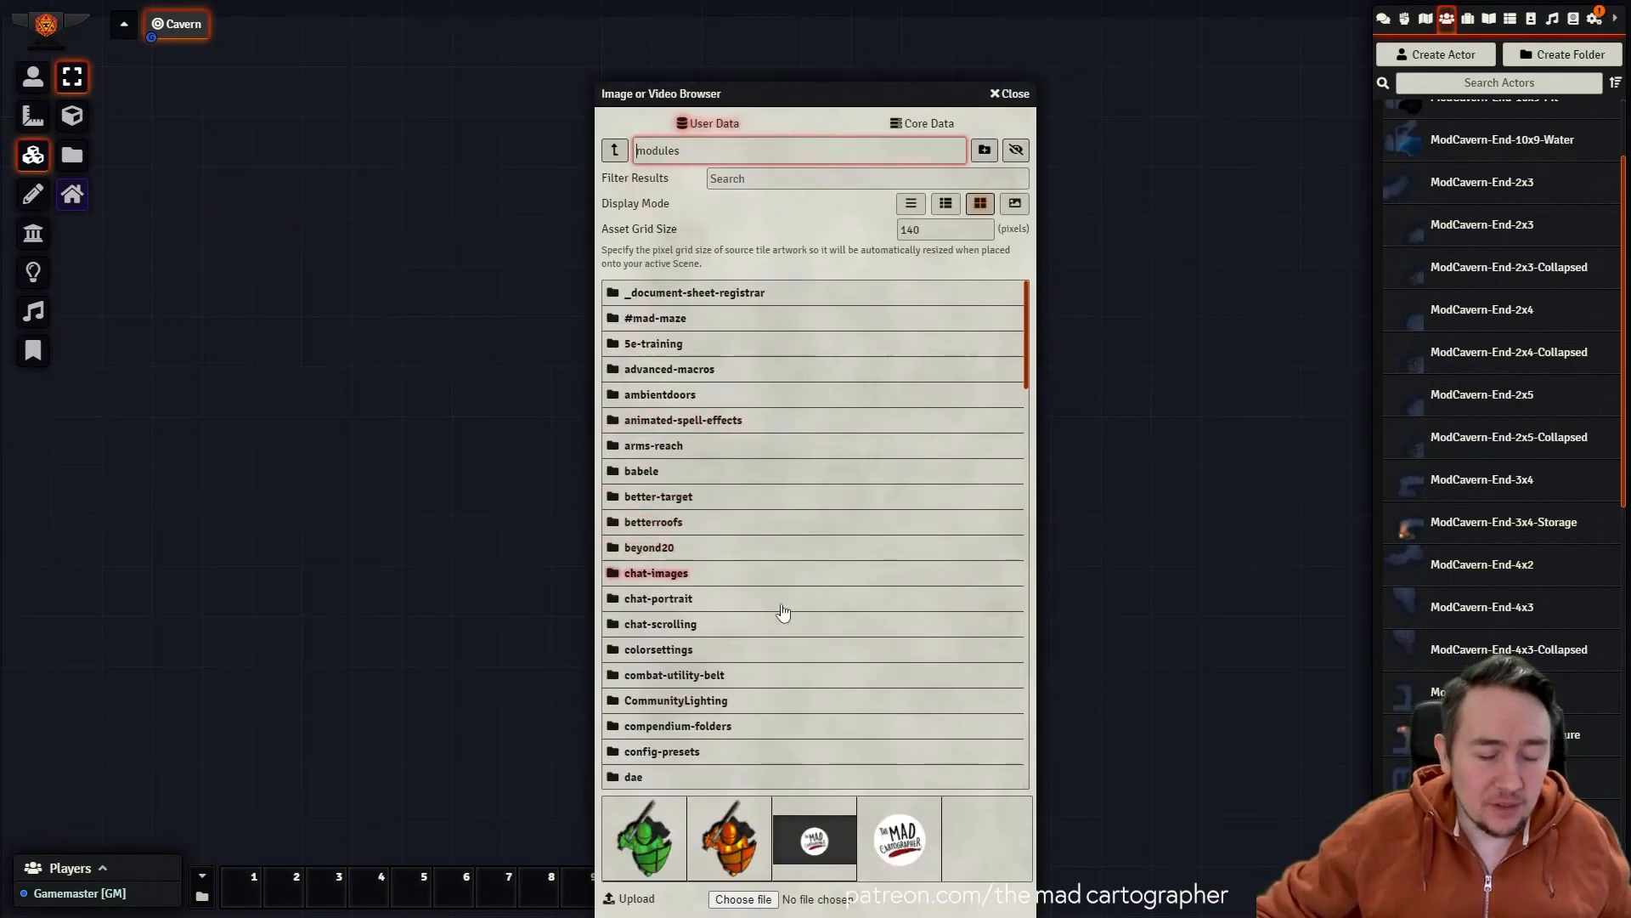
scroll(down, 3)
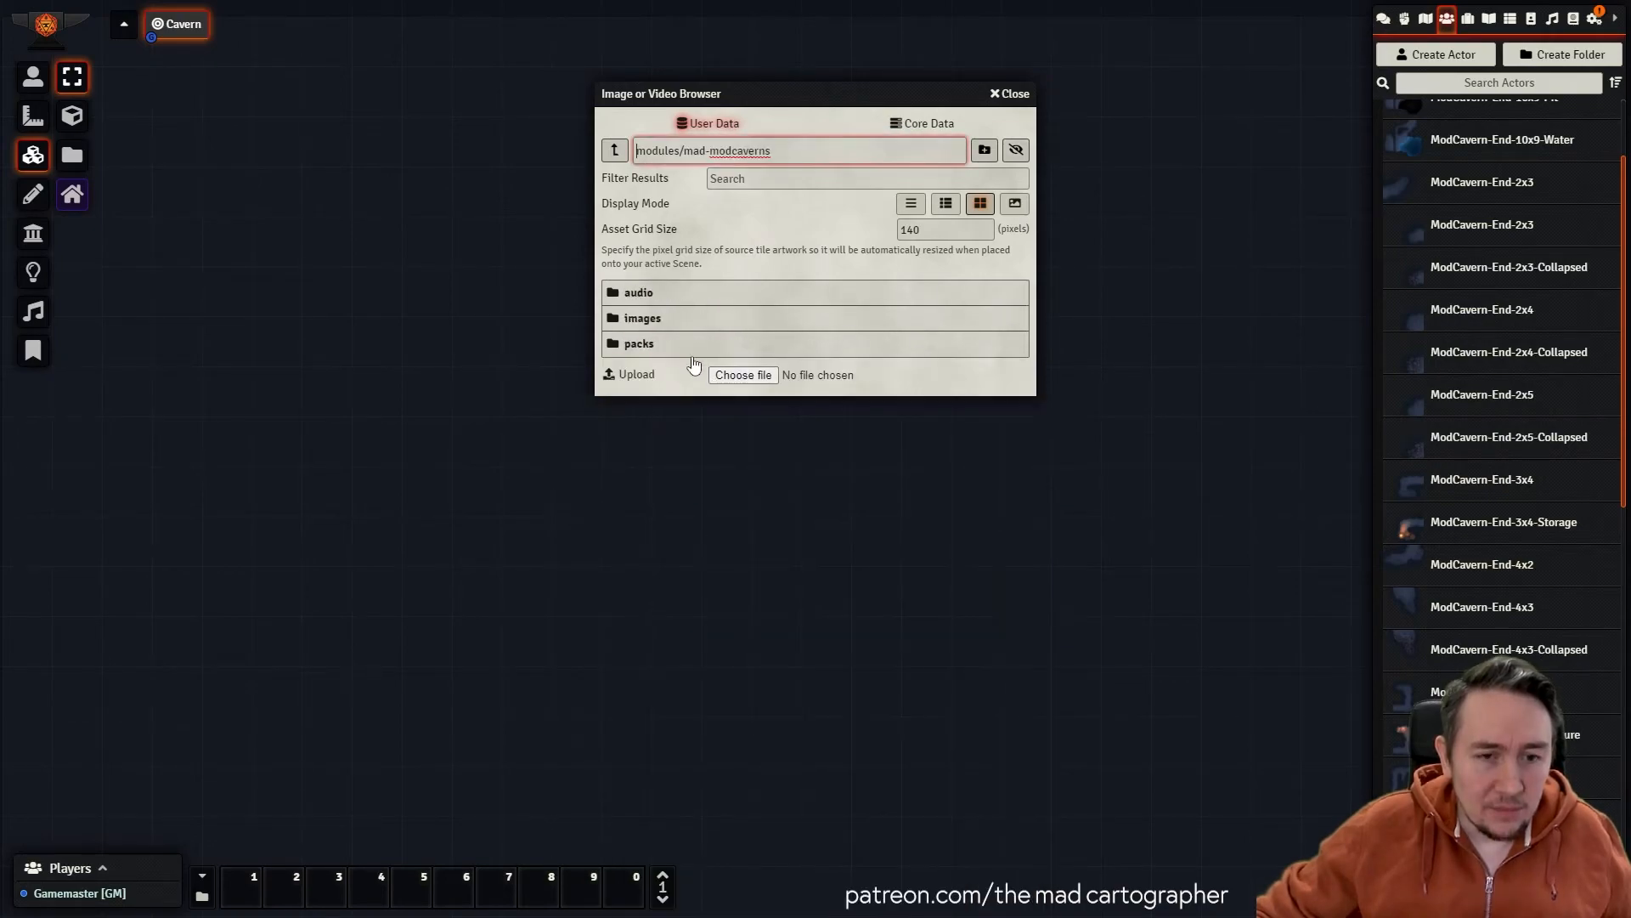
click(642, 317)
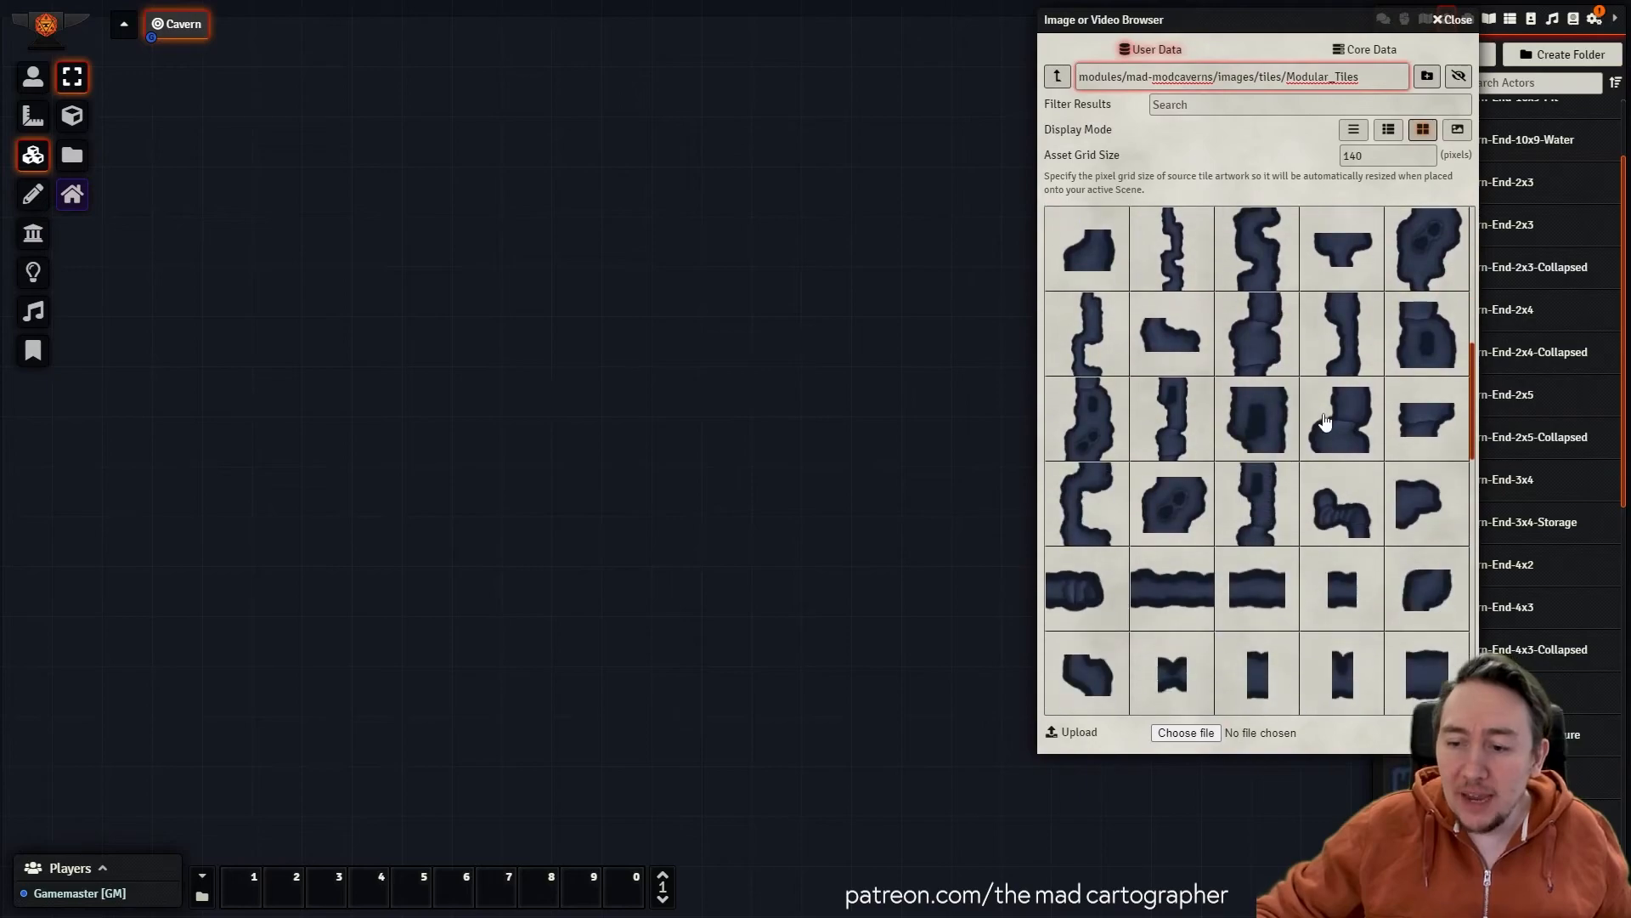
Drop the wooden-wreckage cavern tile from the image browser onto the empty scene.
scroll(down, 3)
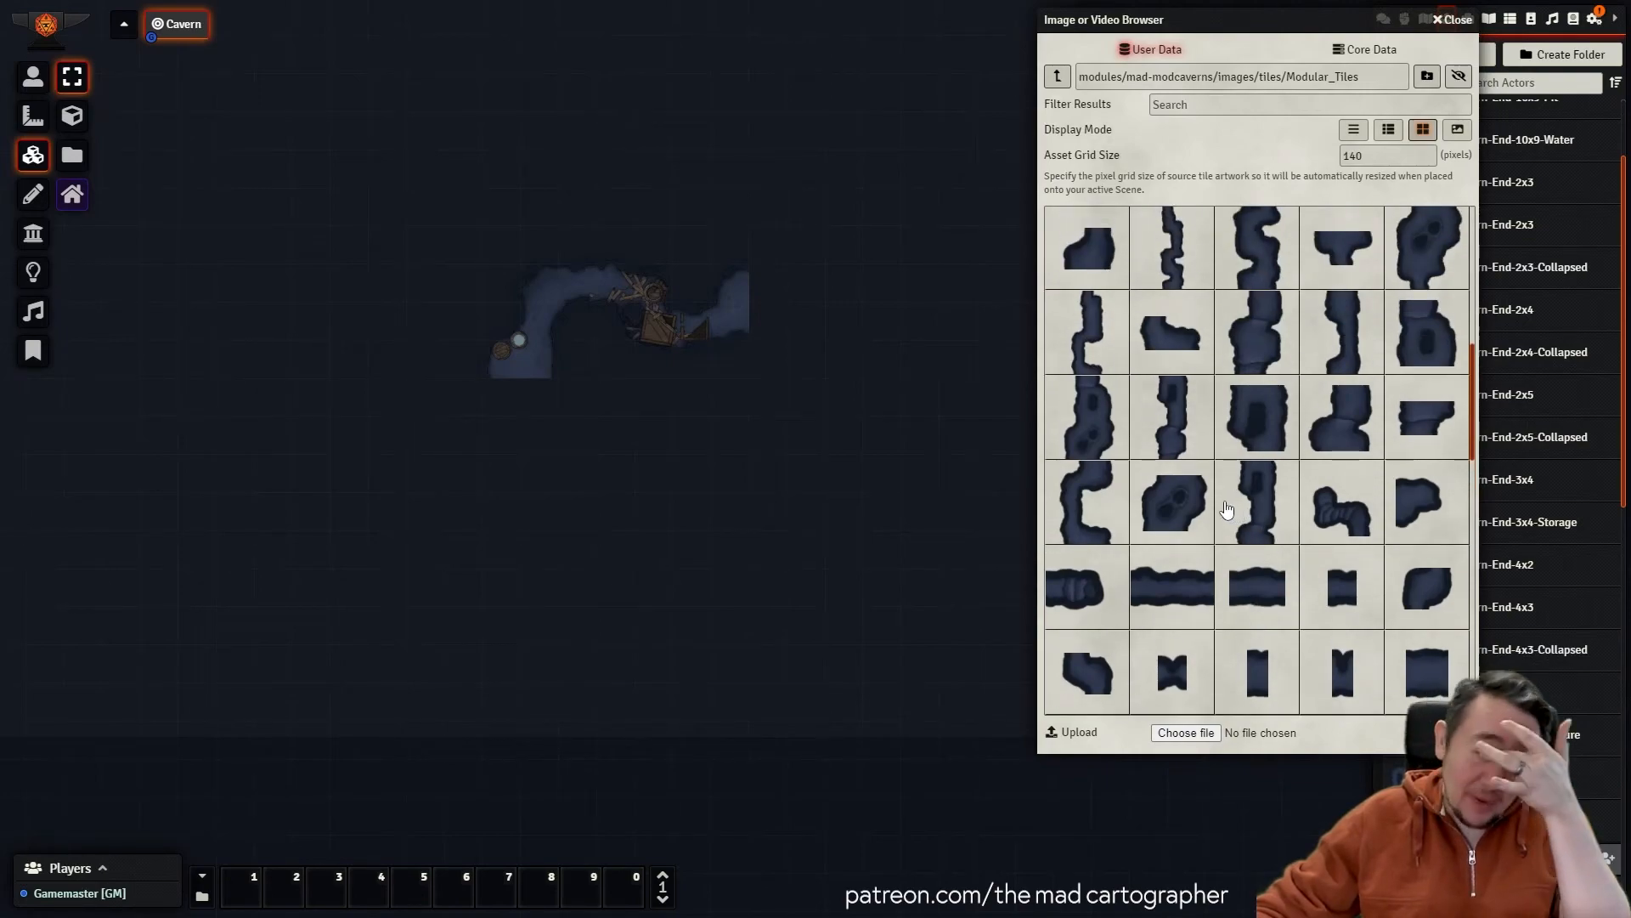
mouse_move(1227, 510)
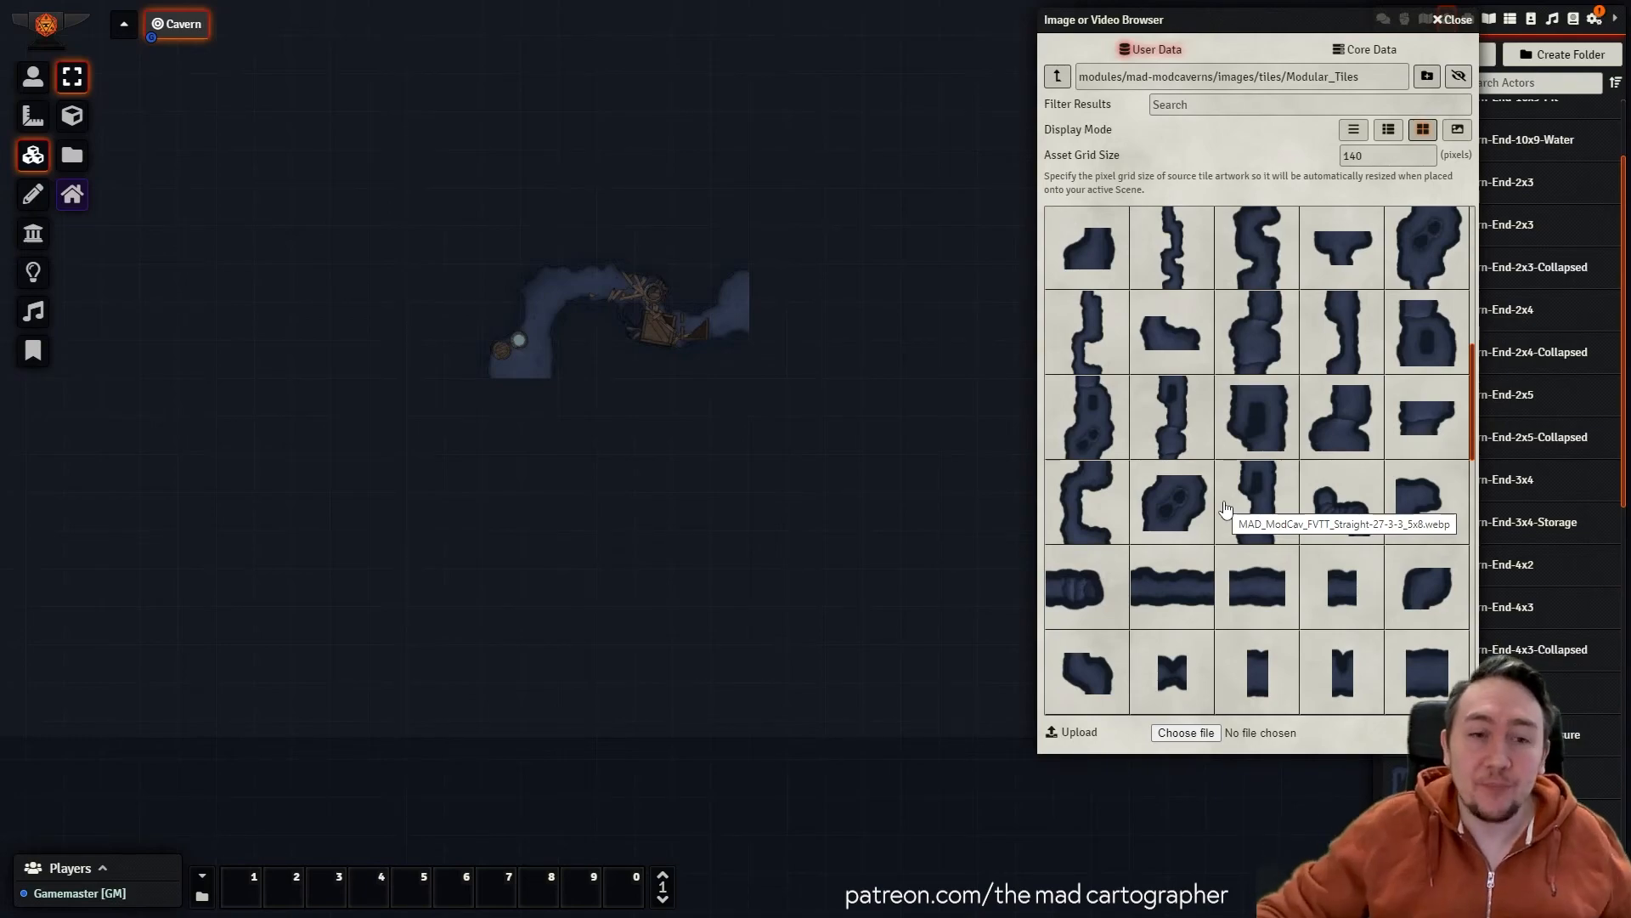
mouse_move(749, 511)
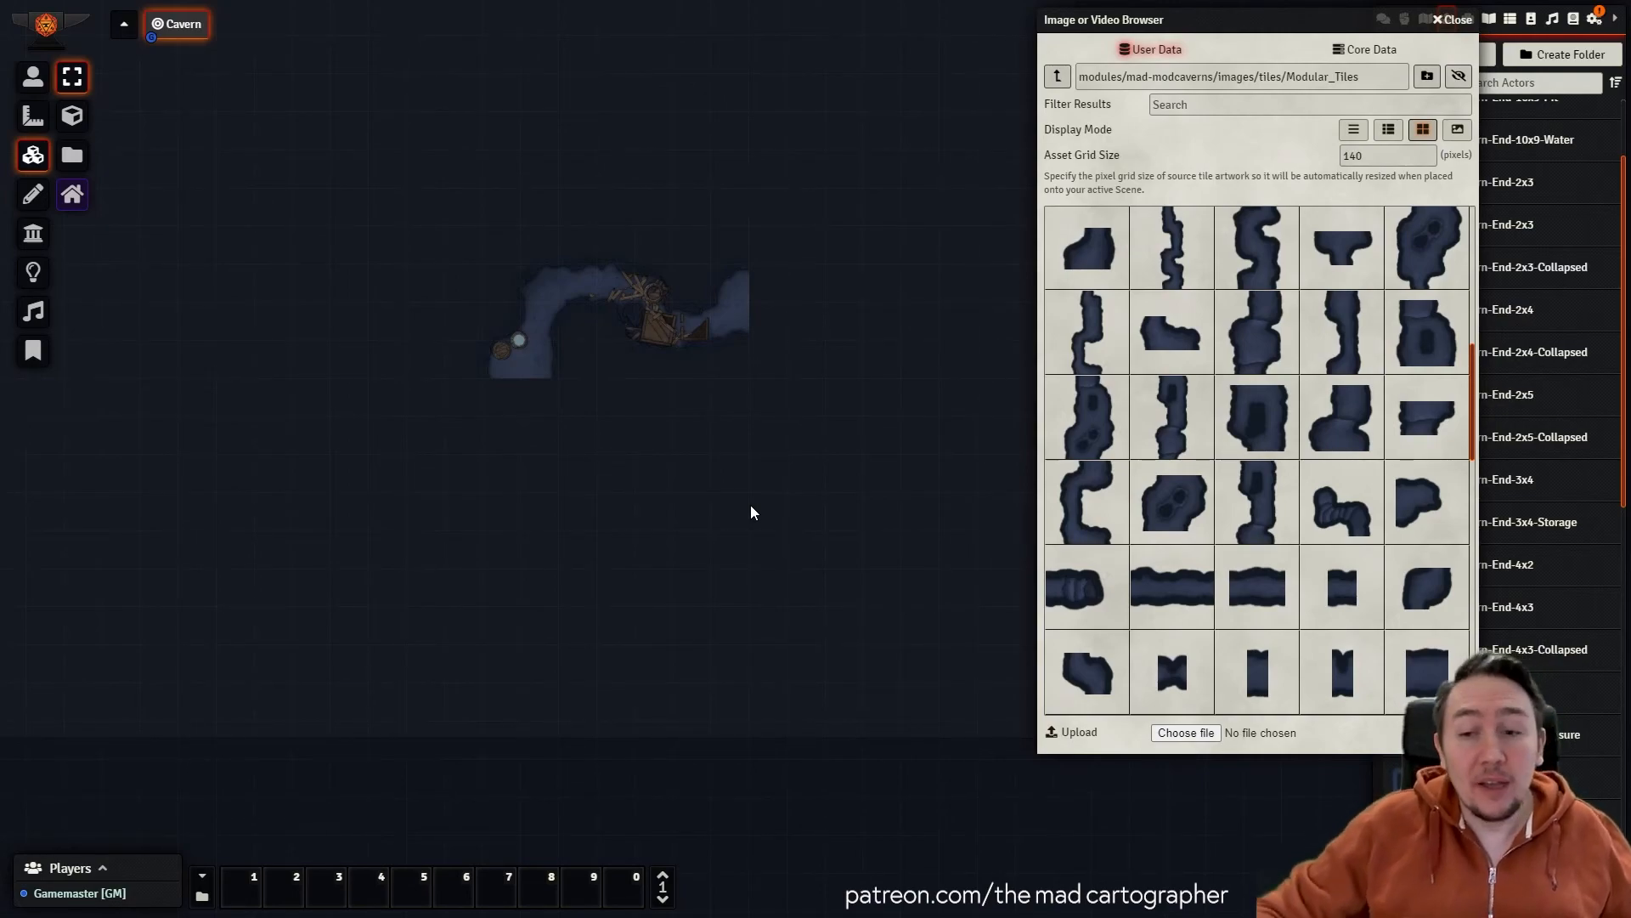
mouse_move(770, 496)
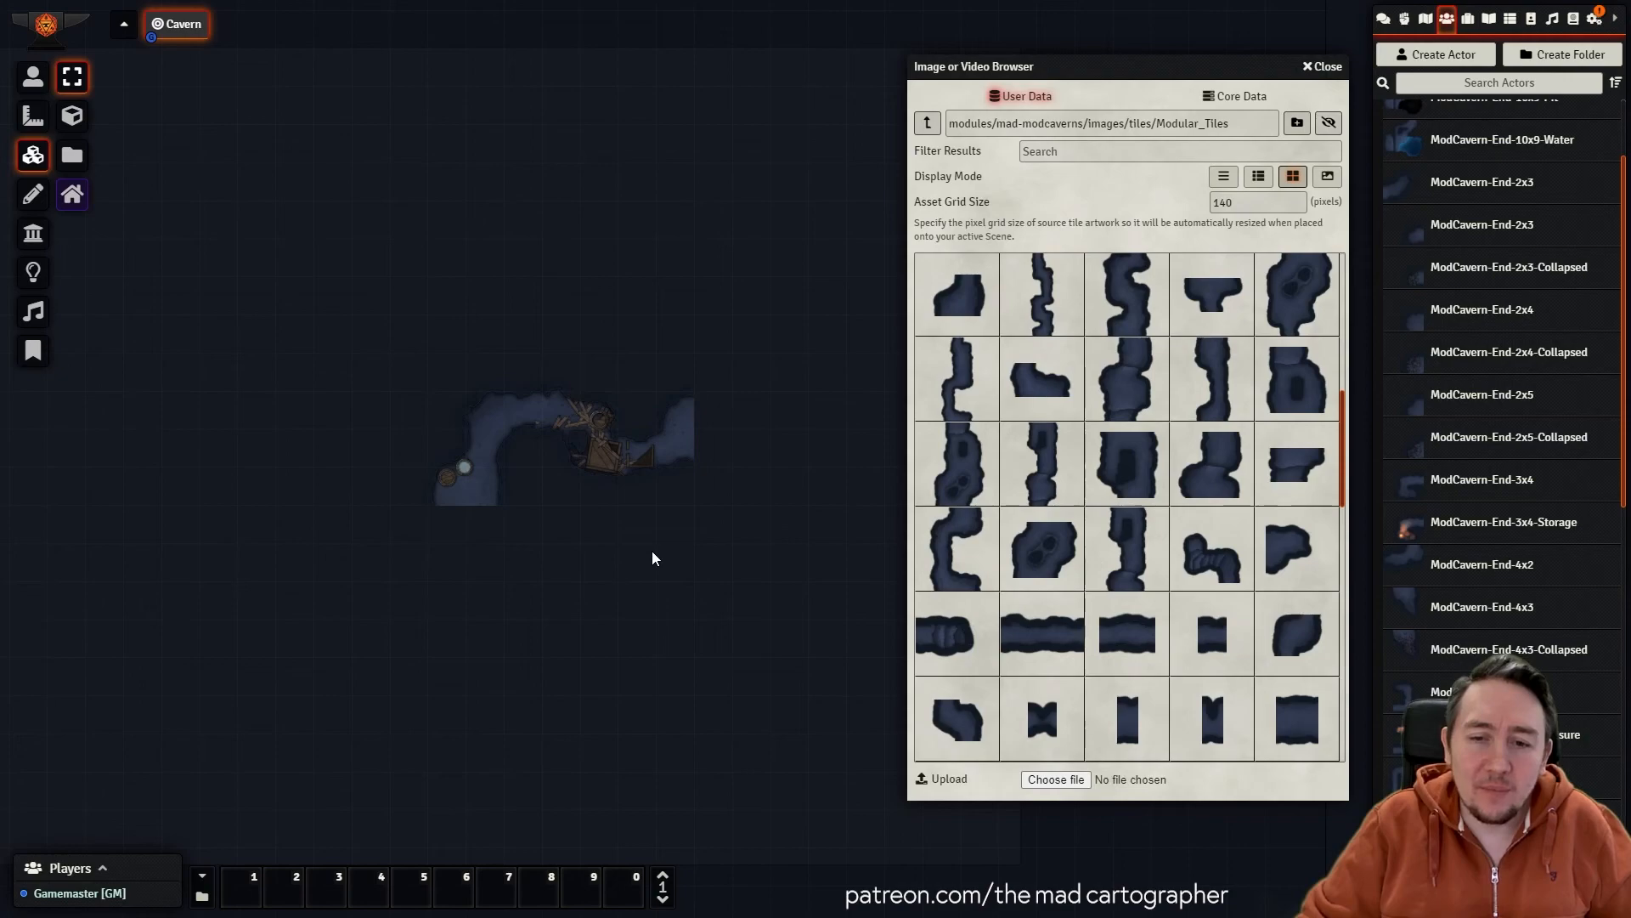
mouse_move(765, 574)
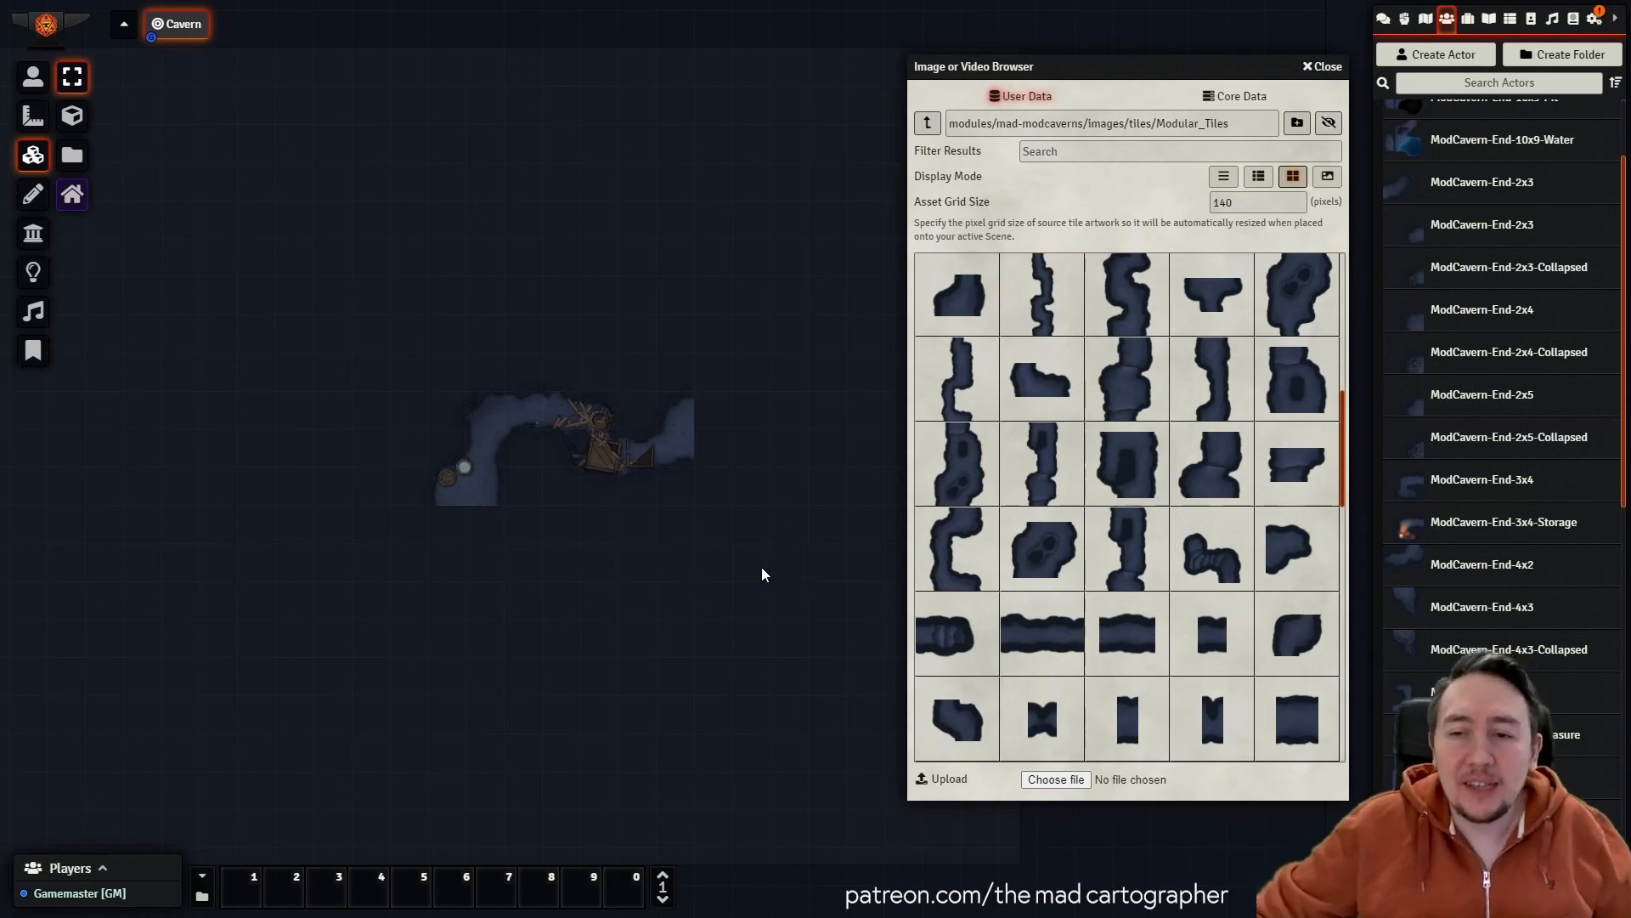